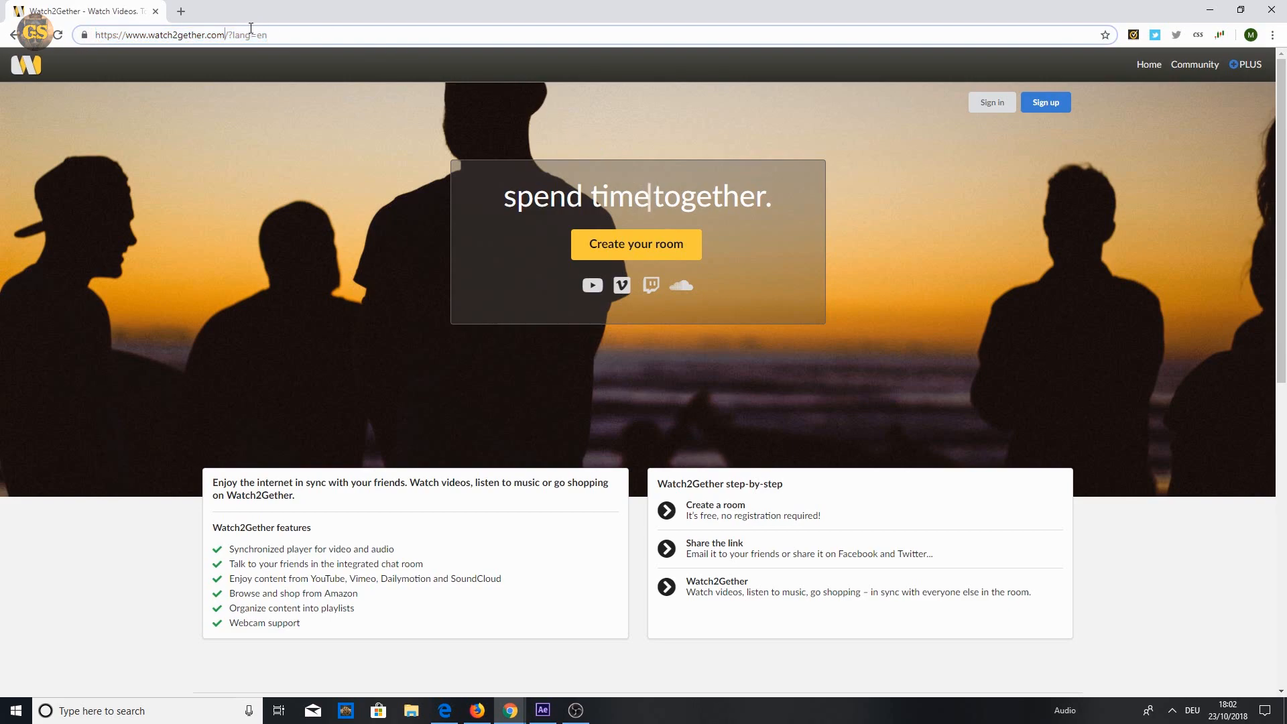
Browse the homepage and its language list, then create a new room playing the kitten video
left_click(181, 35)
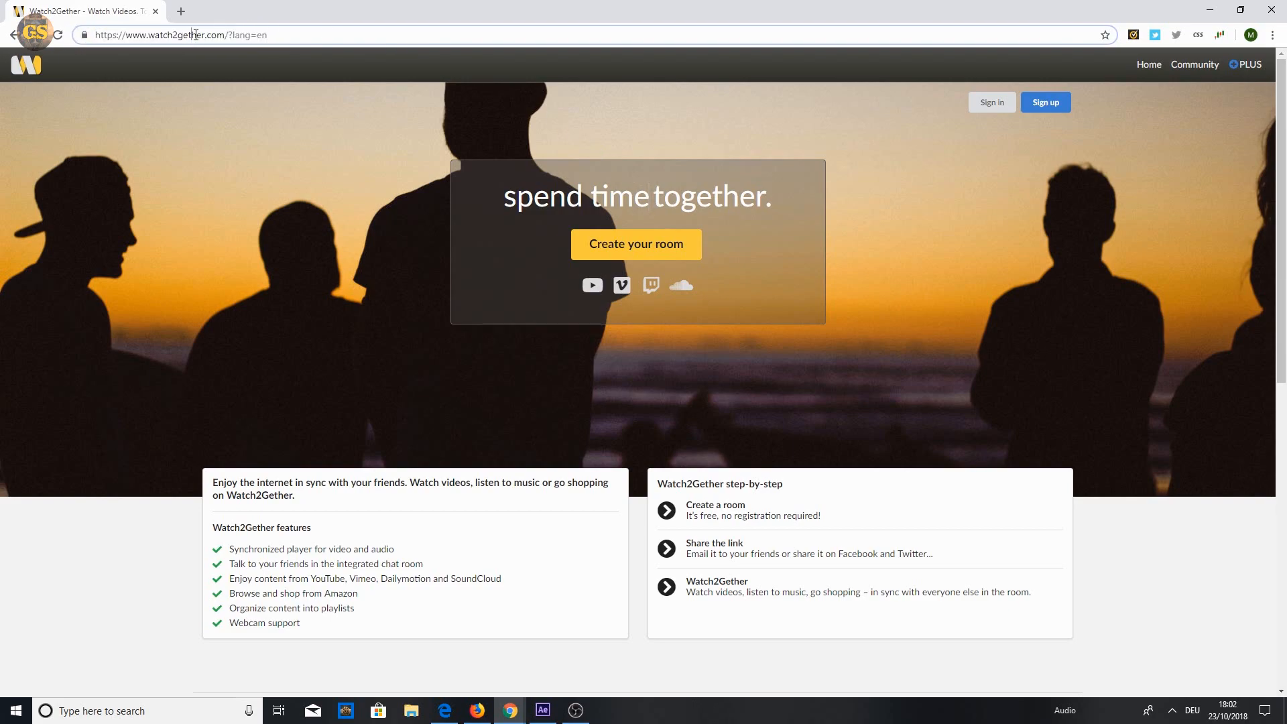
mouse_move(762, 268)
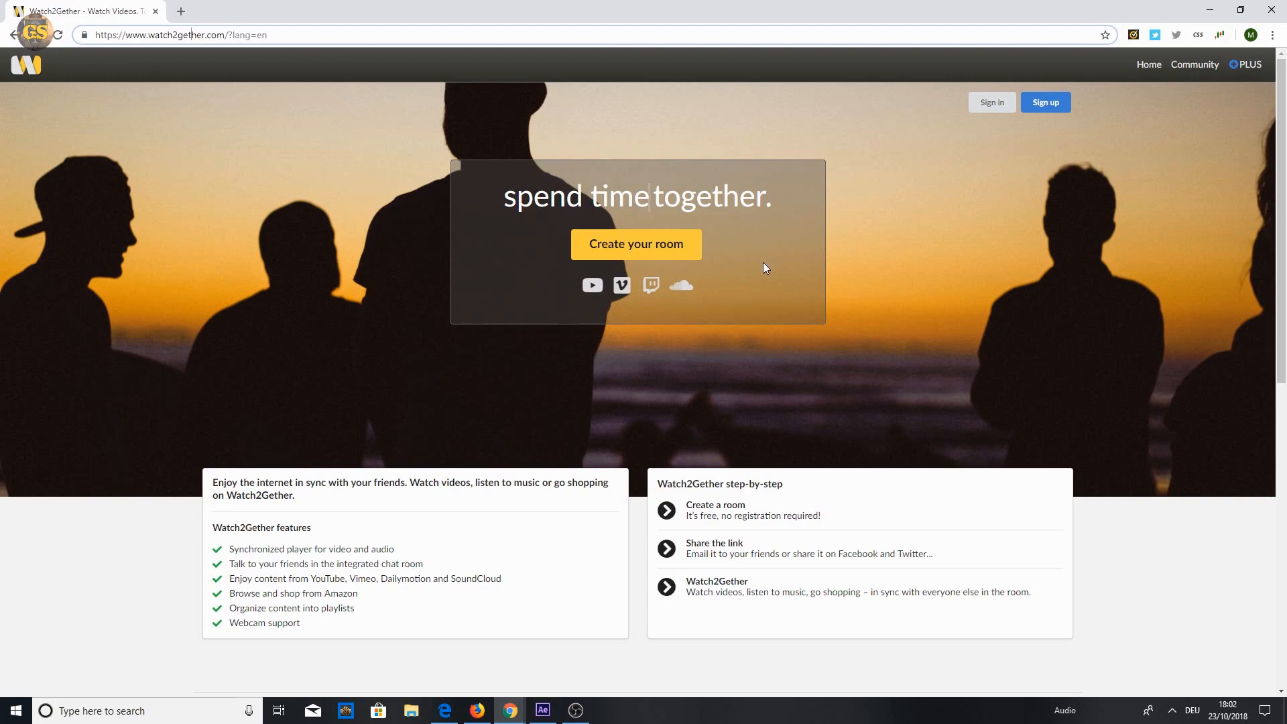
scroll("down", 3)
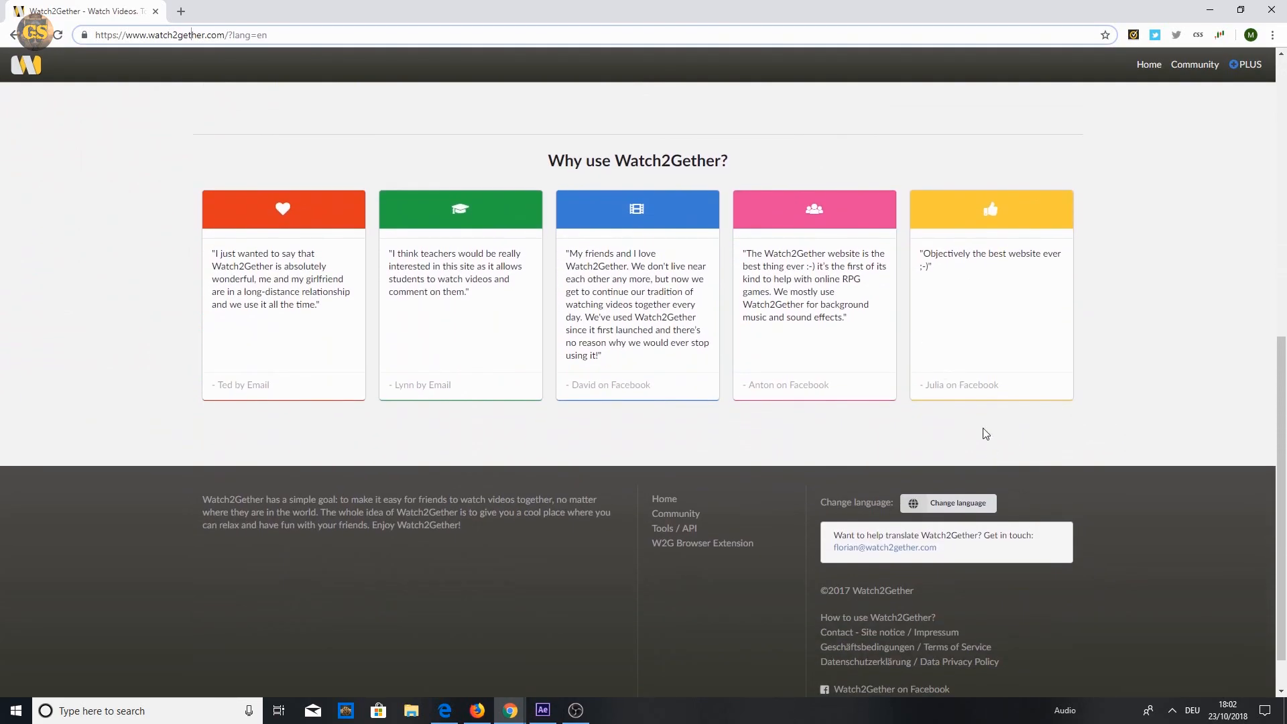
left_click(954, 503)
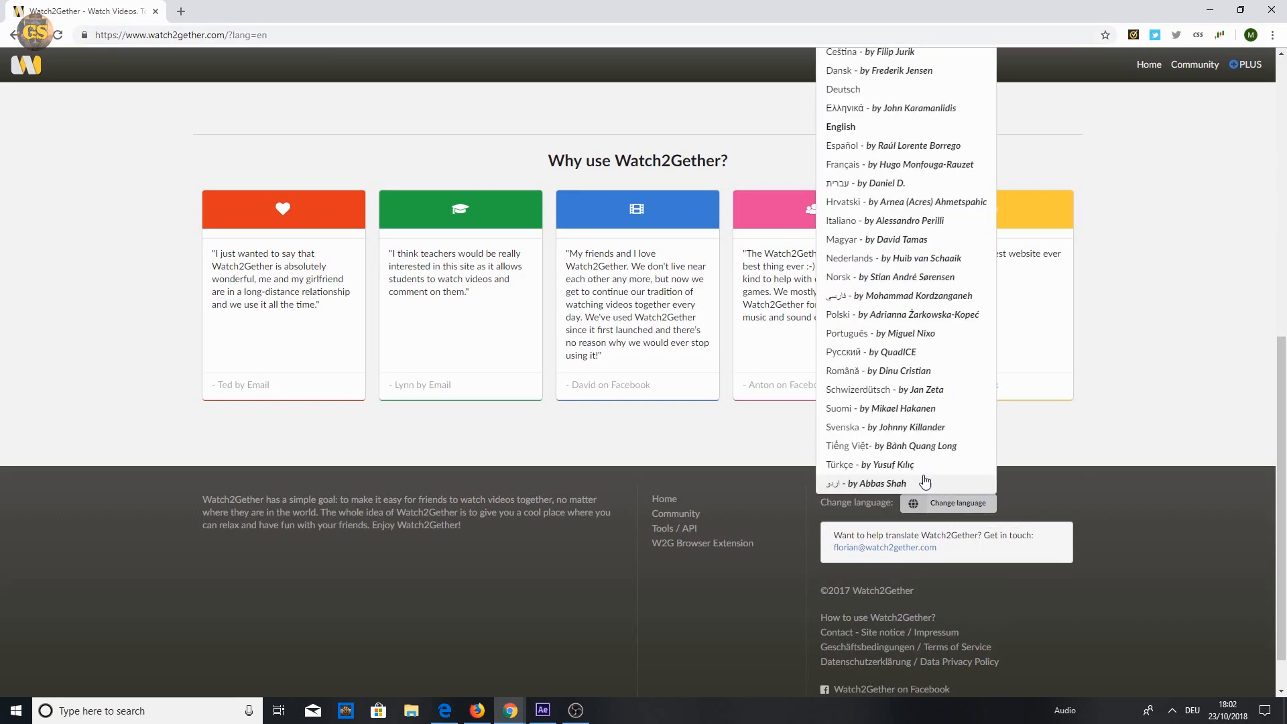
scroll("up", 3)
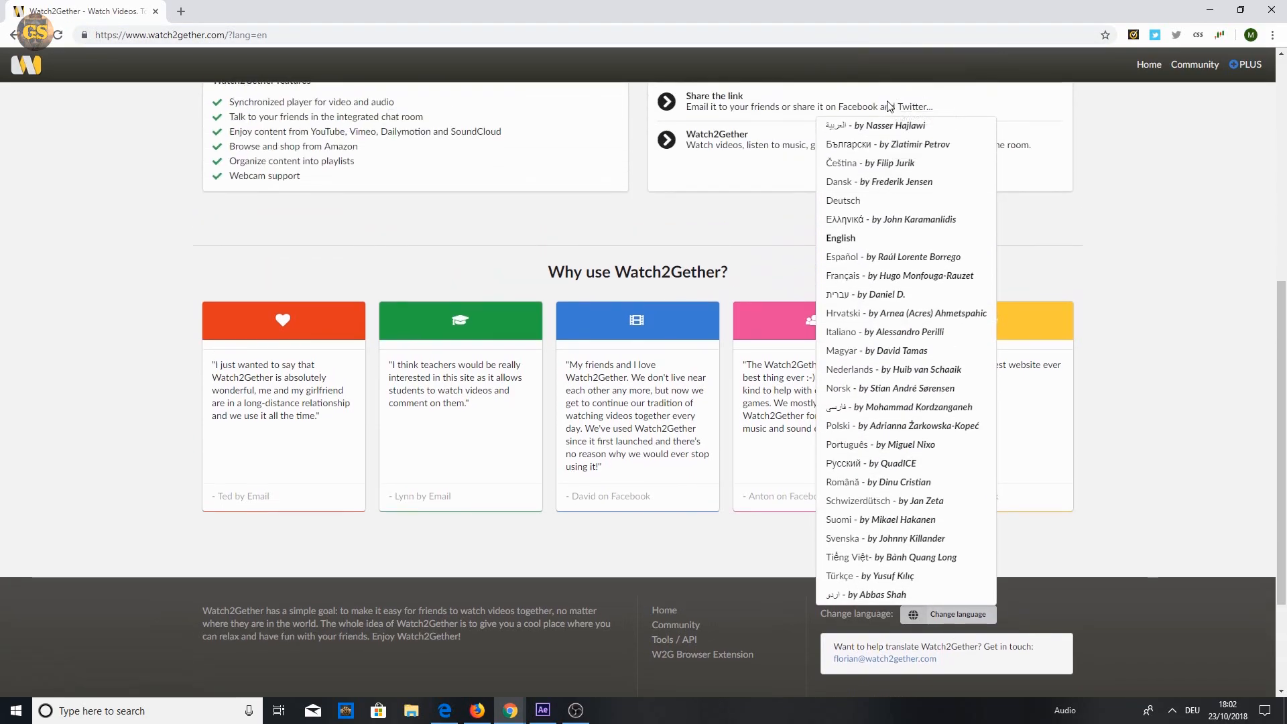
mouse_move(1055, 553)
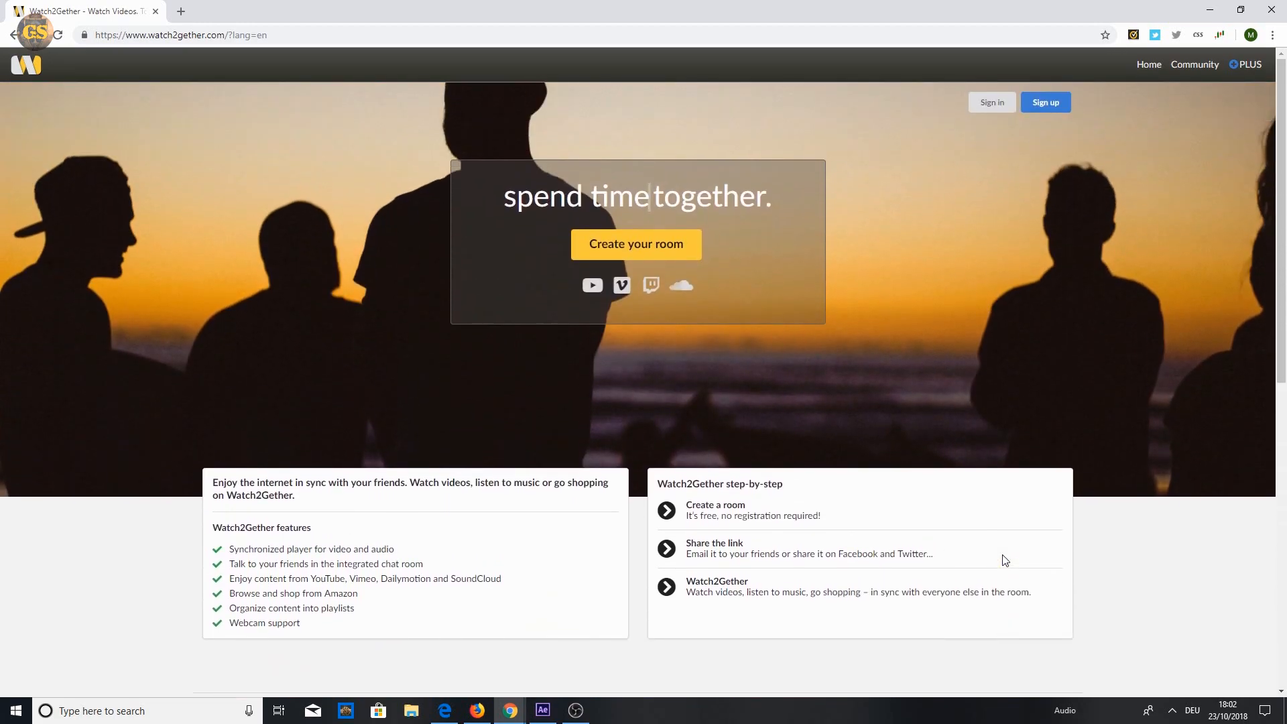
mouse_move(636, 244)
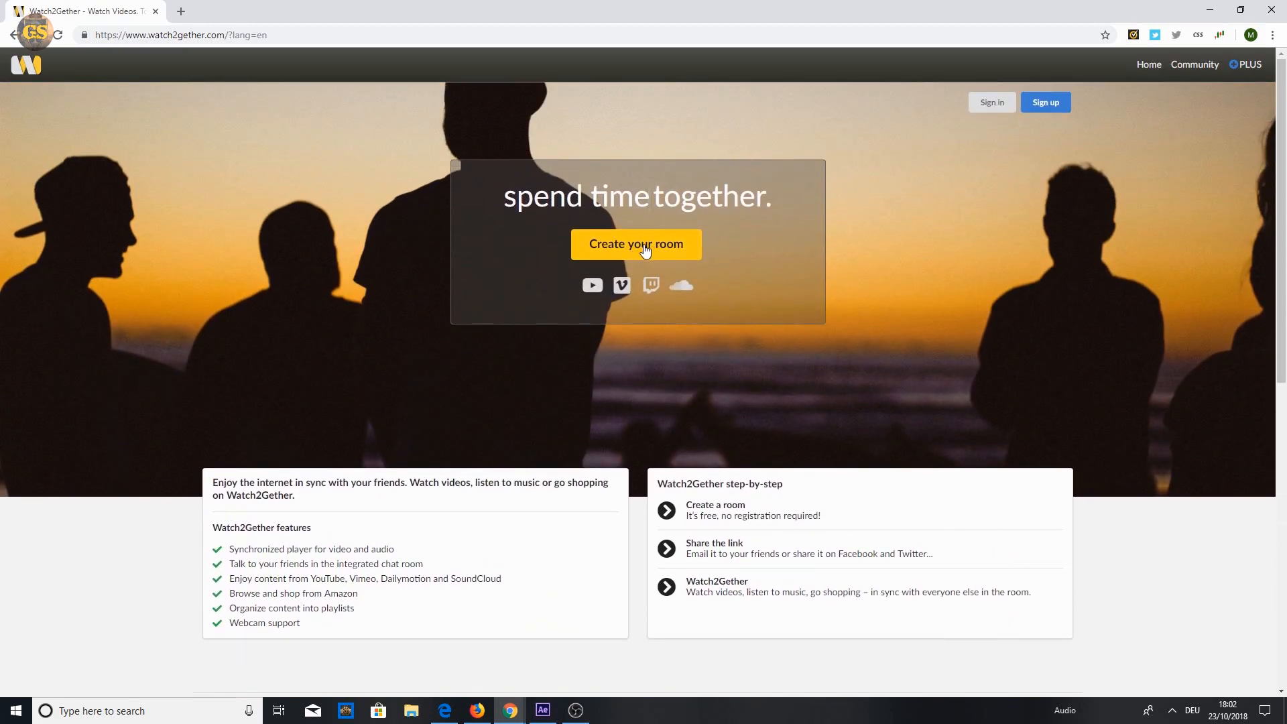
left_click(635, 244)
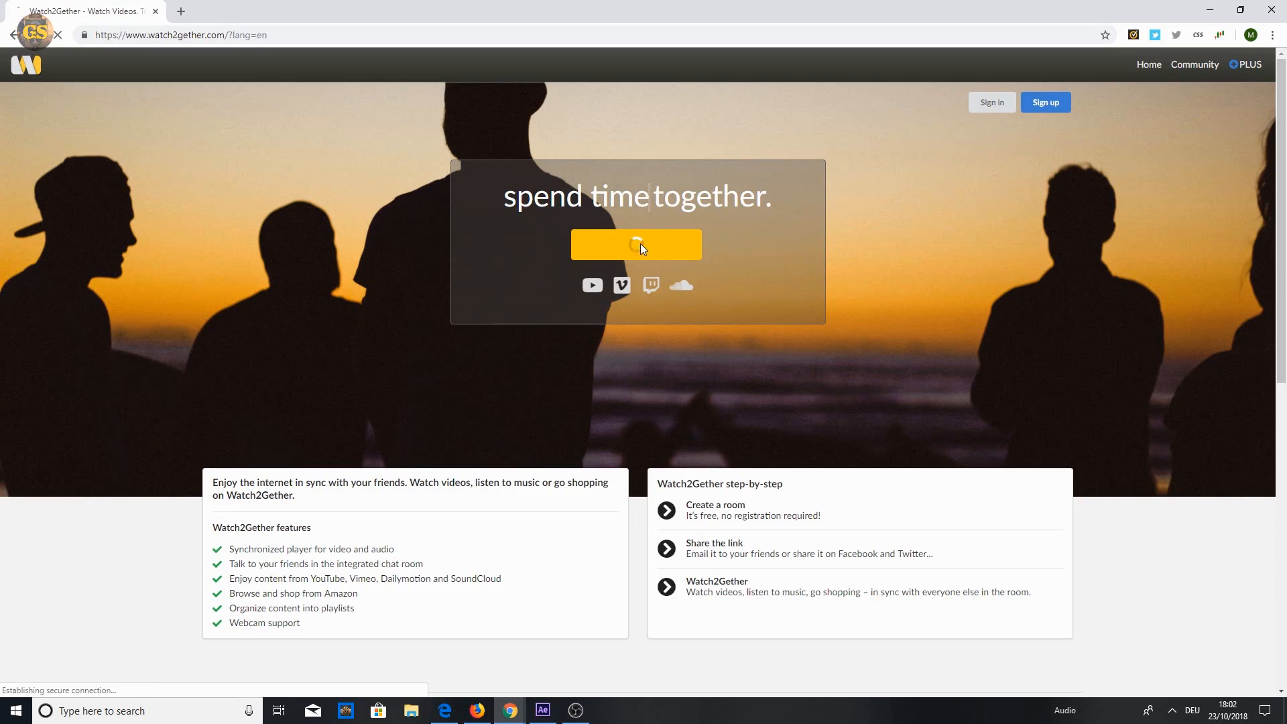
left_click(635, 244)
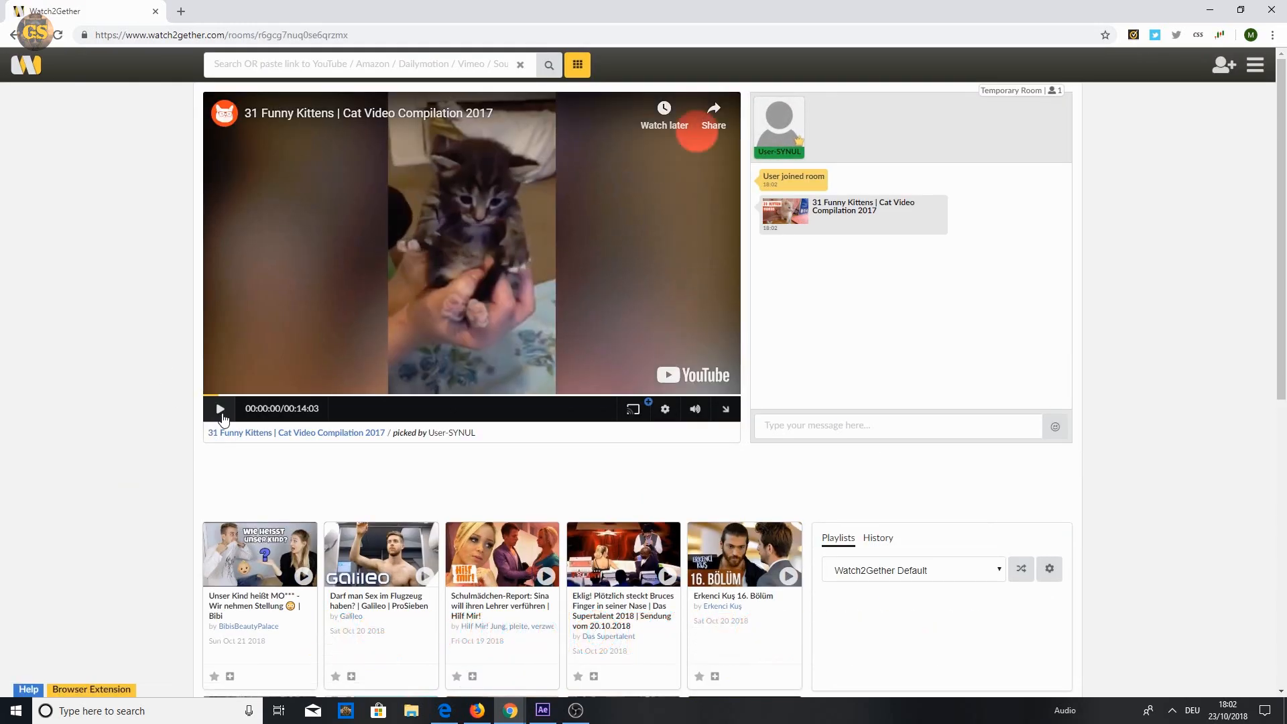
left_click(218, 409)
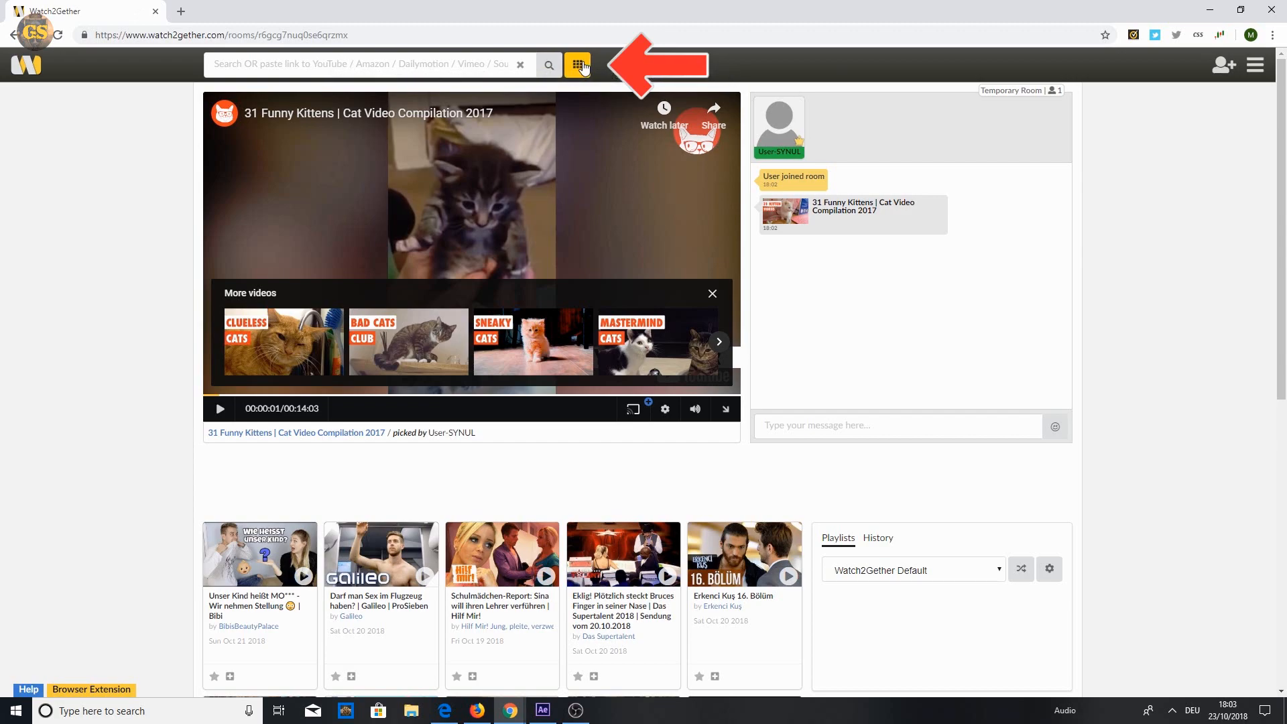
Browse the video sources through Twitch, Facebook and SoundCloud, ending back on YouTube suggestions
left_click(579, 65)
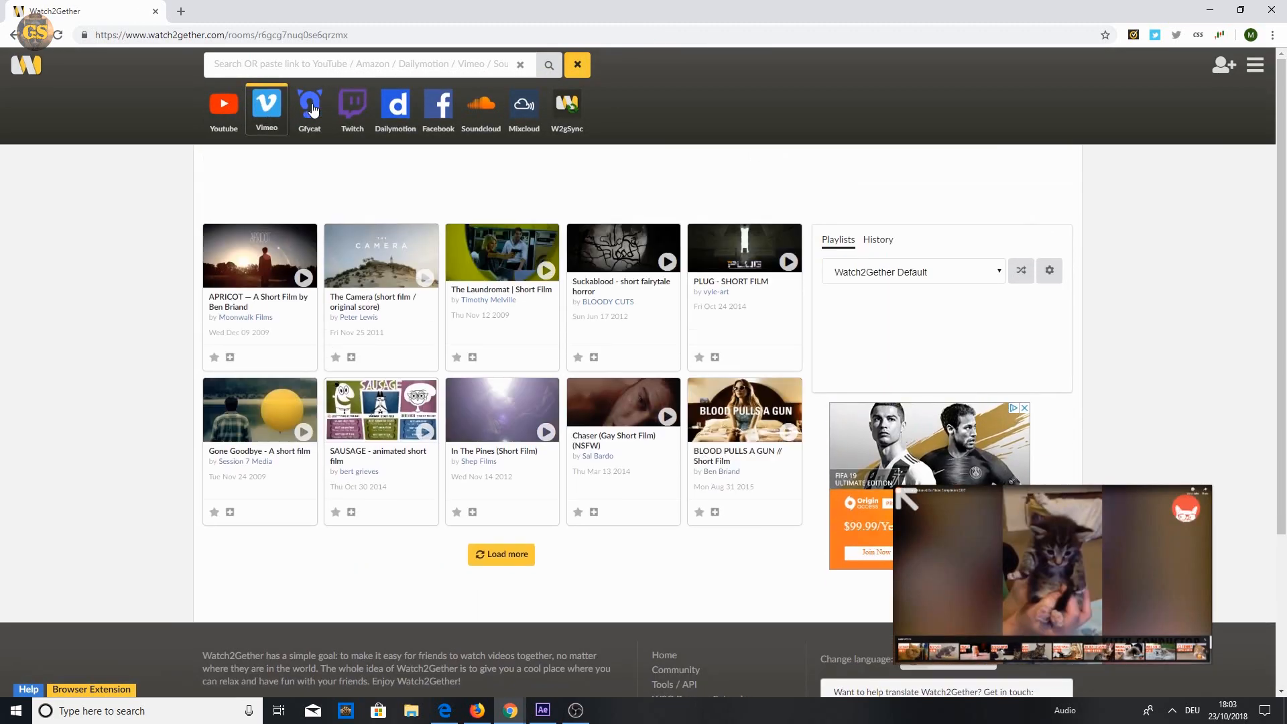
left_click(351, 108)
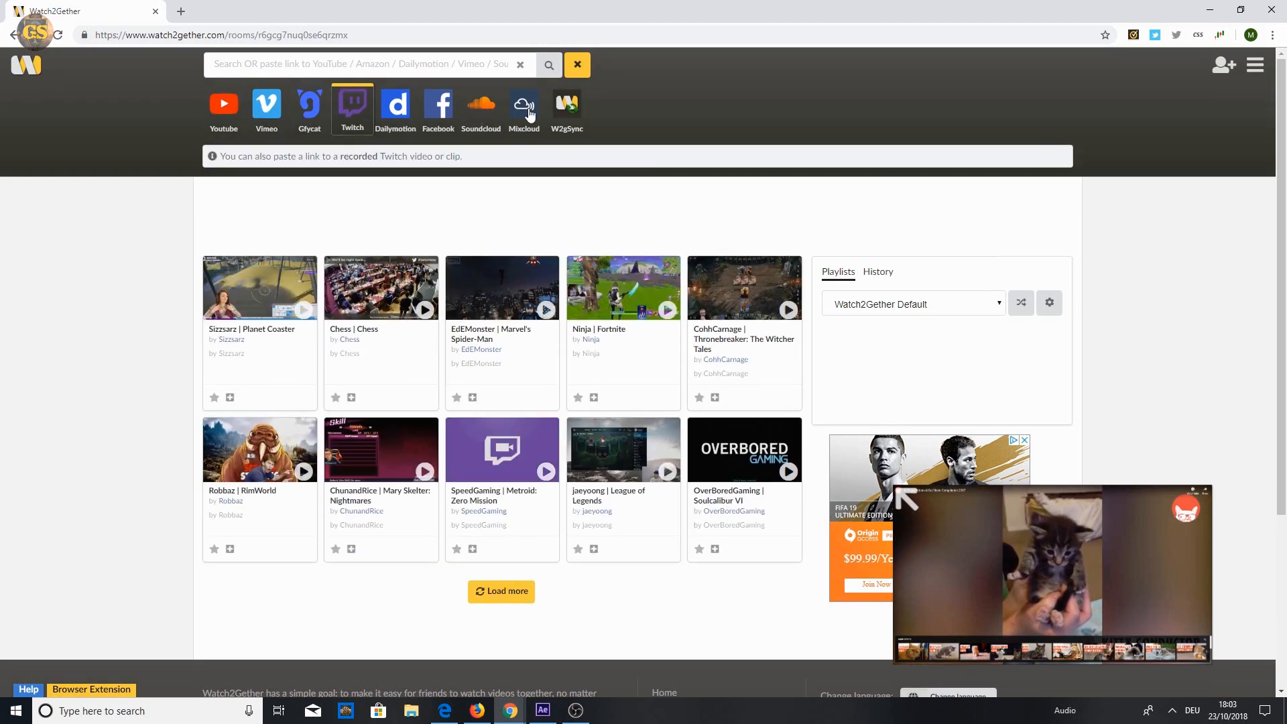
mouse_move(406, 115)
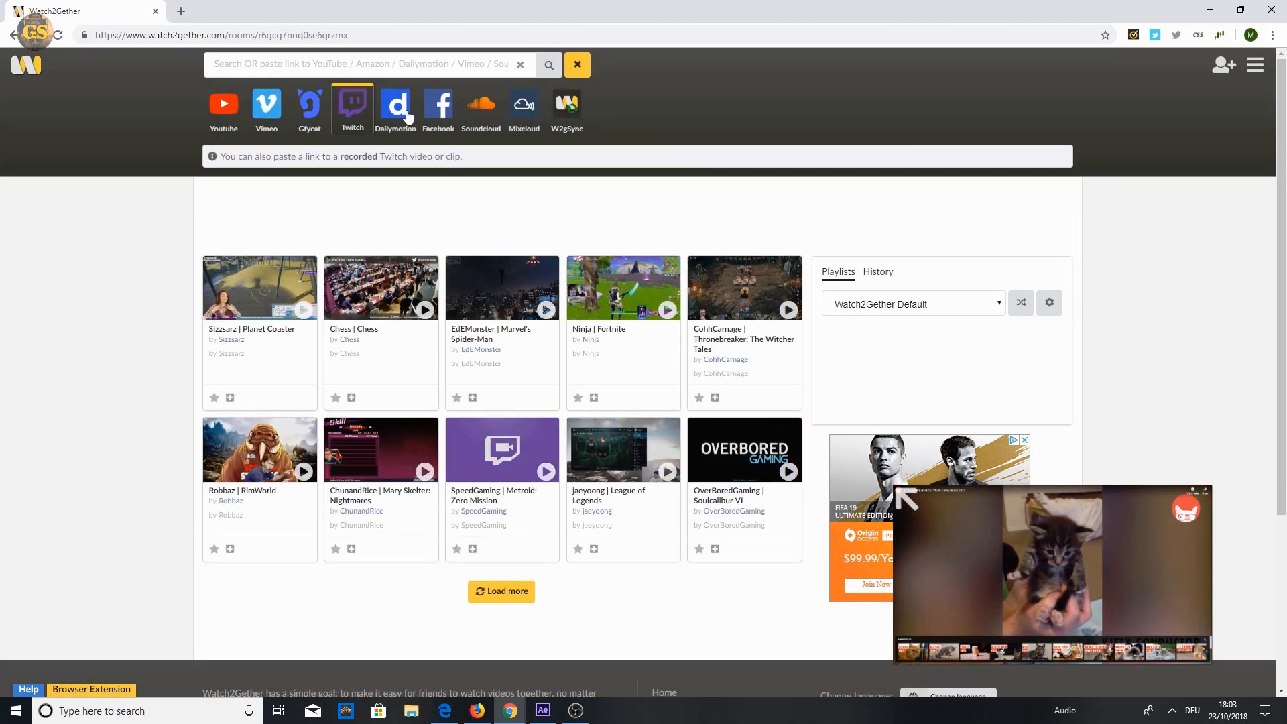
left_click(437, 107)
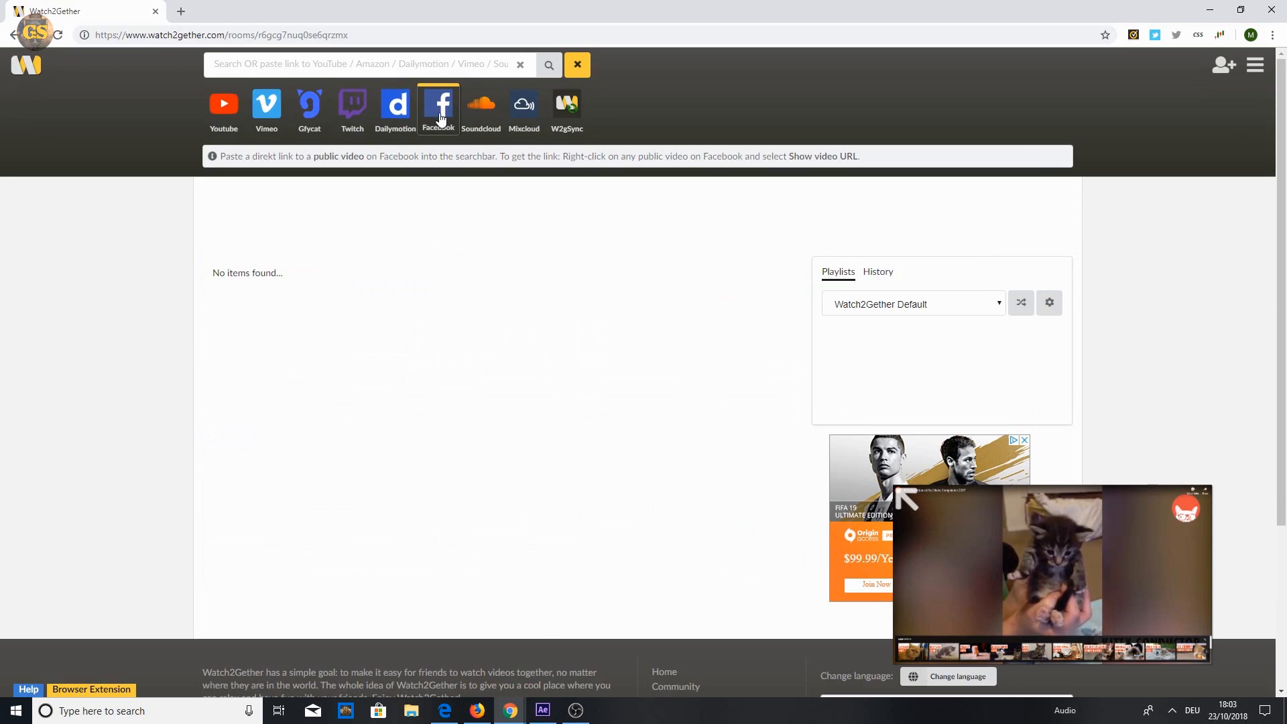
left_click(481, 107)
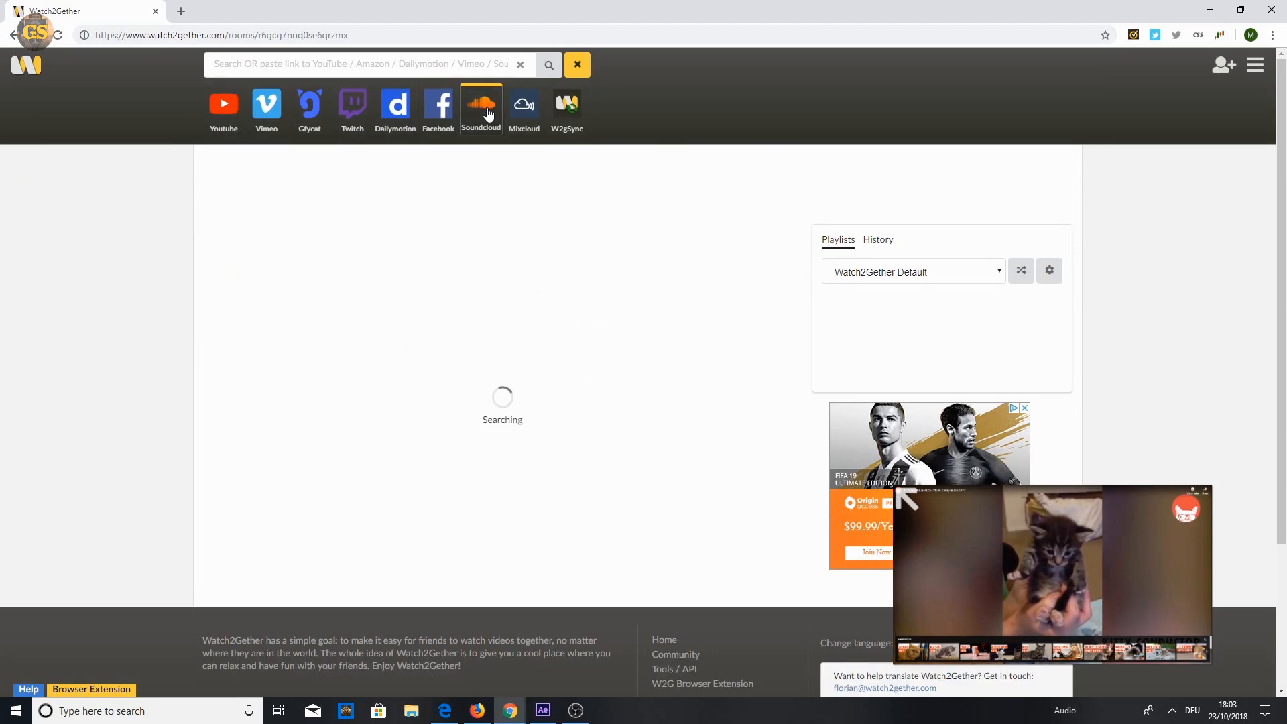
left_click(224, 107)
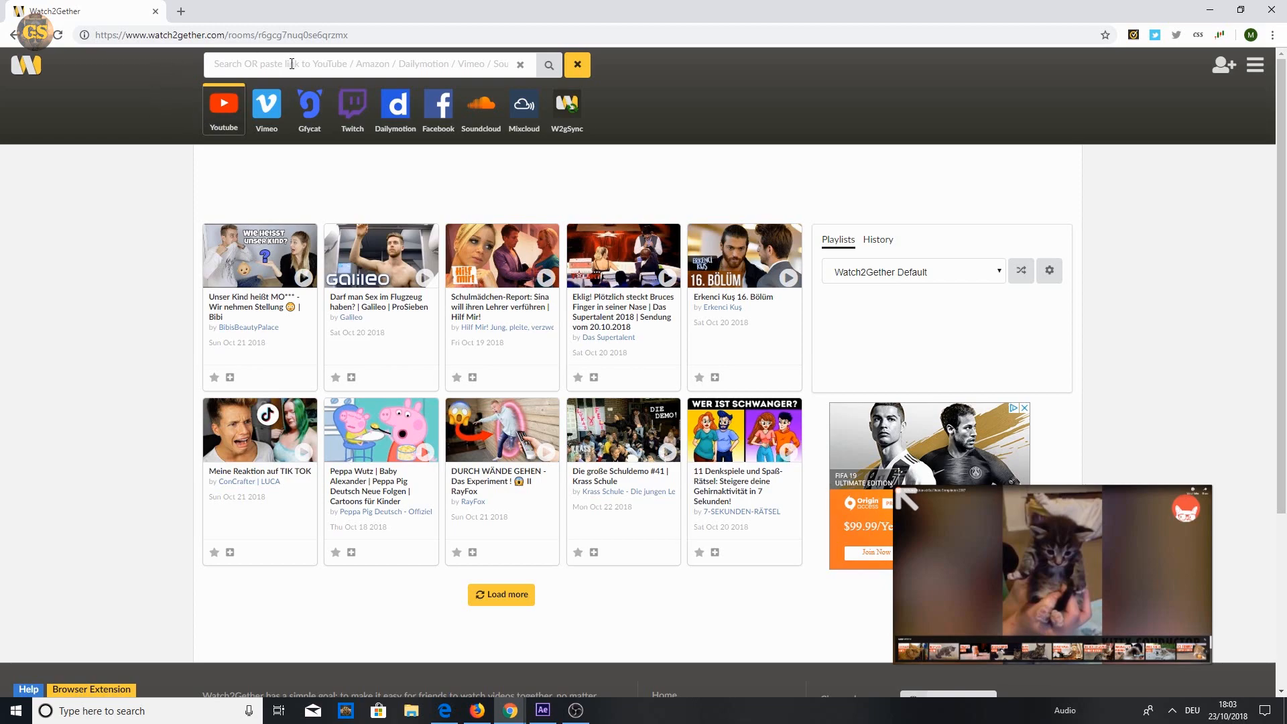
Search YouTube for creative commons, play then pause the upload tutorial and adjust its volume
type("creative commons all in all")
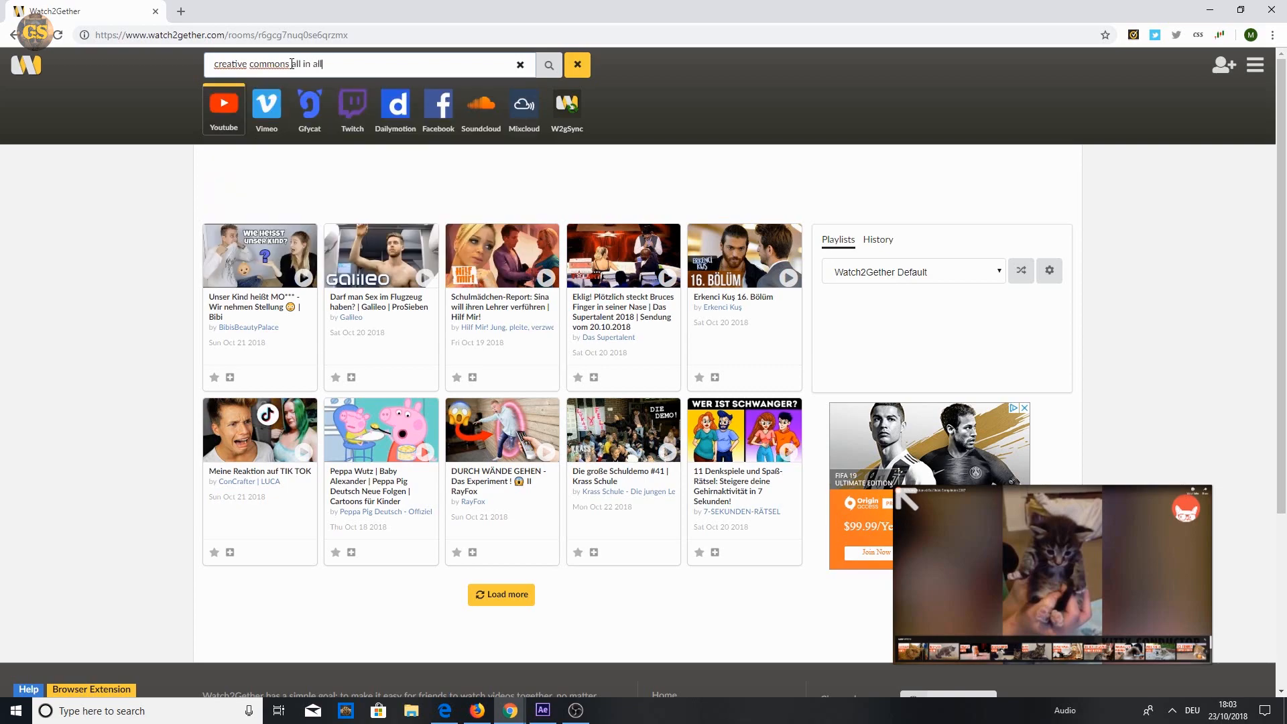
left_click(548, 64)
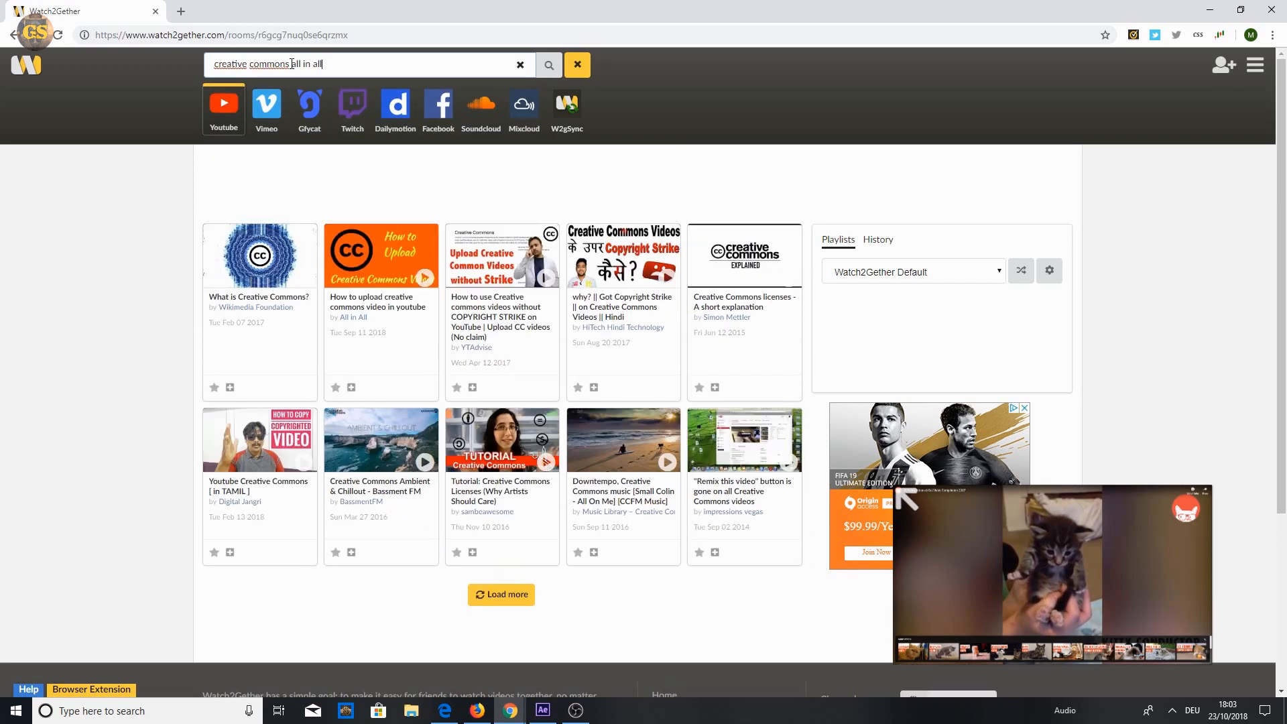
mouse_move(382, 305)
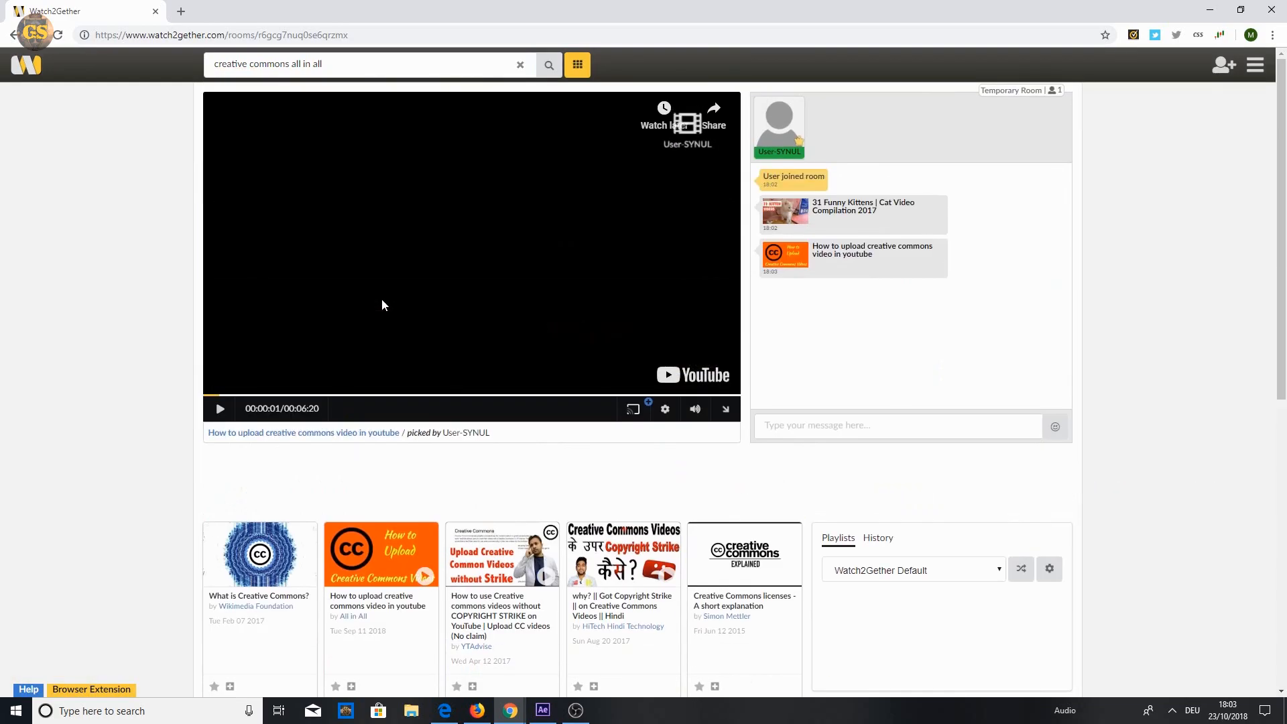
left_click(220, 408)
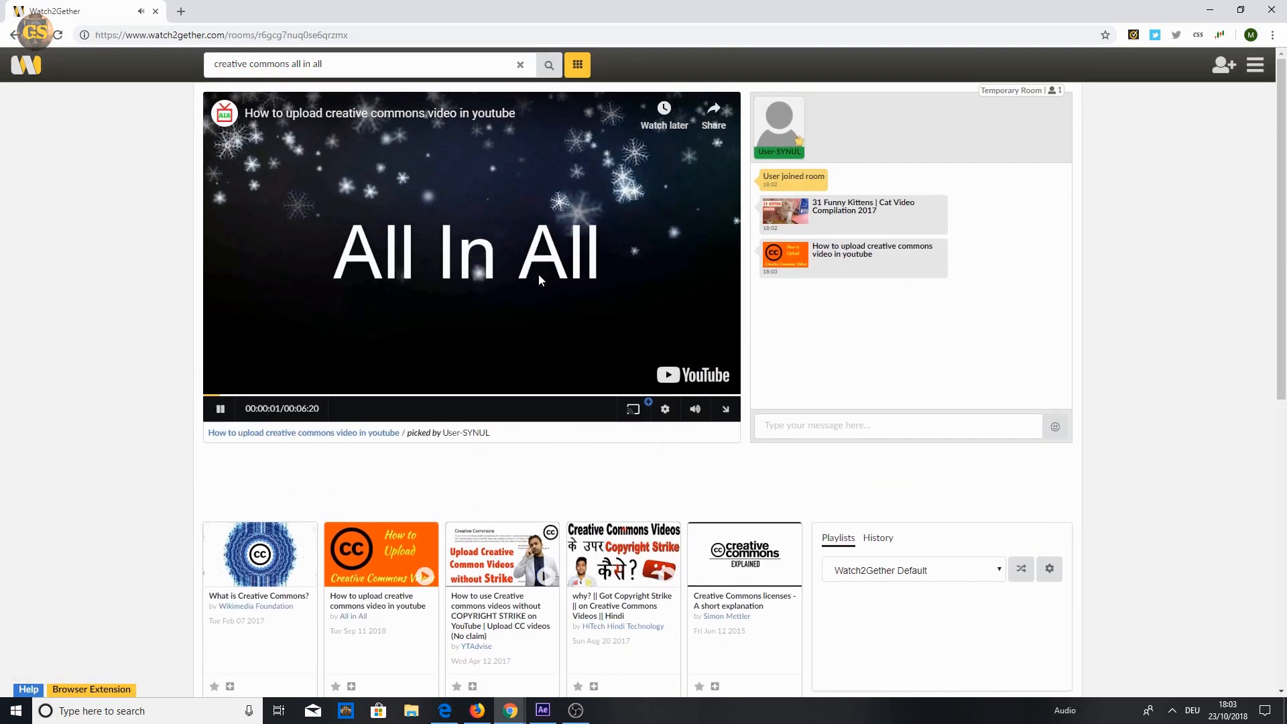
left_click(219, 409)
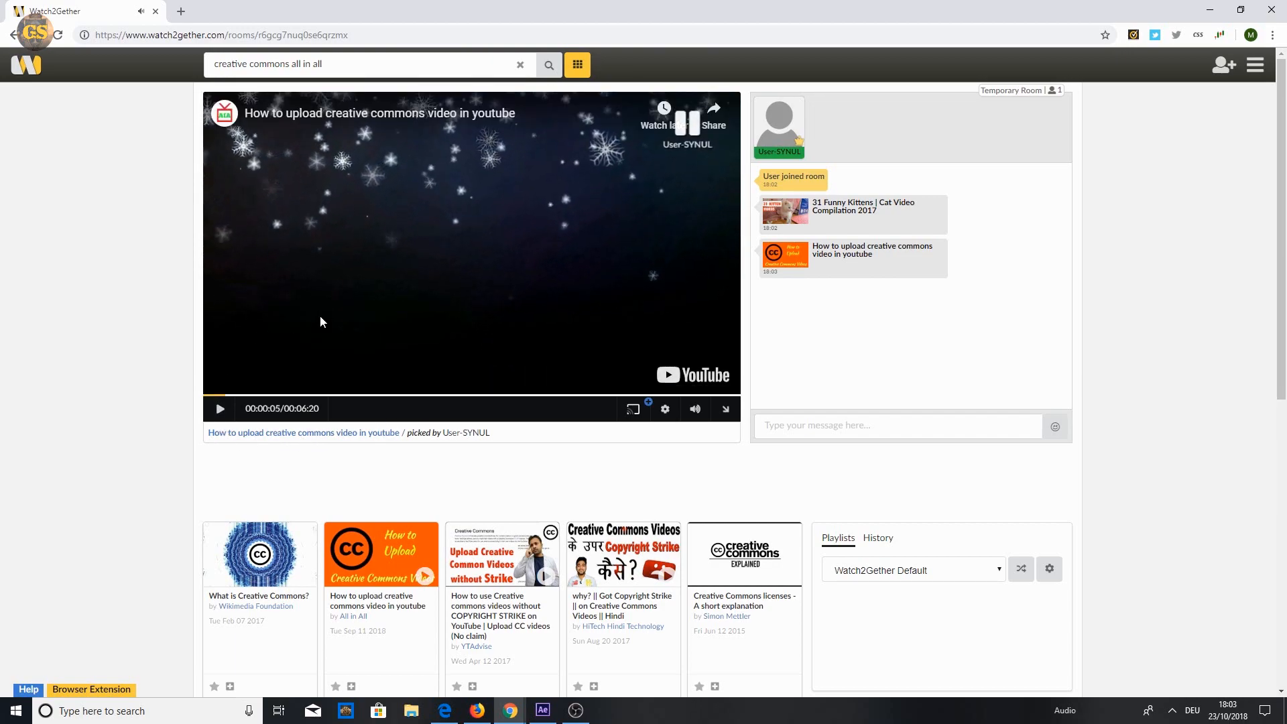
left_click(665, 408)
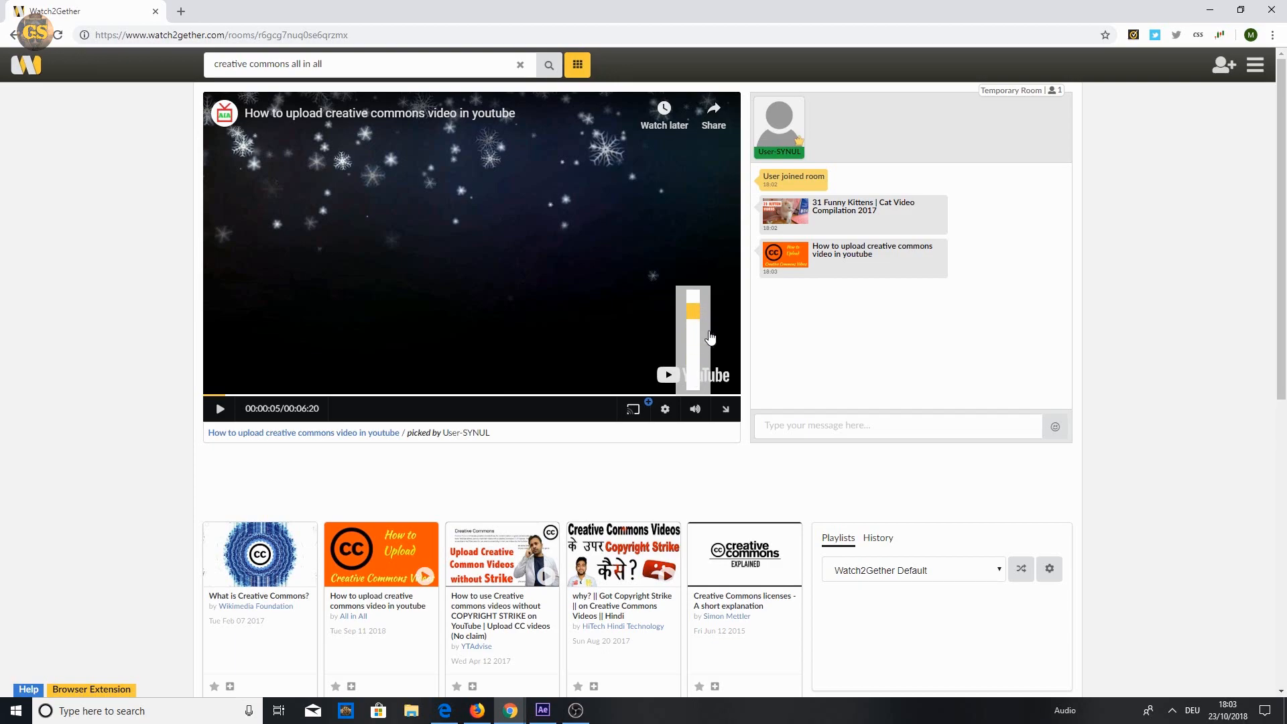
Post hello in the chat and select the room's link to share it
scroll("down", 3)
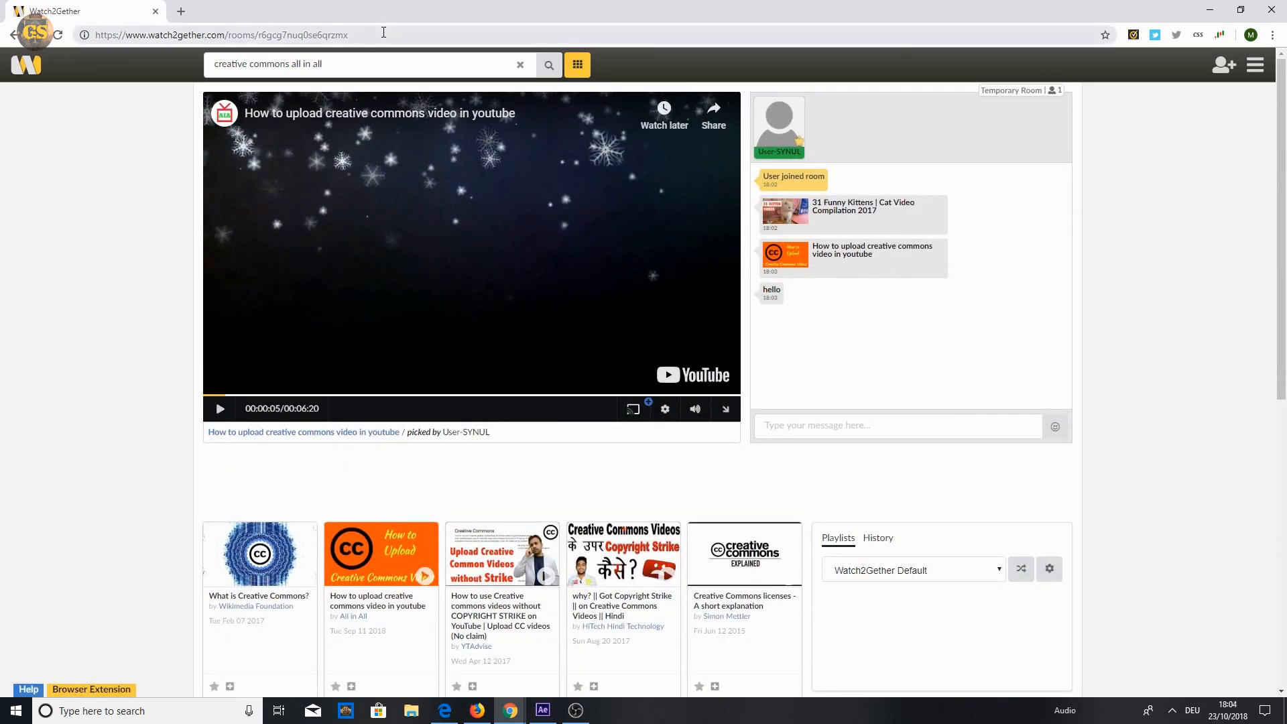
left_click(229, 35)
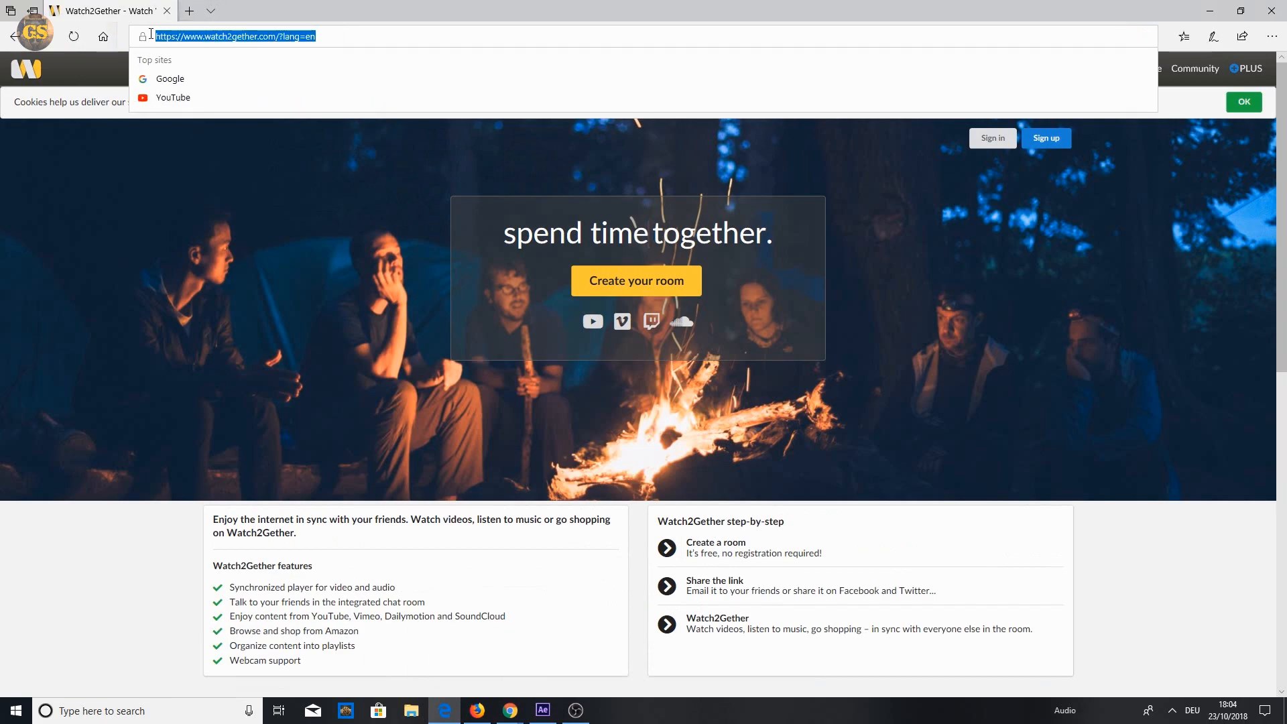
Join the room in a second browser, play the synced video and send 'hello' in chat
key("Delete")
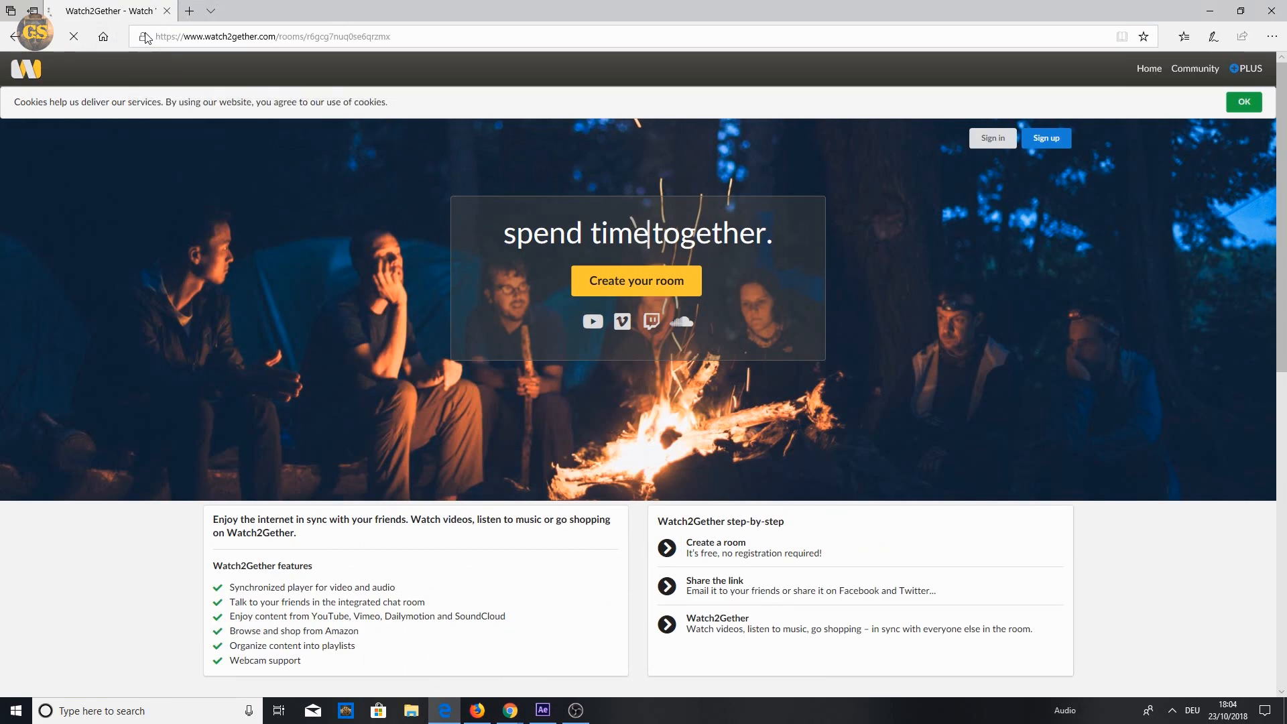
left_click(636, 280)
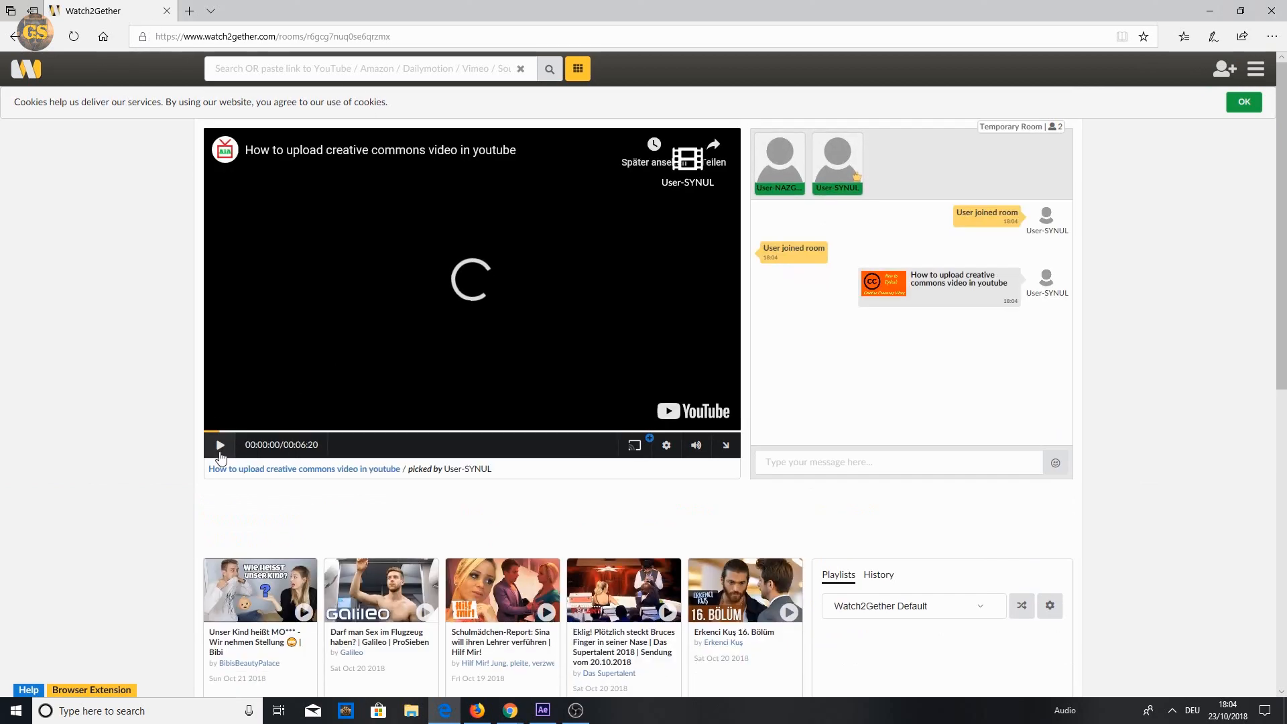
left_click(218, 445)
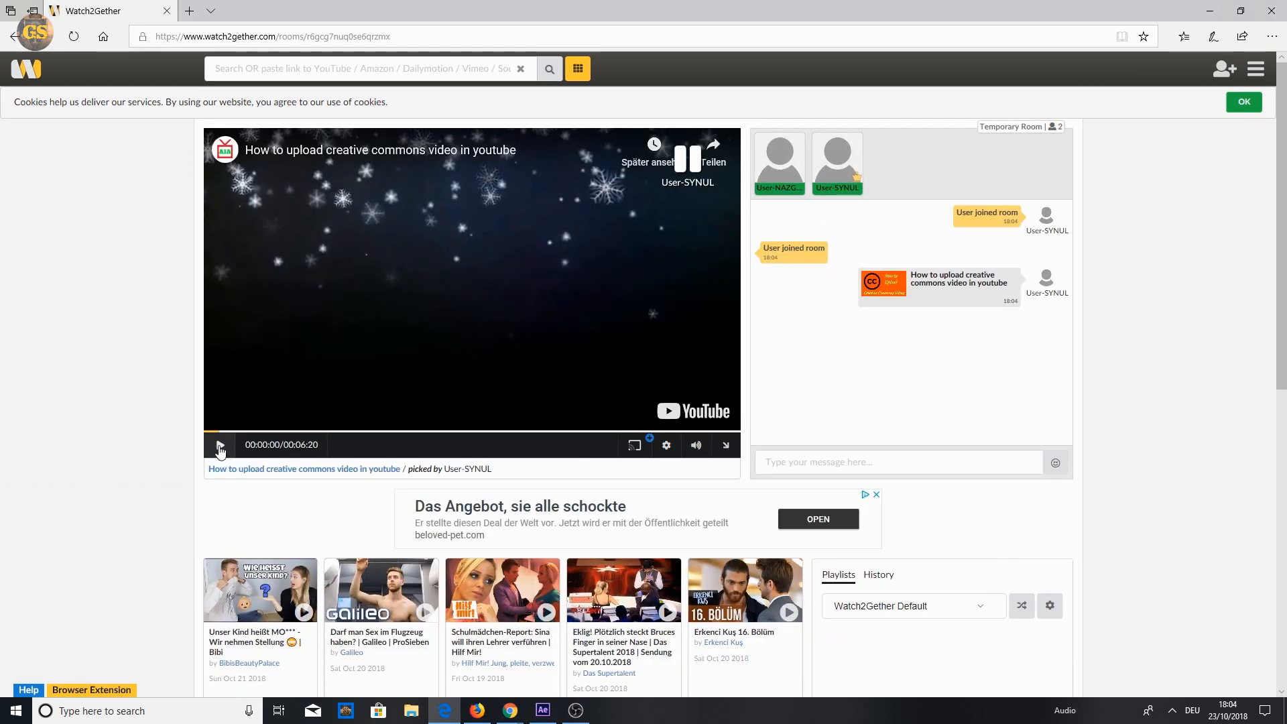
type("hel")
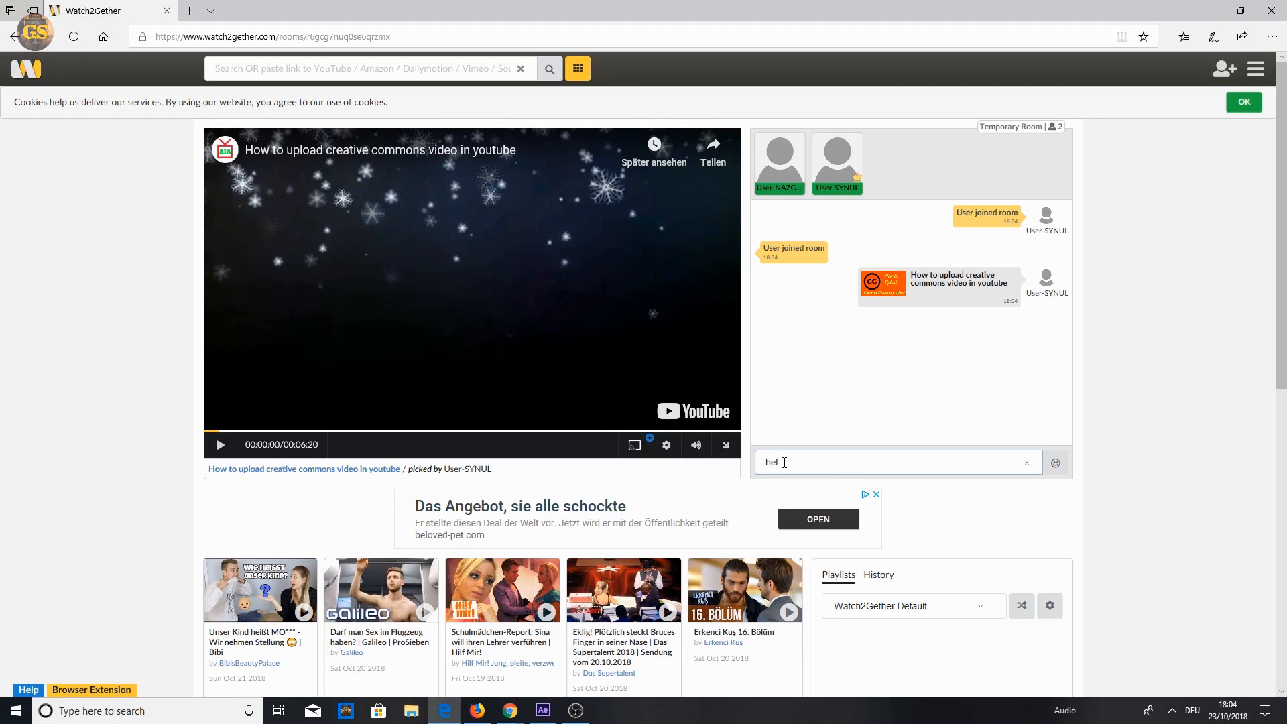
key("Return")
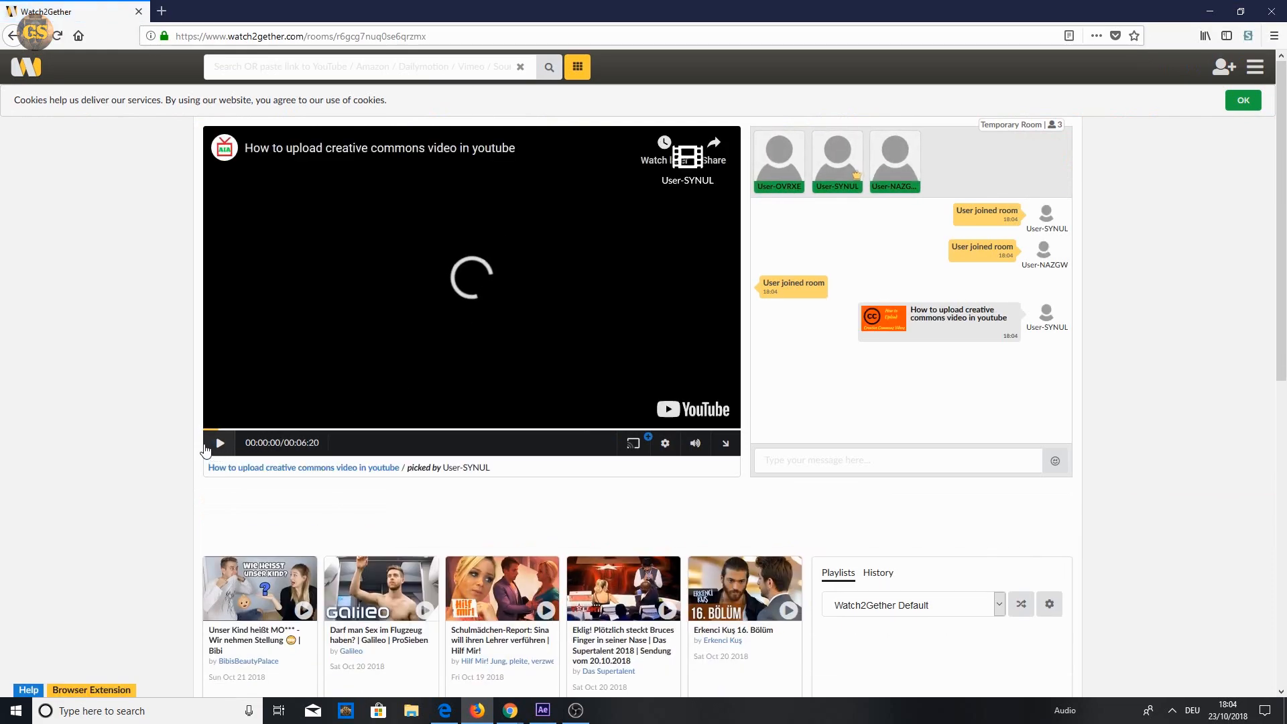
From a third browser send 'dssd' and 'Lets watch the video', then start the shared video
left_click(219, 443)
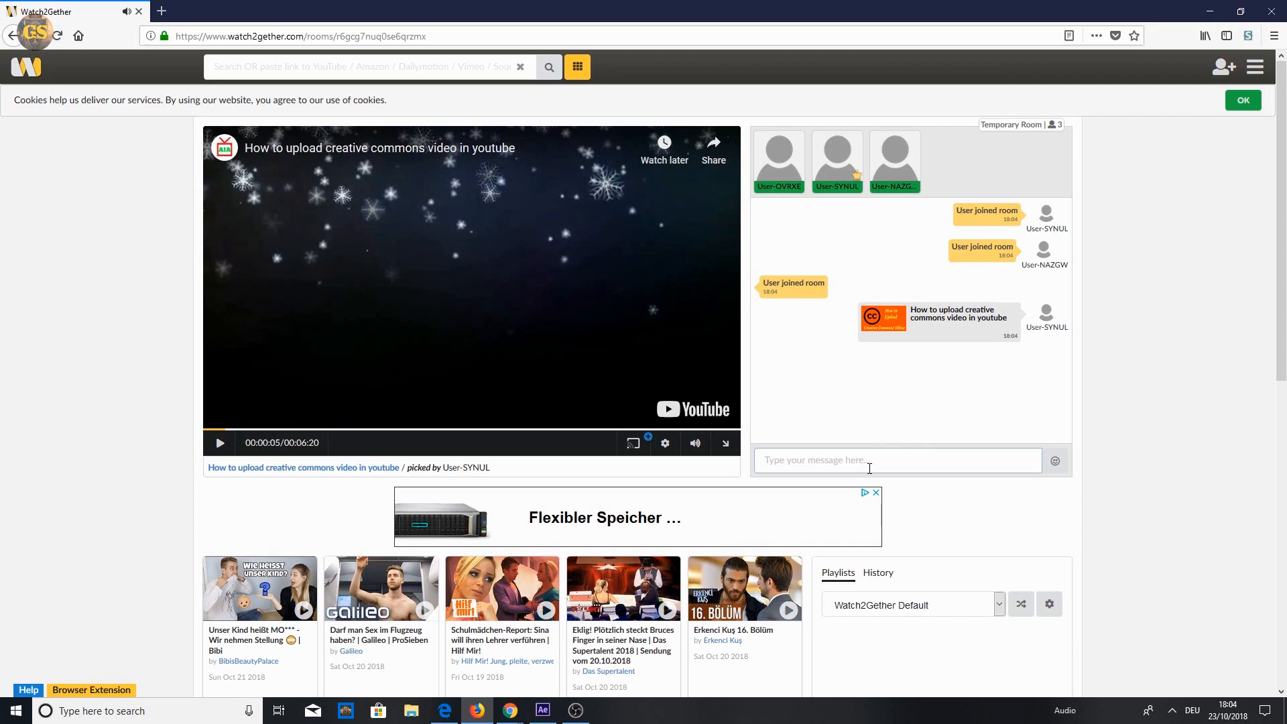
type("ds")
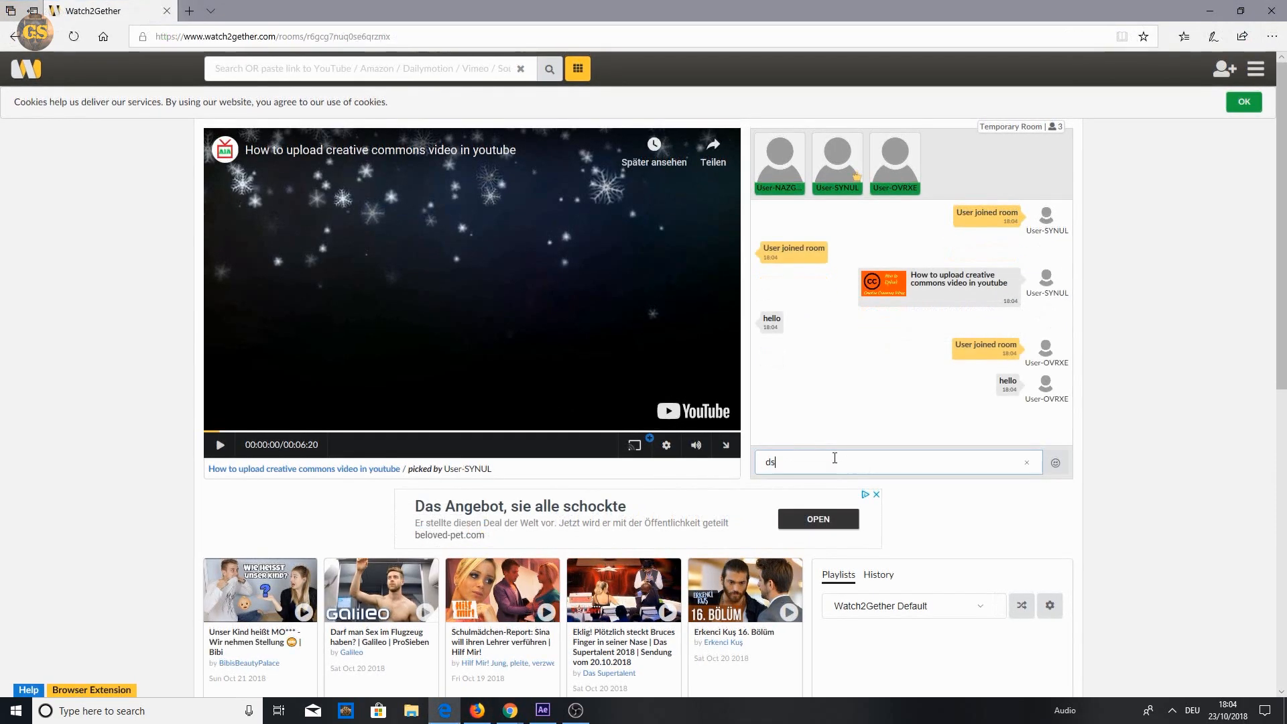
key("Return")
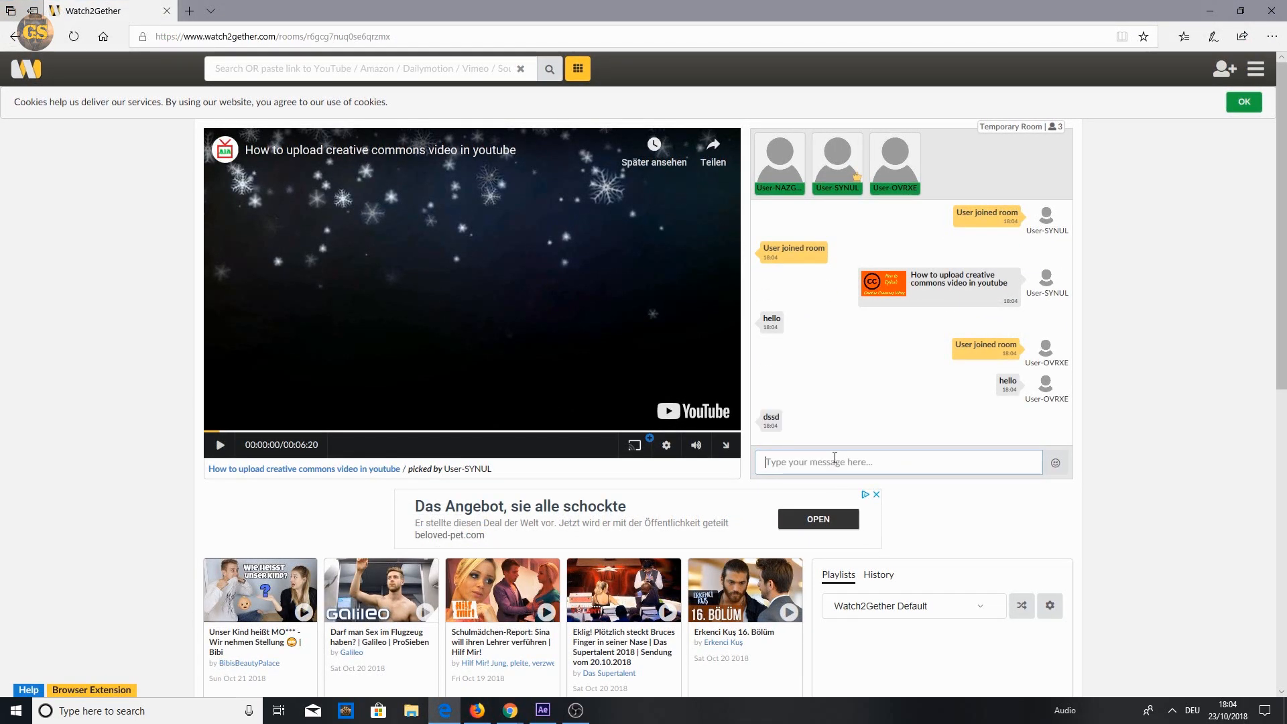
type("Lets wa")
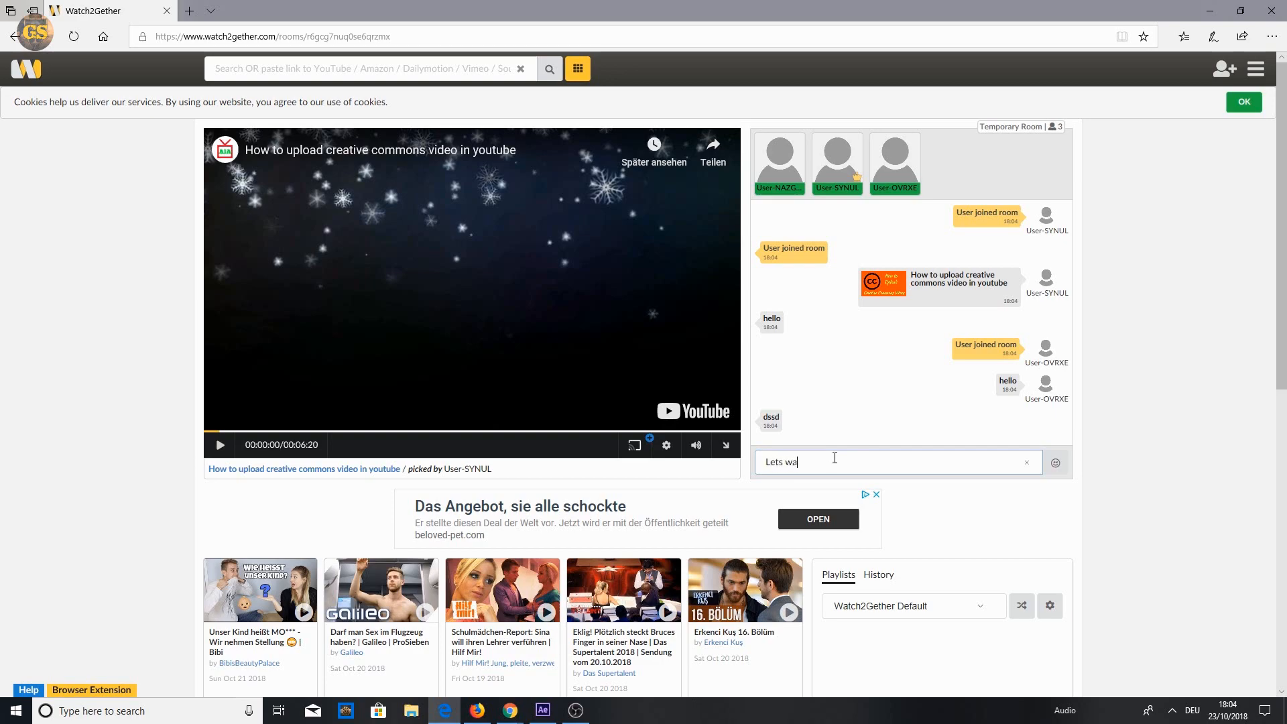
type("tch the v")
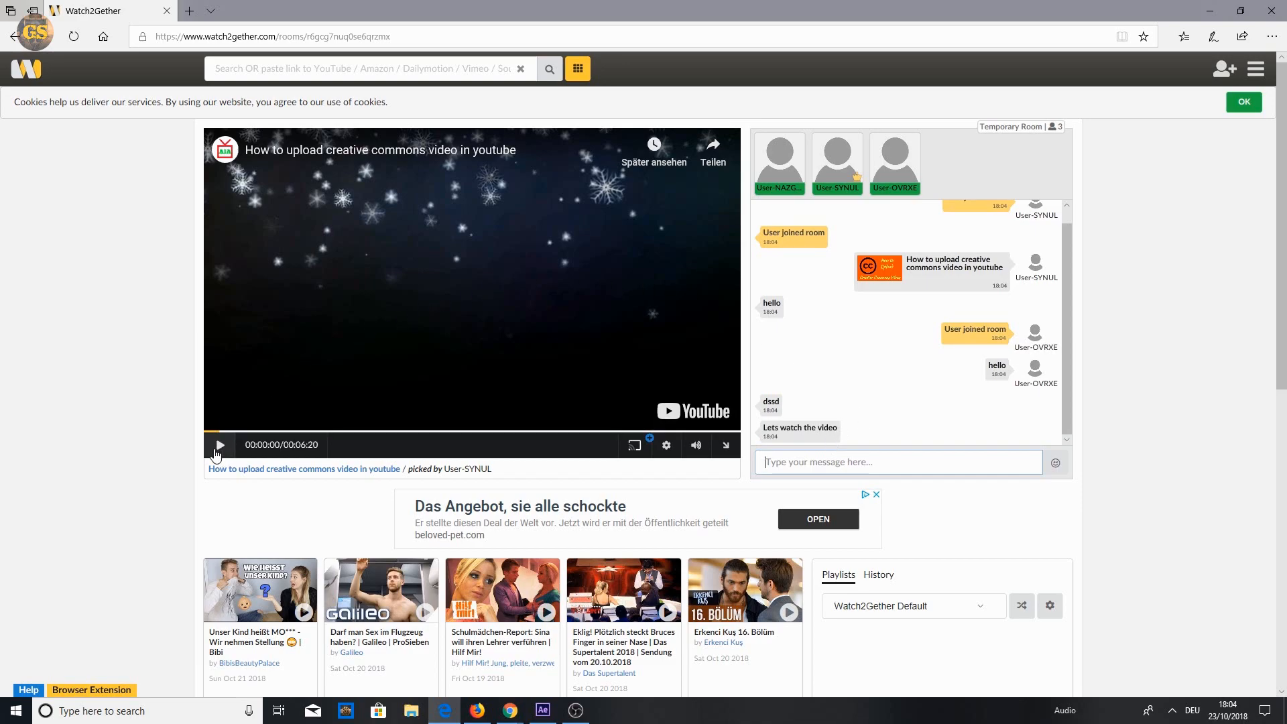
left_click(218, 445)
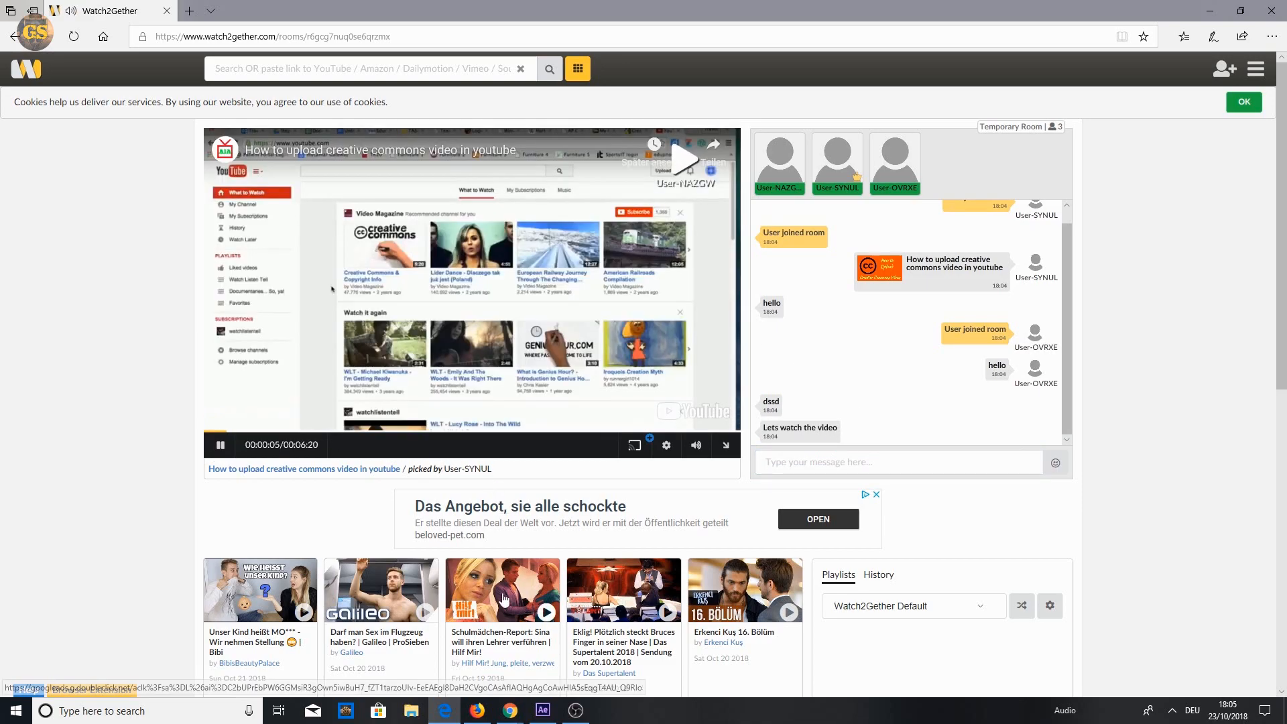
Arrange the three browsers side by side and send hello while the video plays in sync
left_click(474, 710)
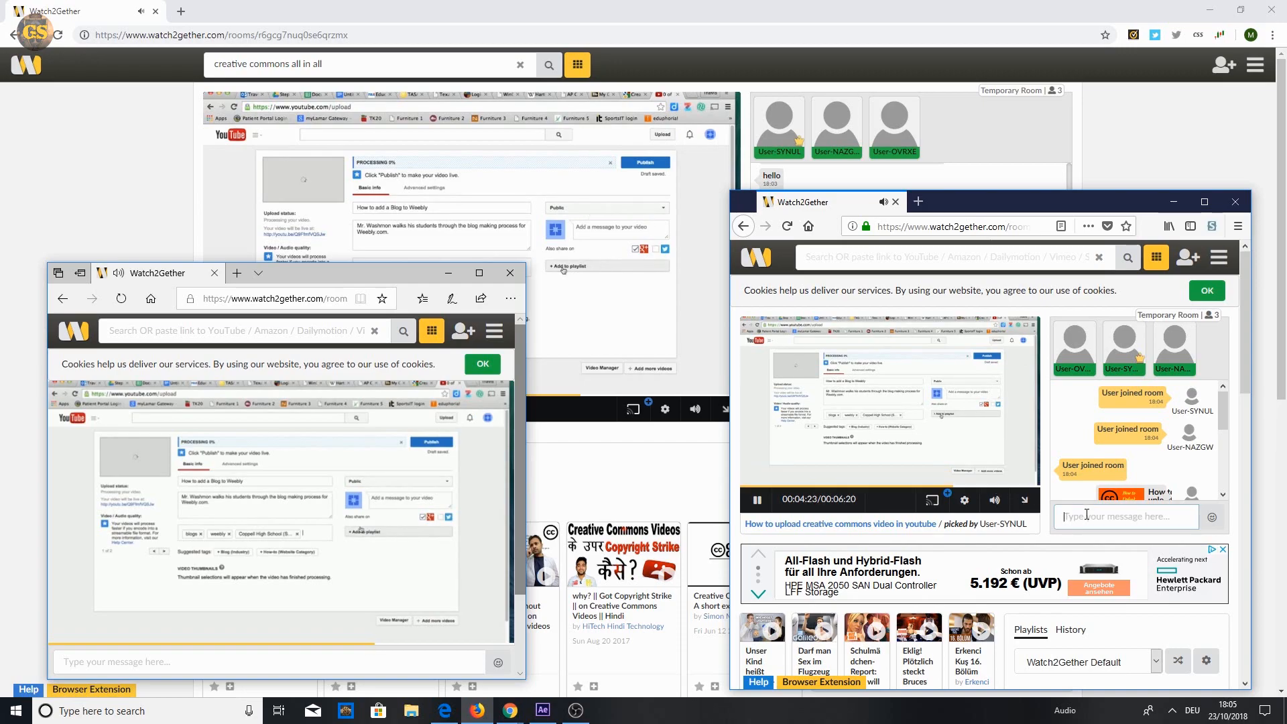
type("hello")
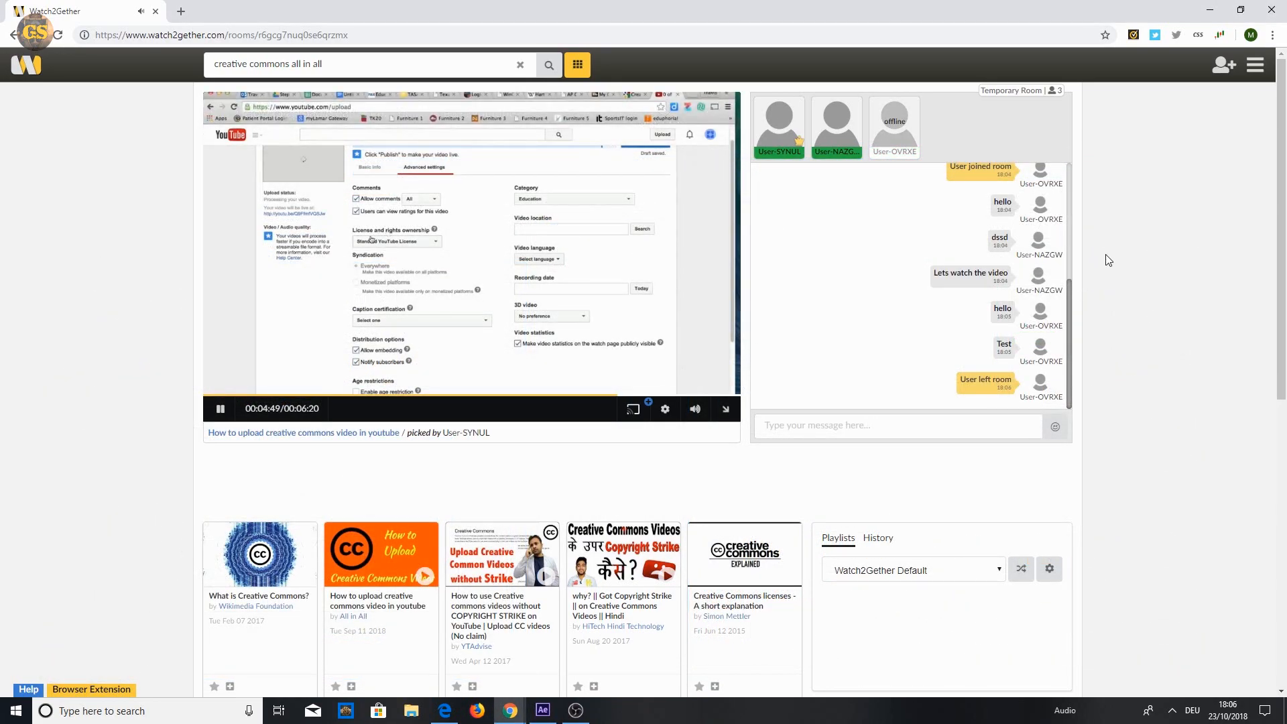
left_click(1223, 64)
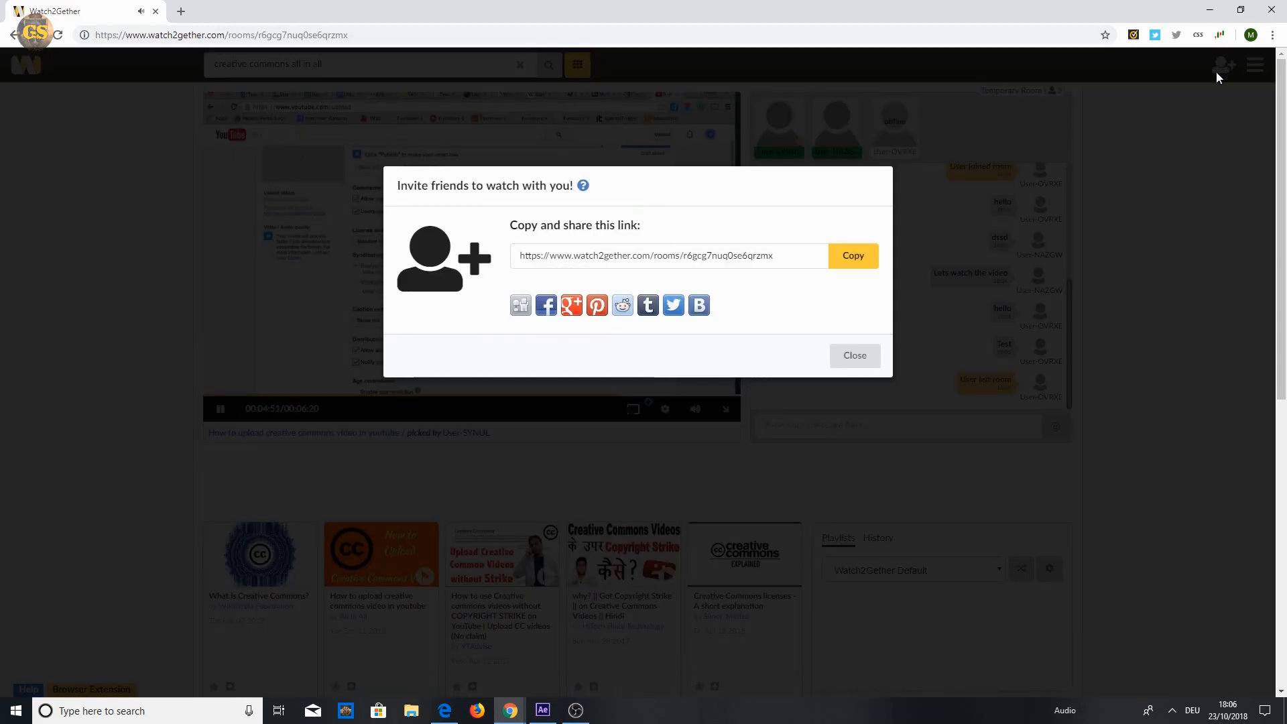
mouse_move(595, 294)
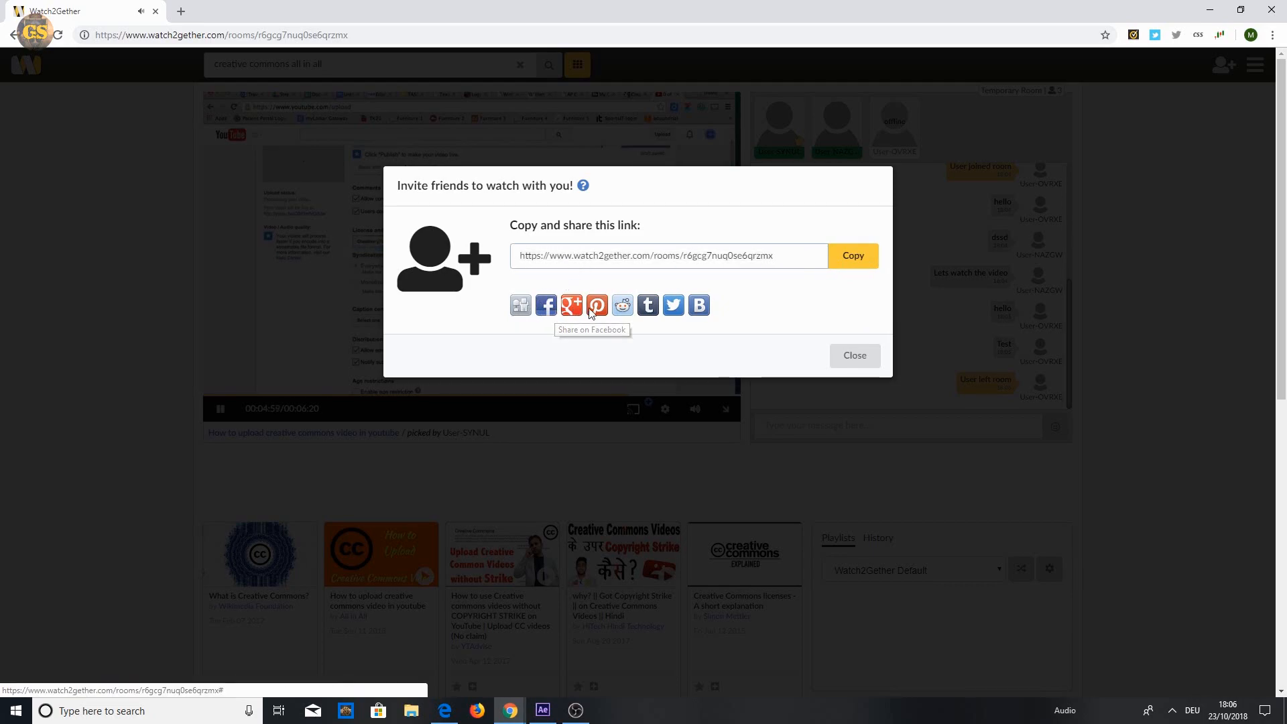
mouse_move(803, 224)
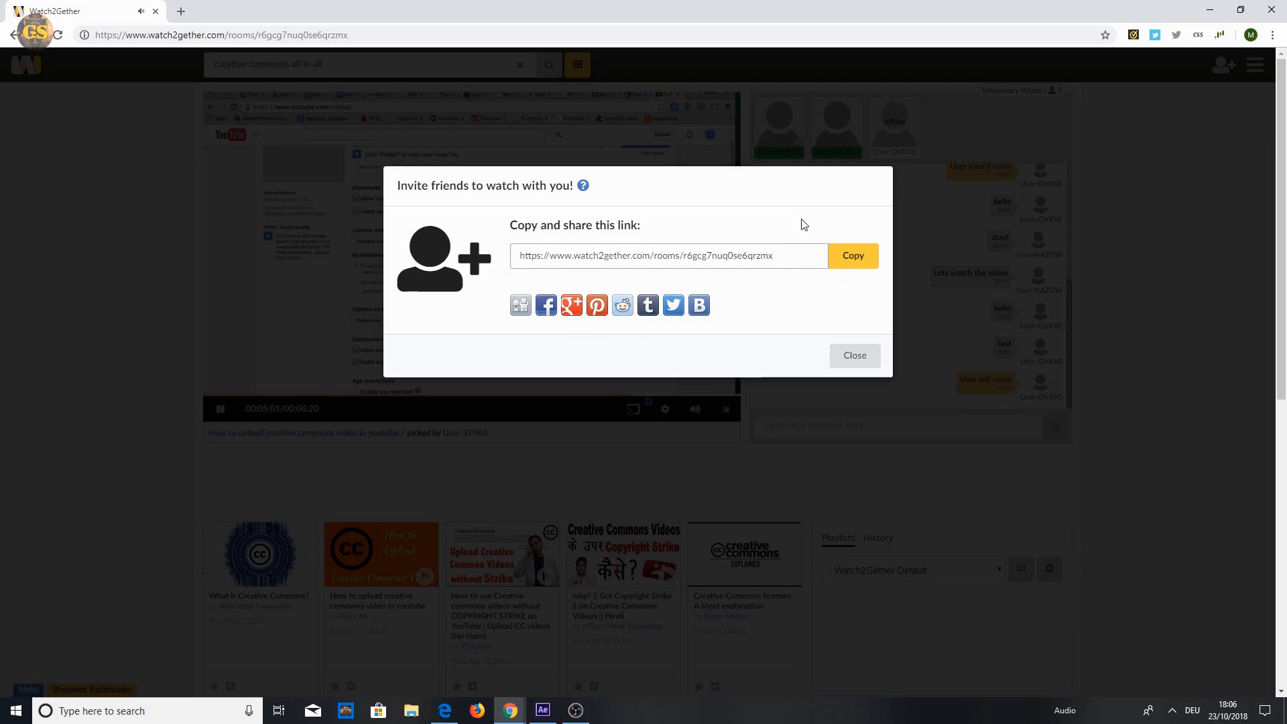
left_click(853, 354)
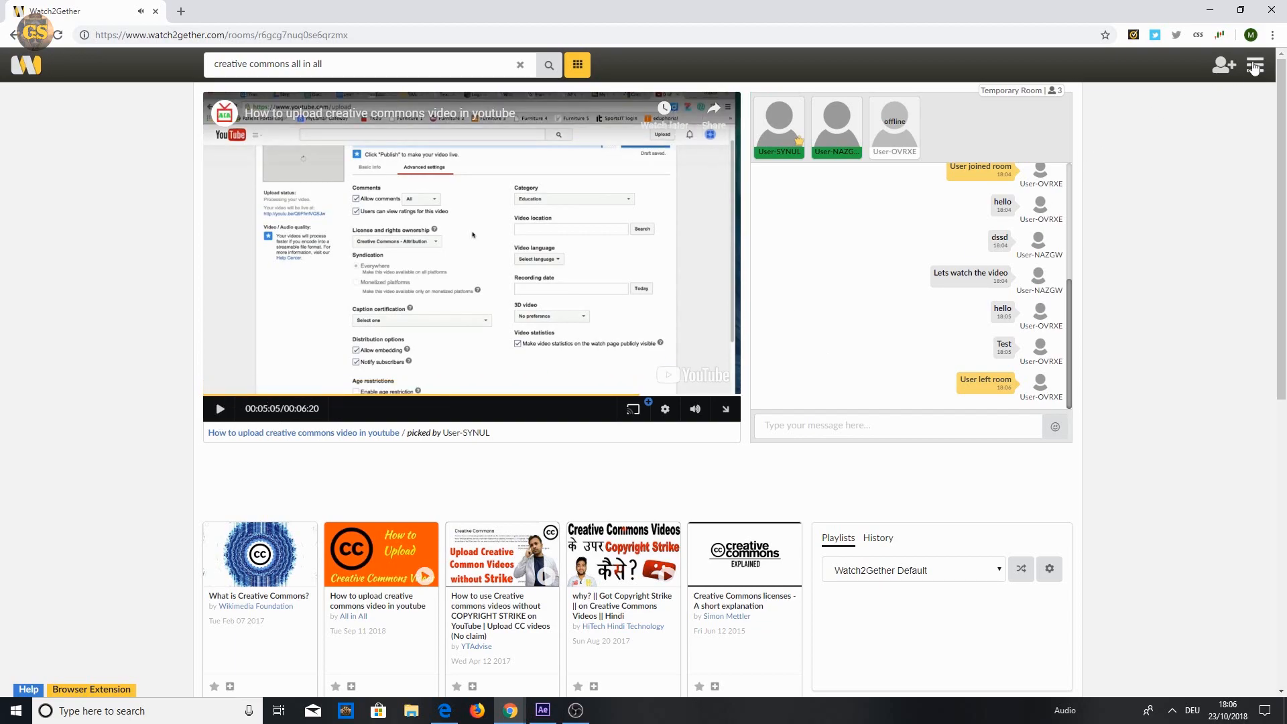
Set the room background colour to 41412F and decline the notification permission request
left_click(1255, 64)
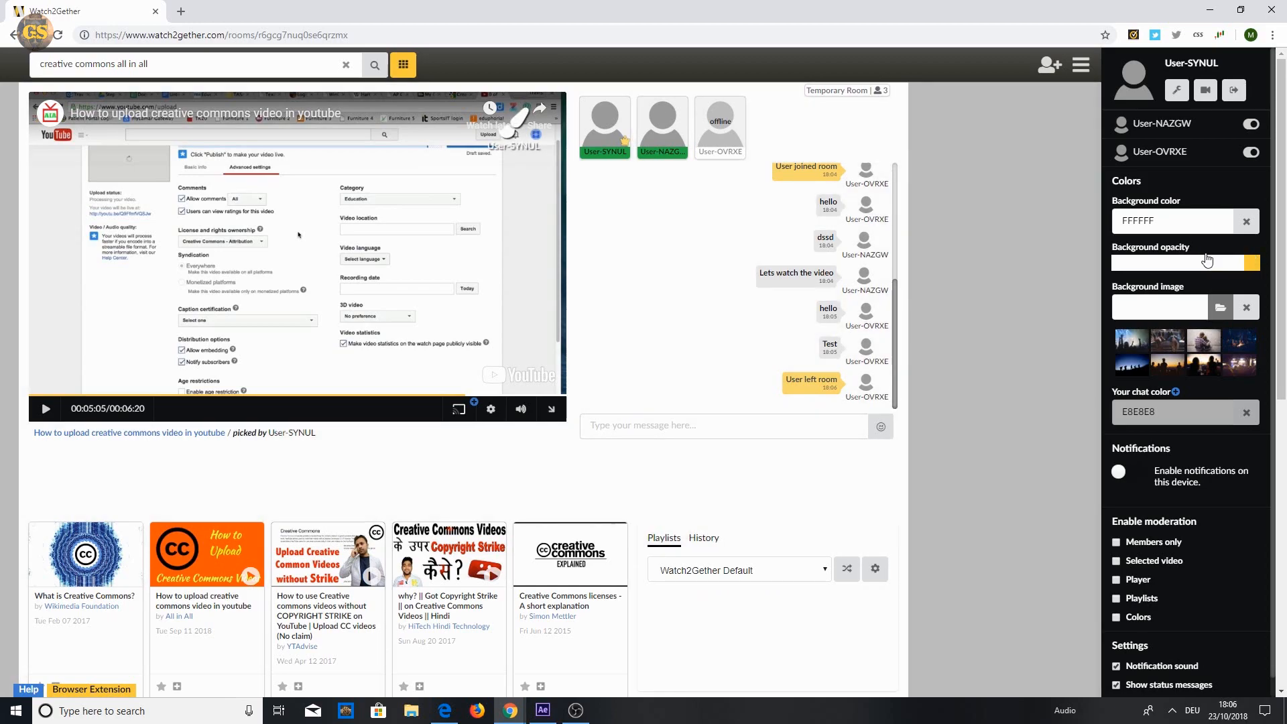
left_click(1169, 220)
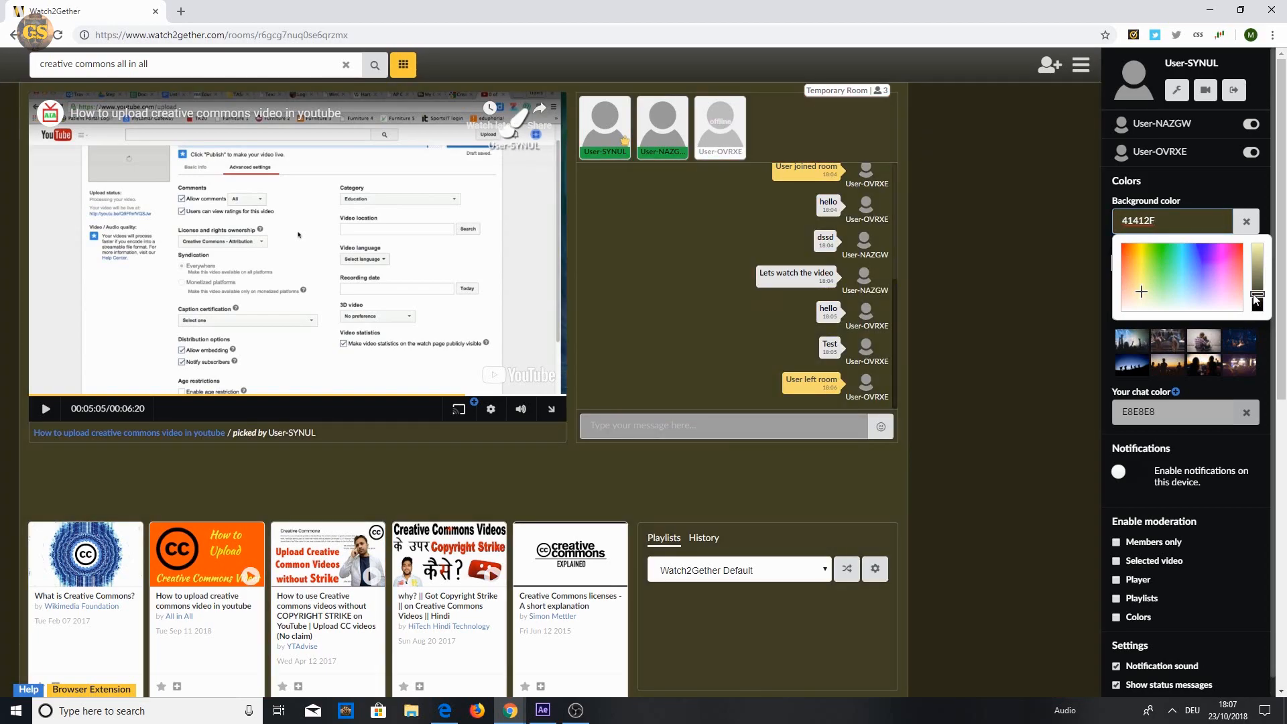
left_click(1127, 452)
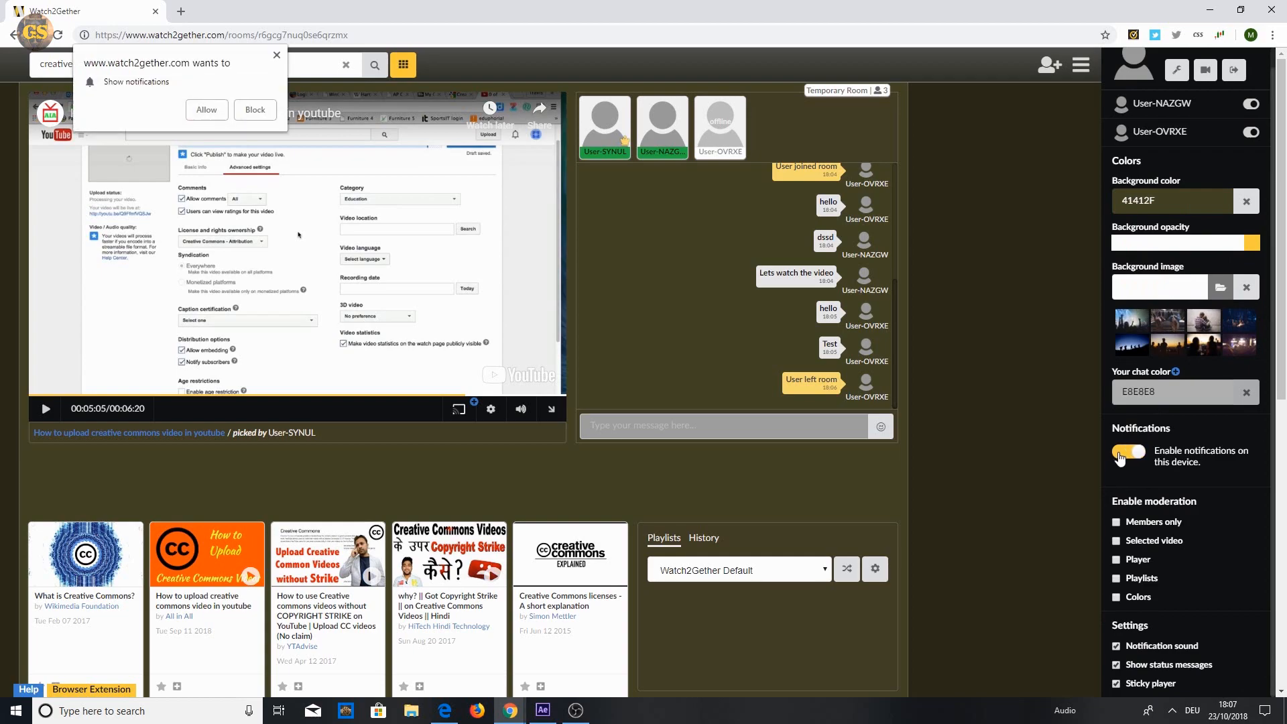
left_click(1127, 450)
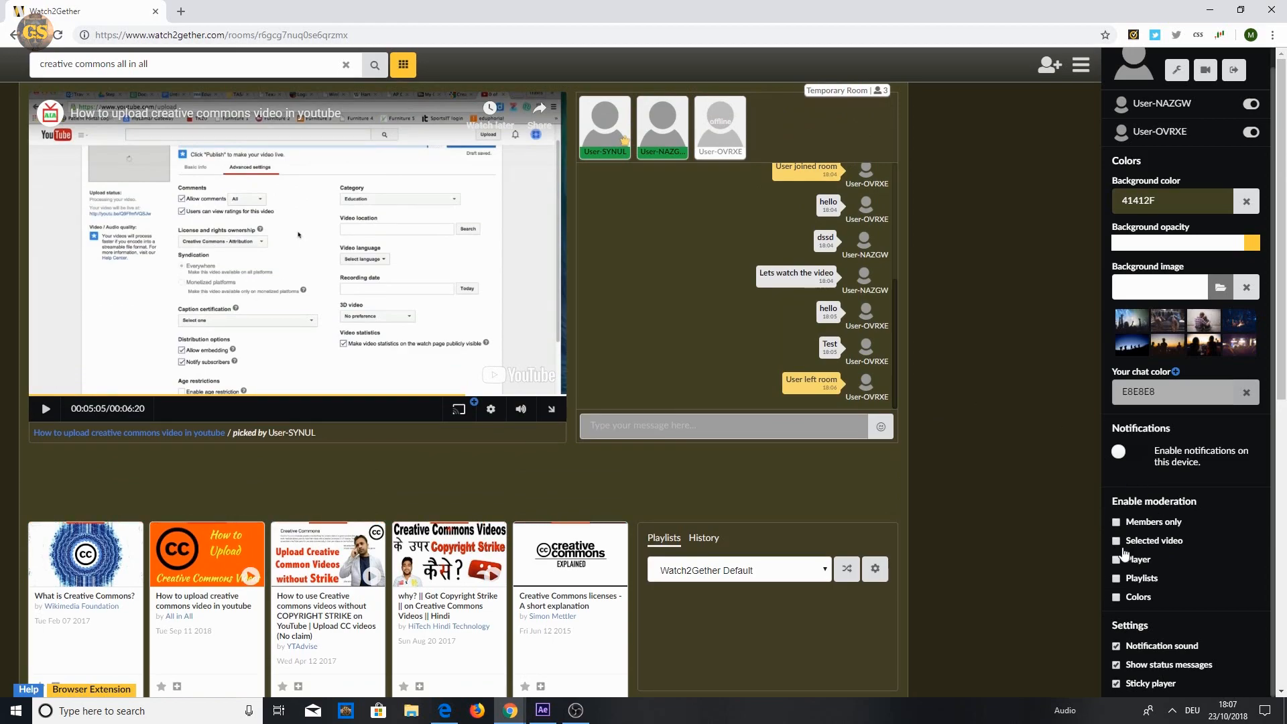
scroll("down", 3)
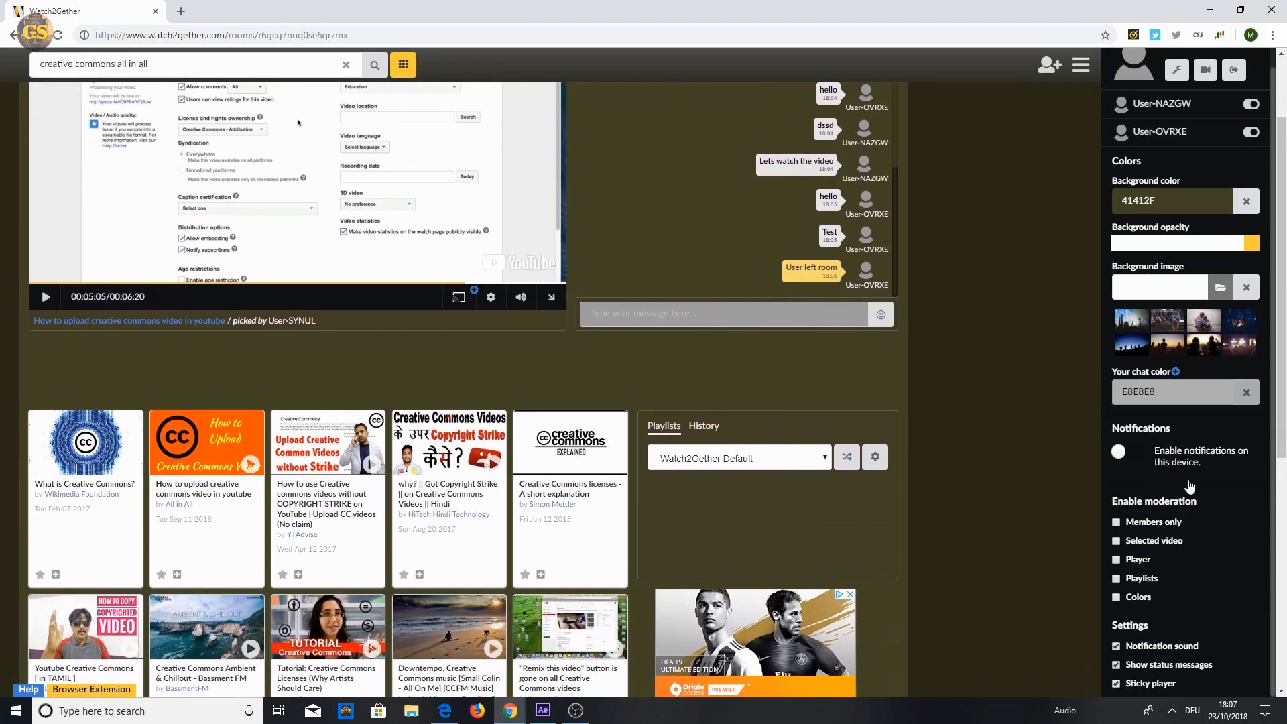
Ban the offline member and the remaining member, confirming each, and acknowledge the banned notice
left_click(1250, 151)
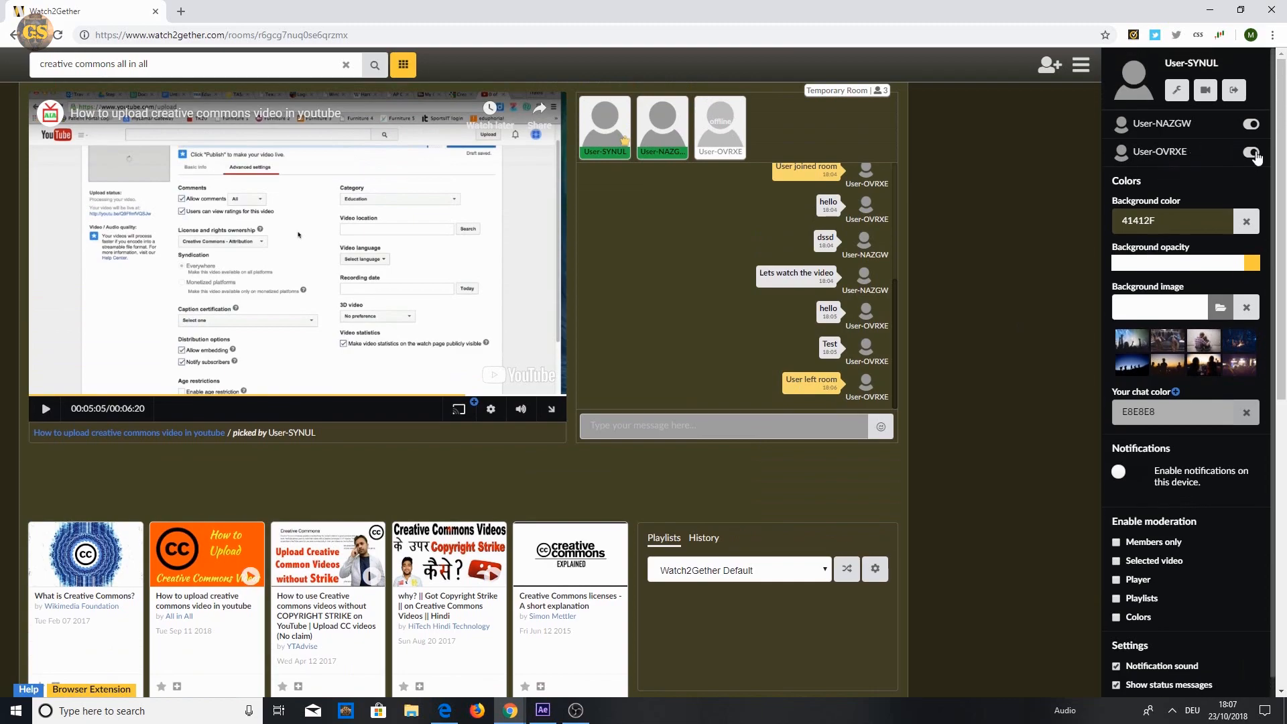
left_click(1250, 152)
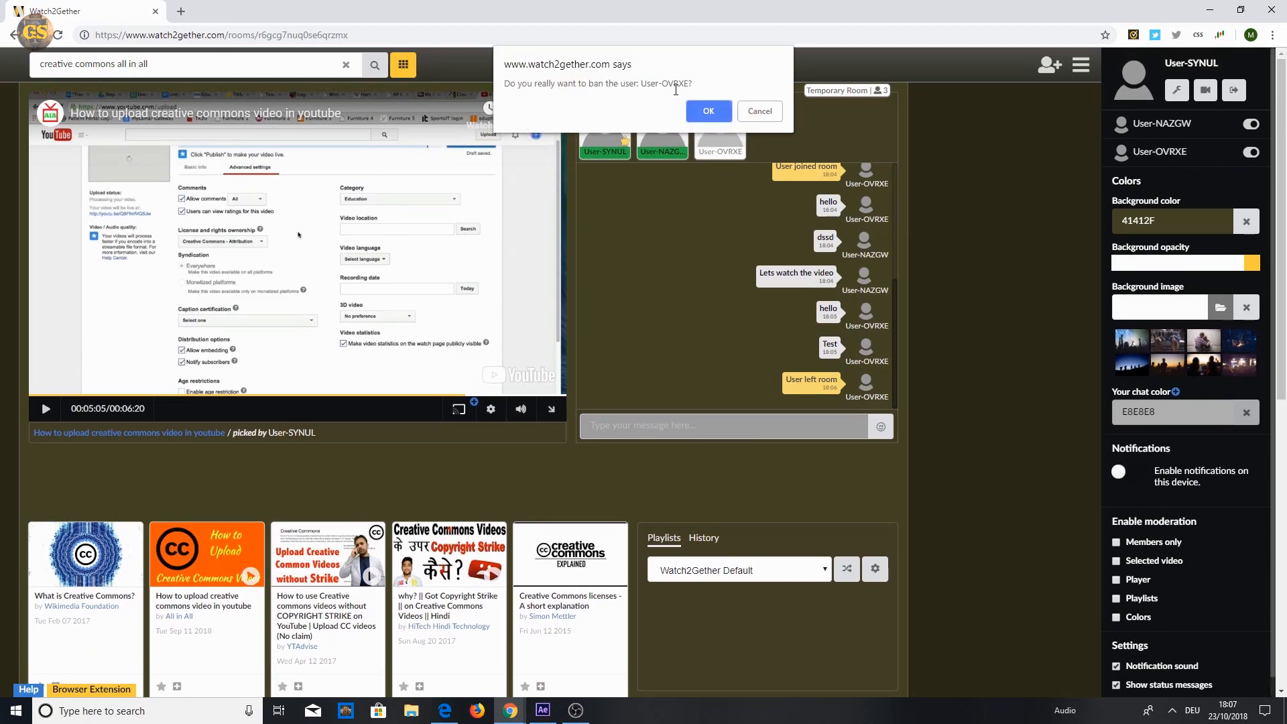
left_click(706, 111)
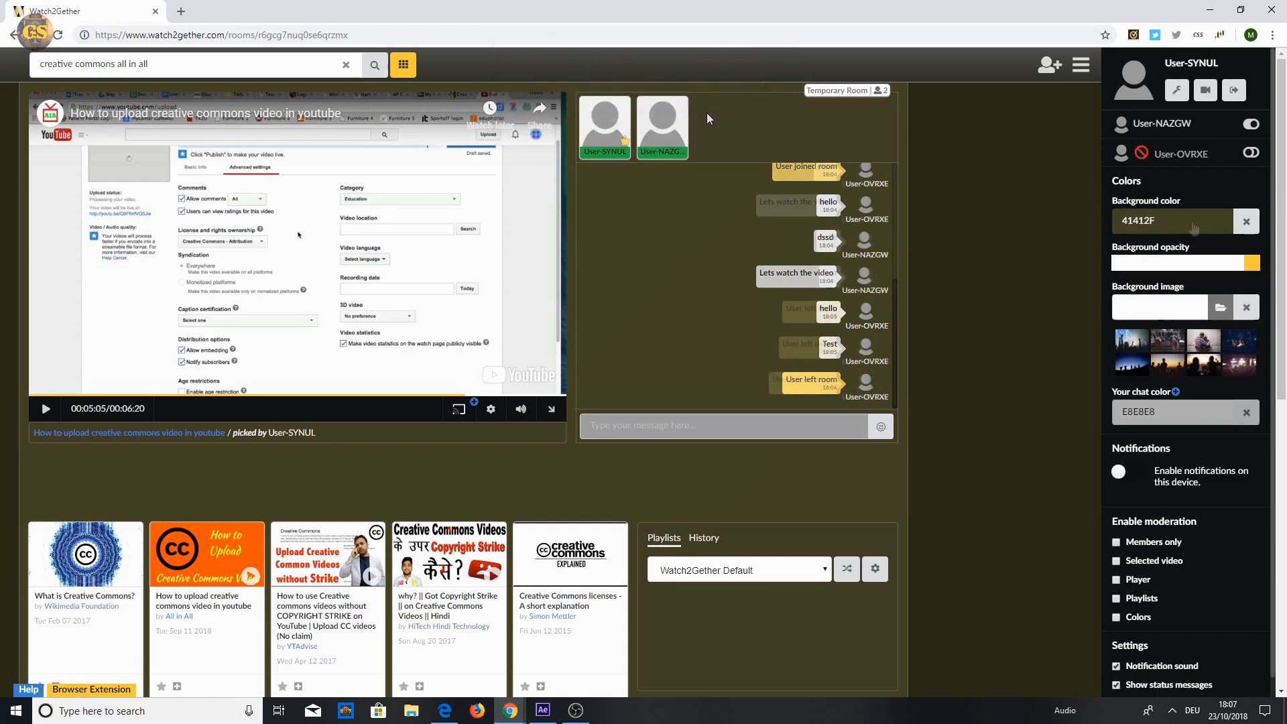
left_click(1249, 123)
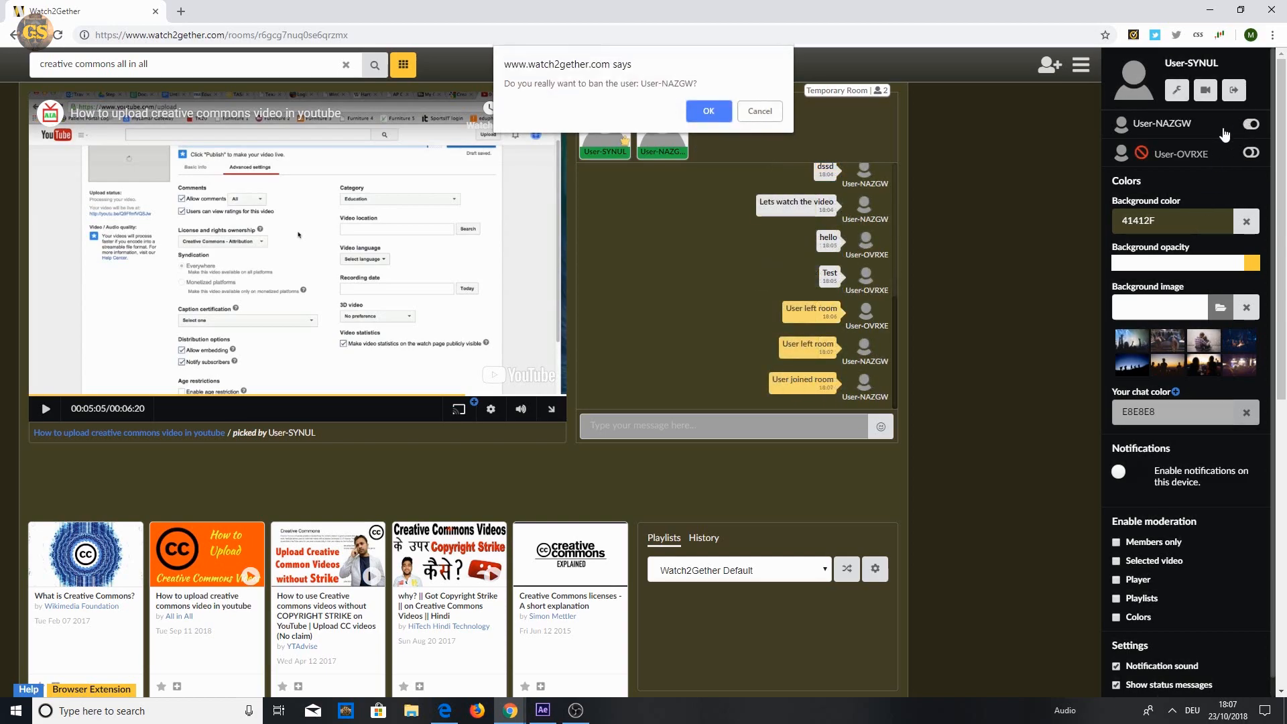
left_click(706, 111)
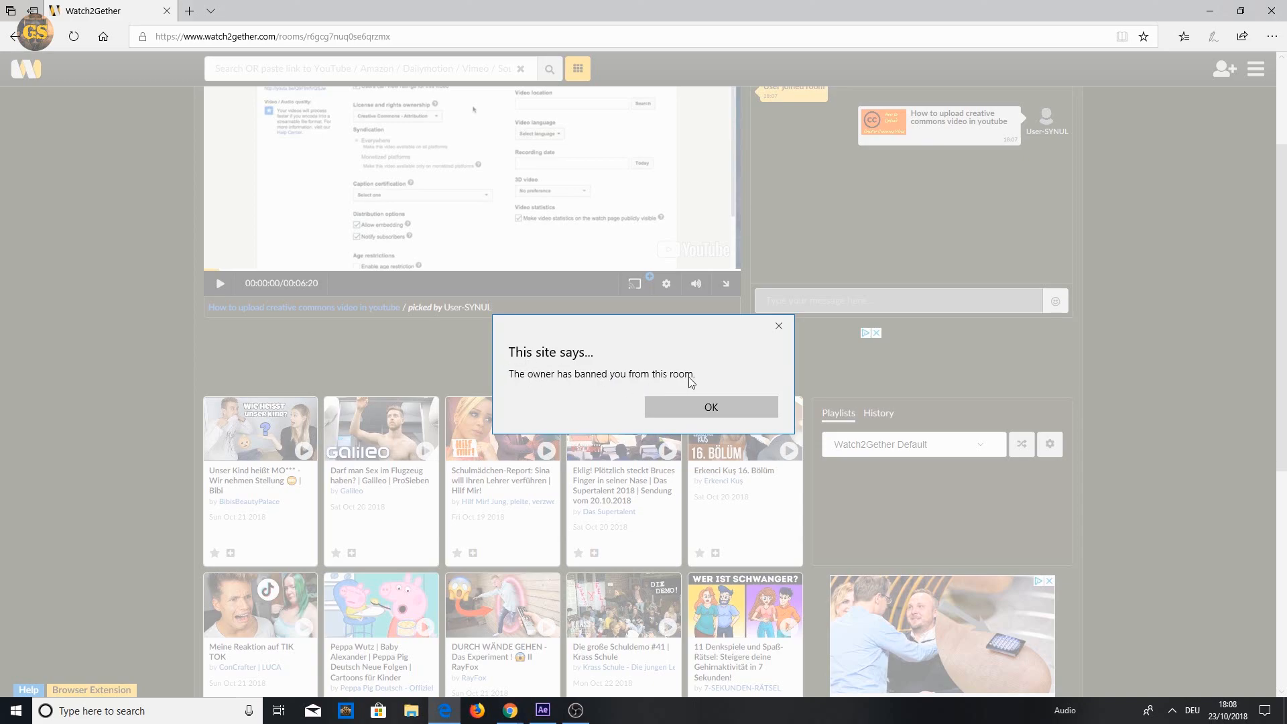
left_click(711, 407)
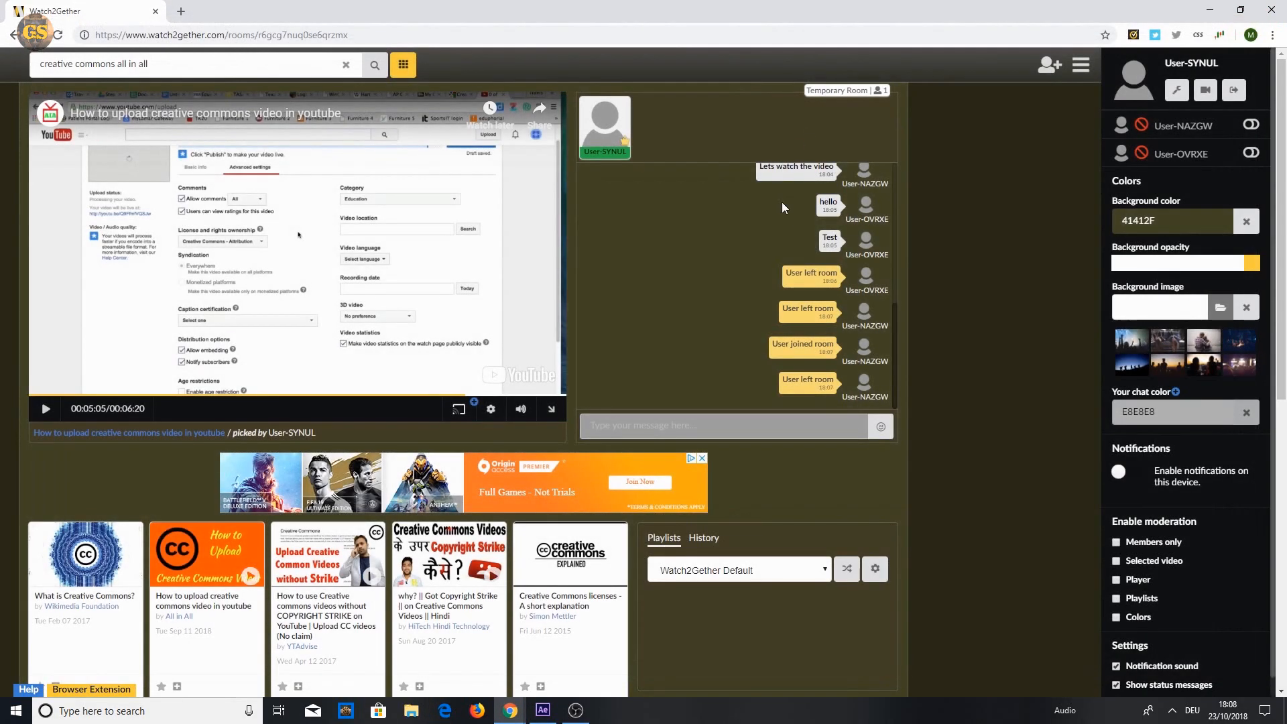
scroll("down", 3)
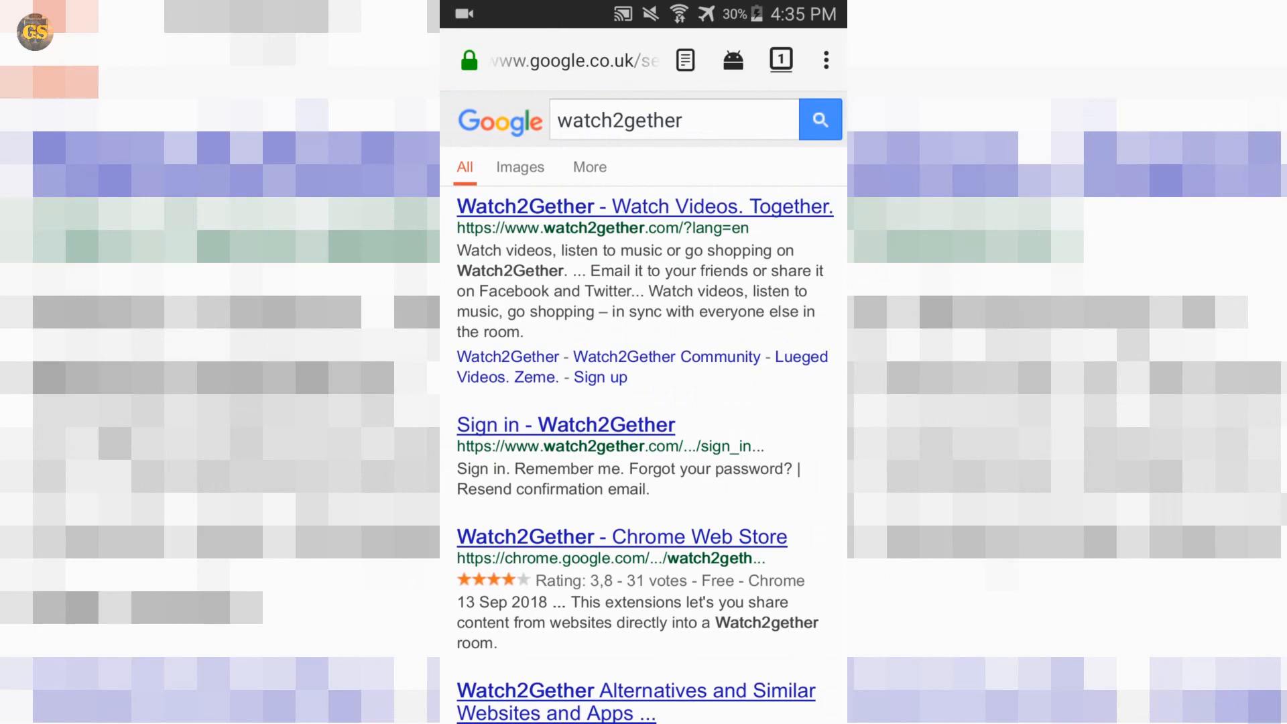
Open the 'Watch2Gether - Watch Videos. Together.' result and scroll its mobile homepage
left_click(644, 206)
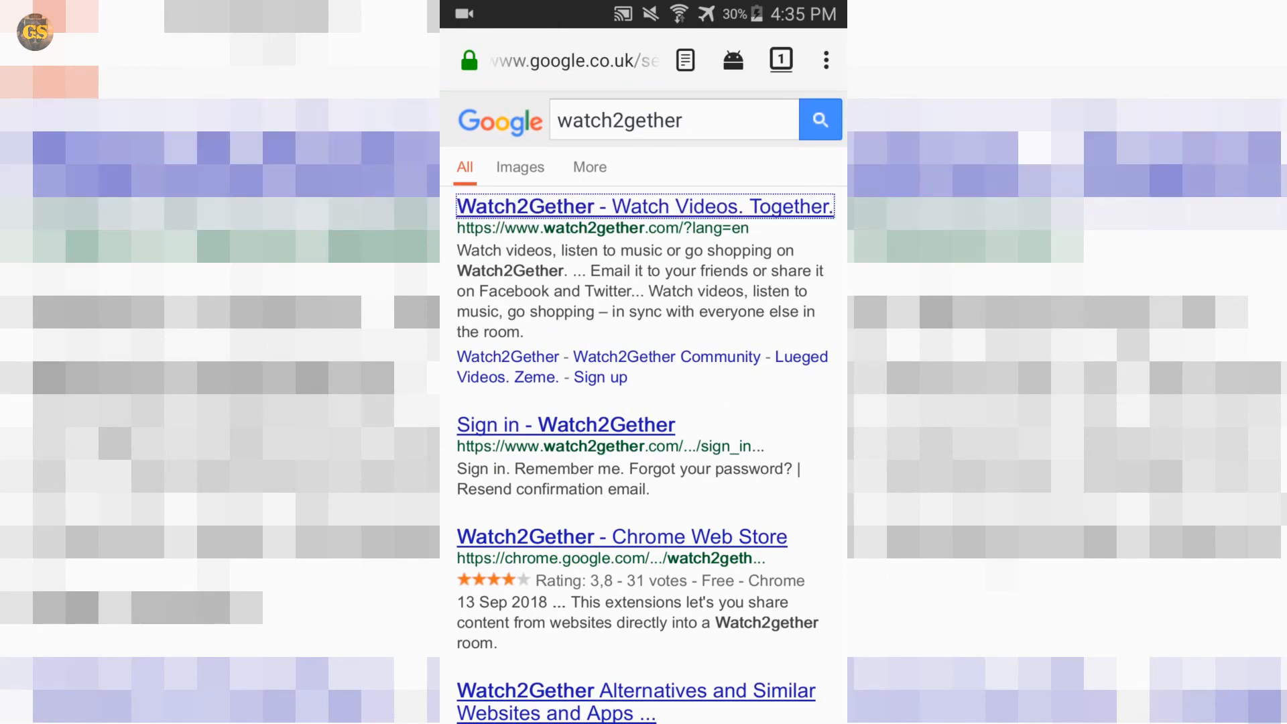
left_click(645, 207)
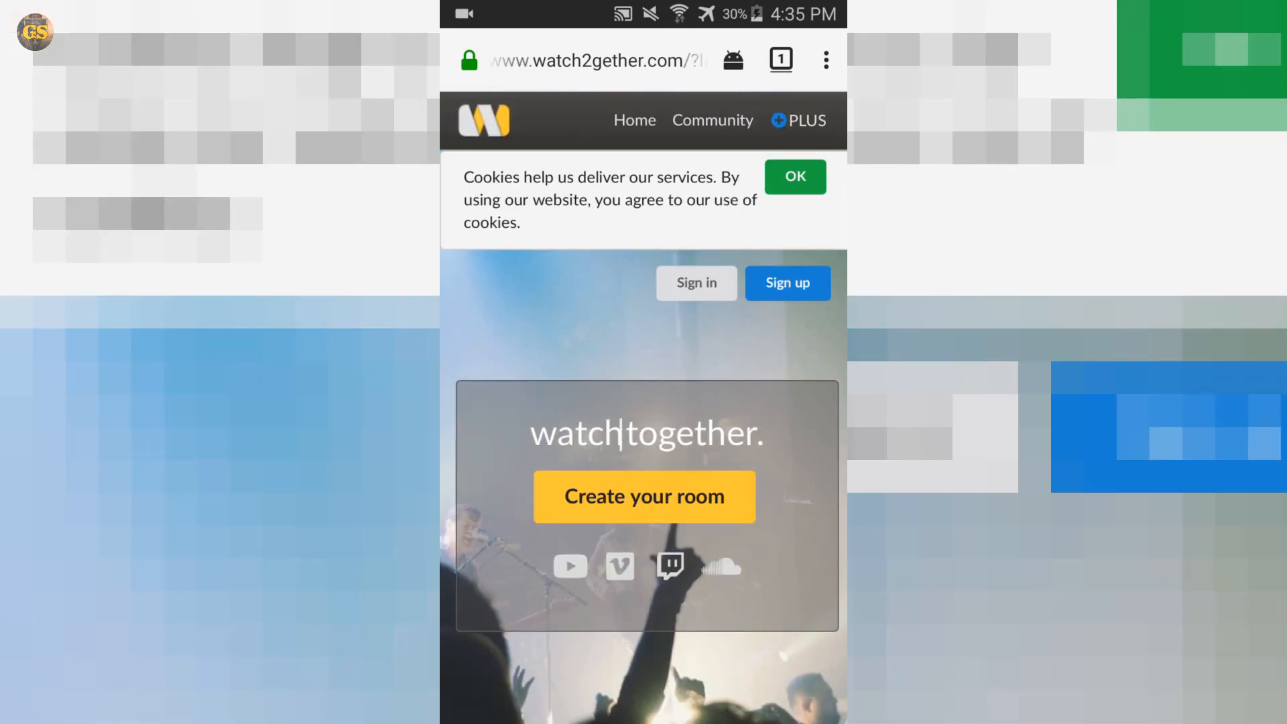
scroll("down", 3)
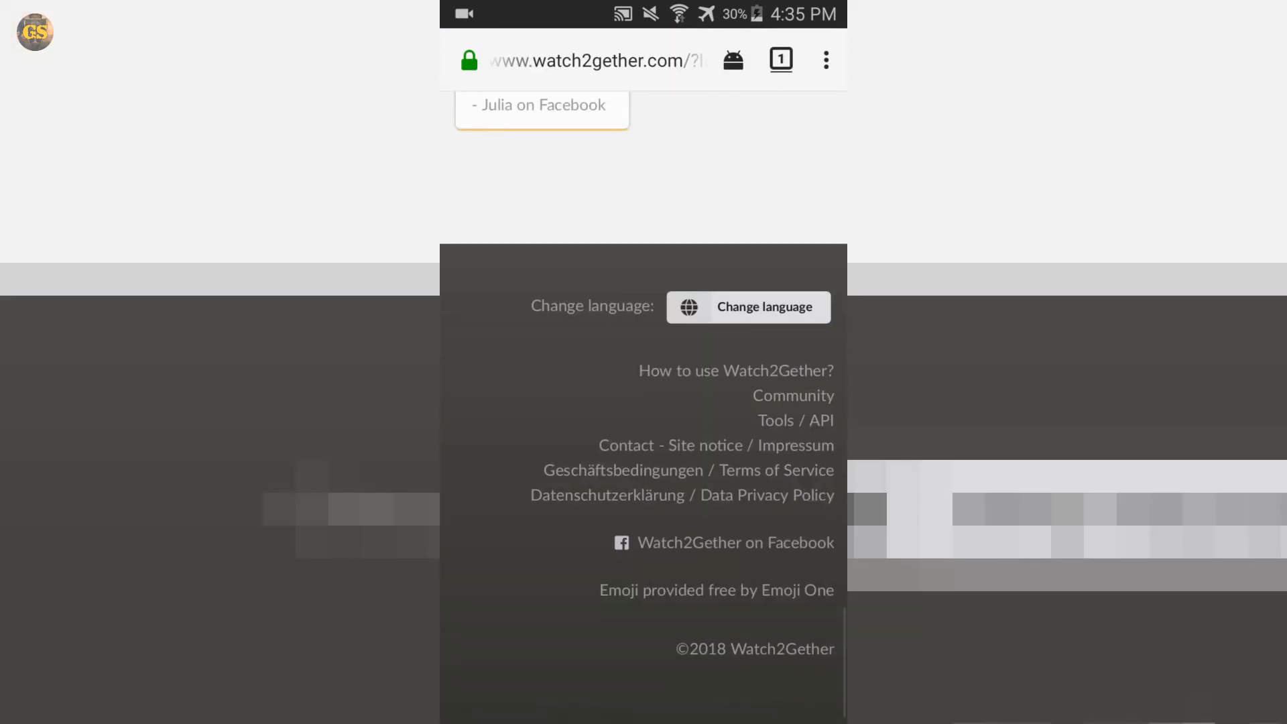
left_click(748, 307)
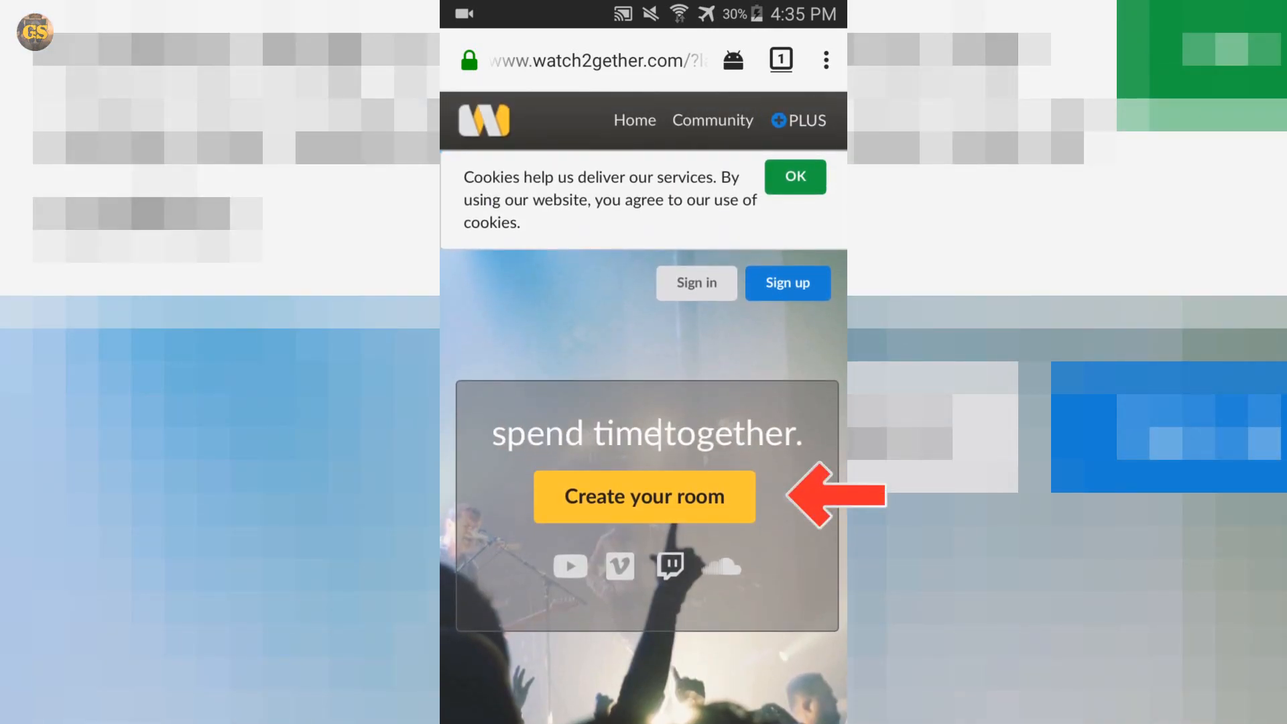
Create a mobile room and browse its video sources through Vimeo, Gfycat and Twitch
left_click(644, 496)
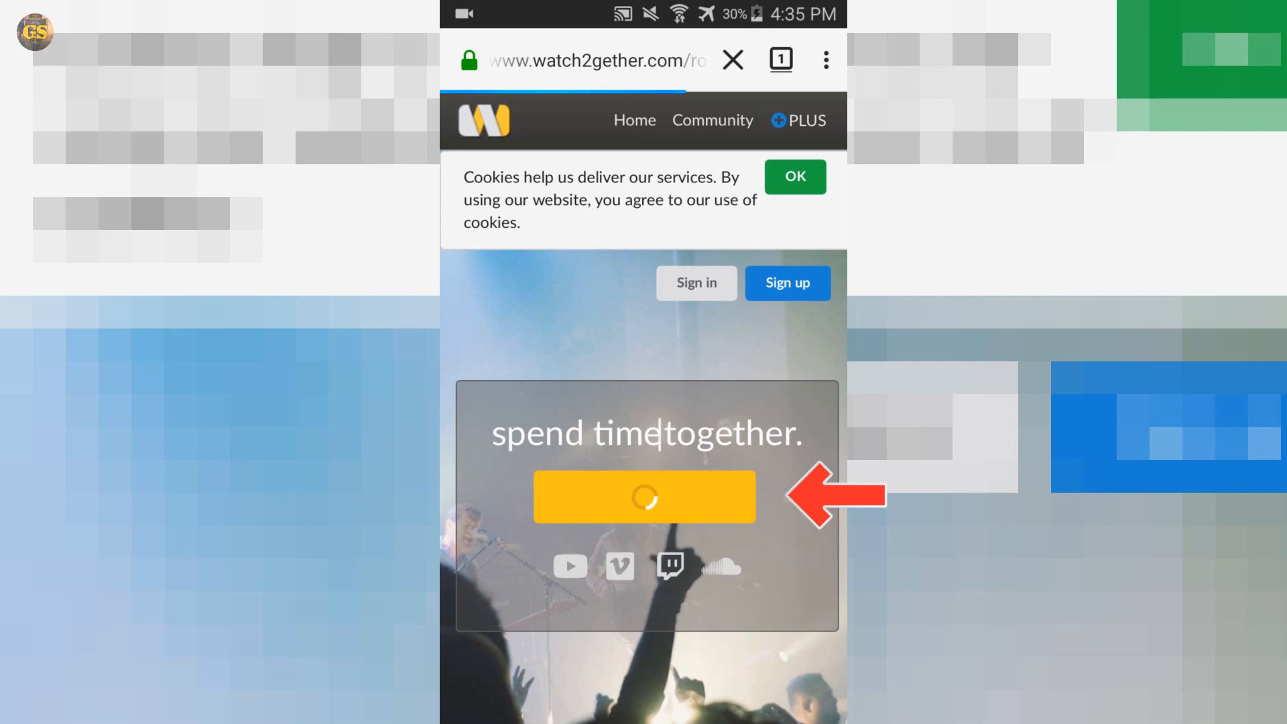
left_click(644, 496)
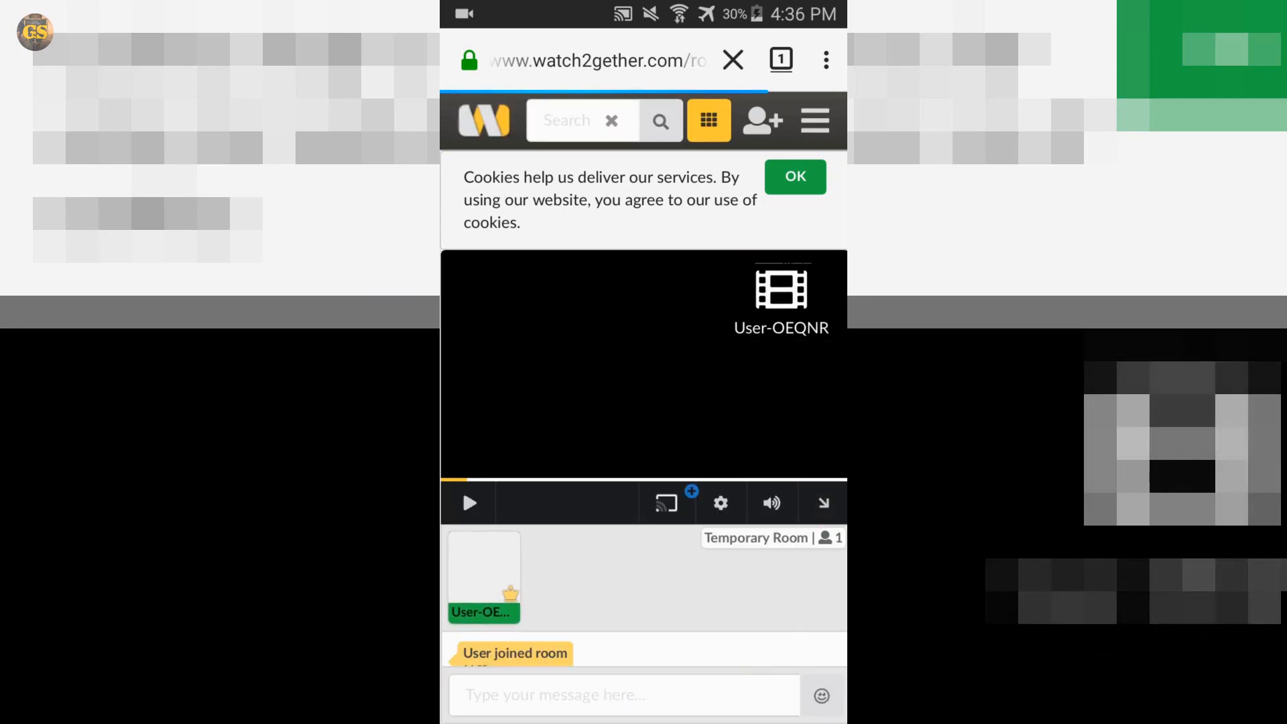
left_click(792, 177)
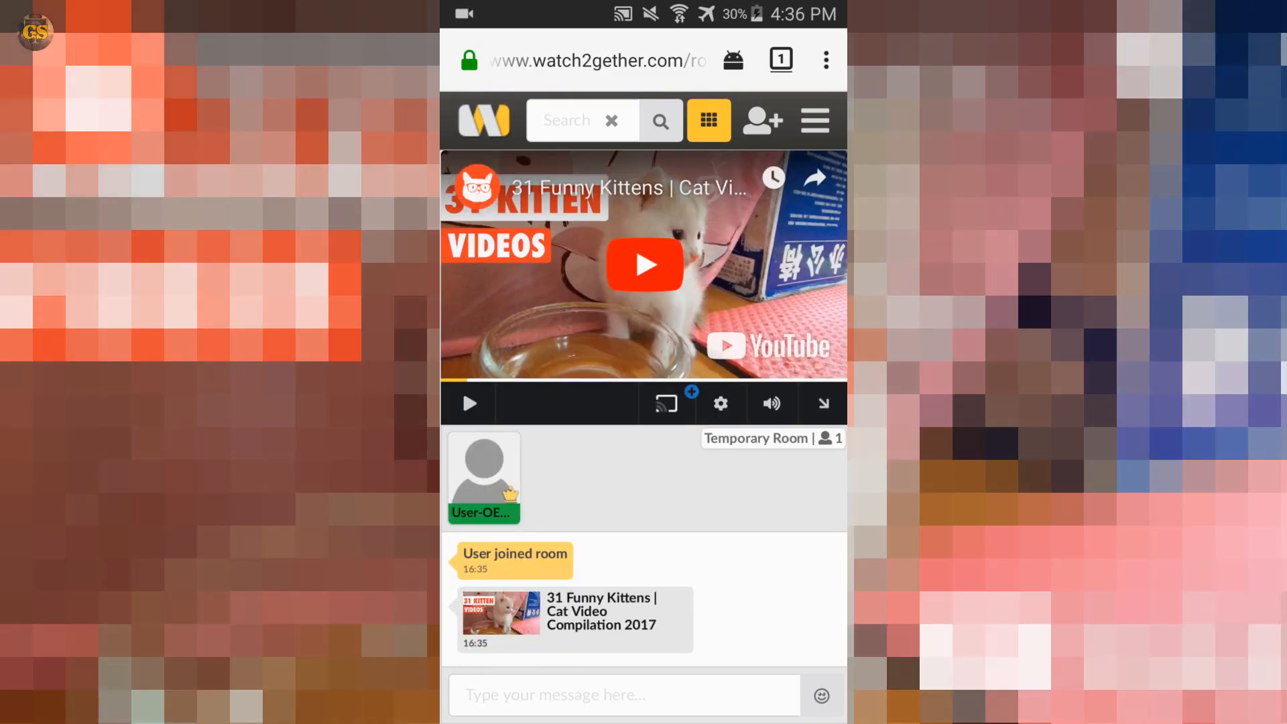
left_click(707, 119)
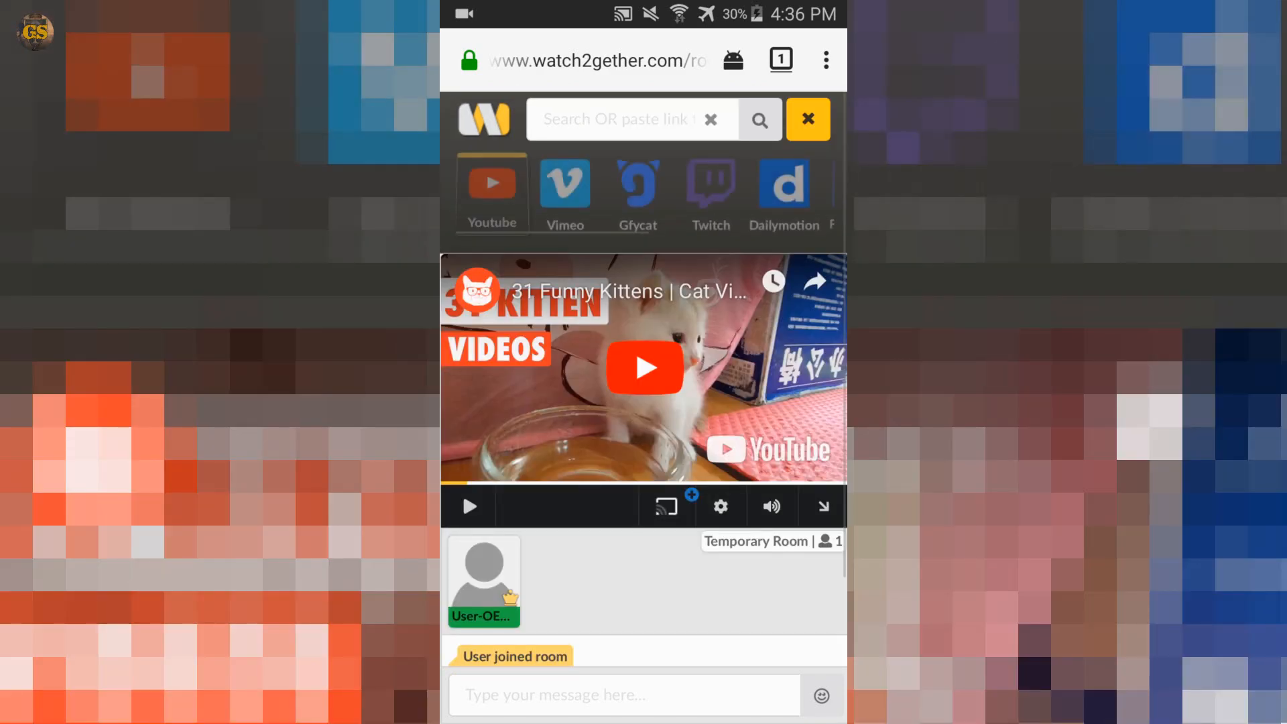
left_click(565, 183)
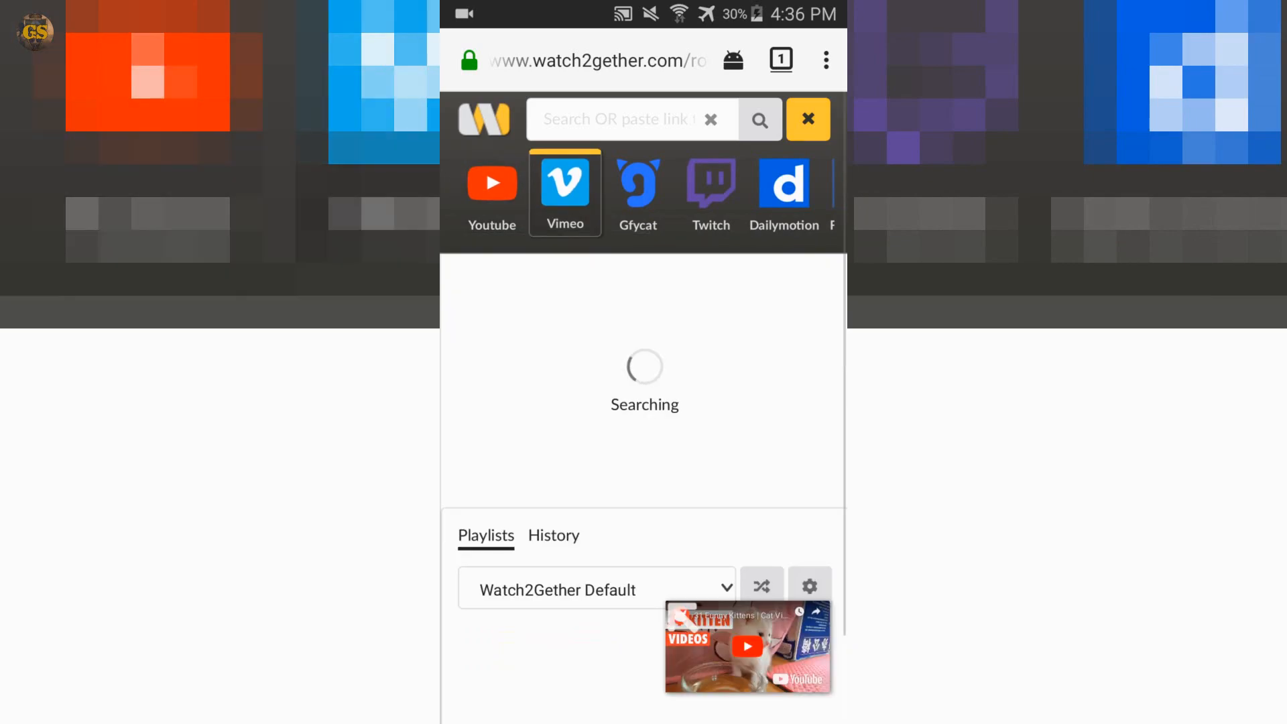
left_click(638, 192)
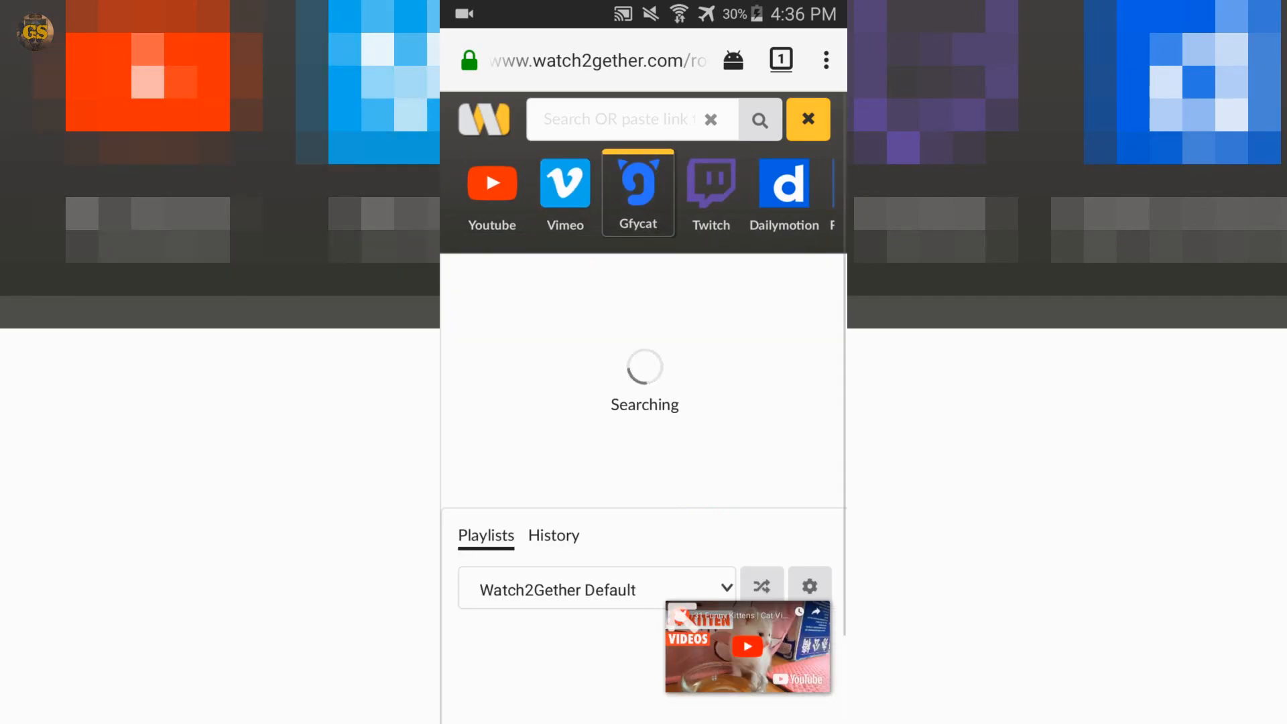
scroll("down", 3)
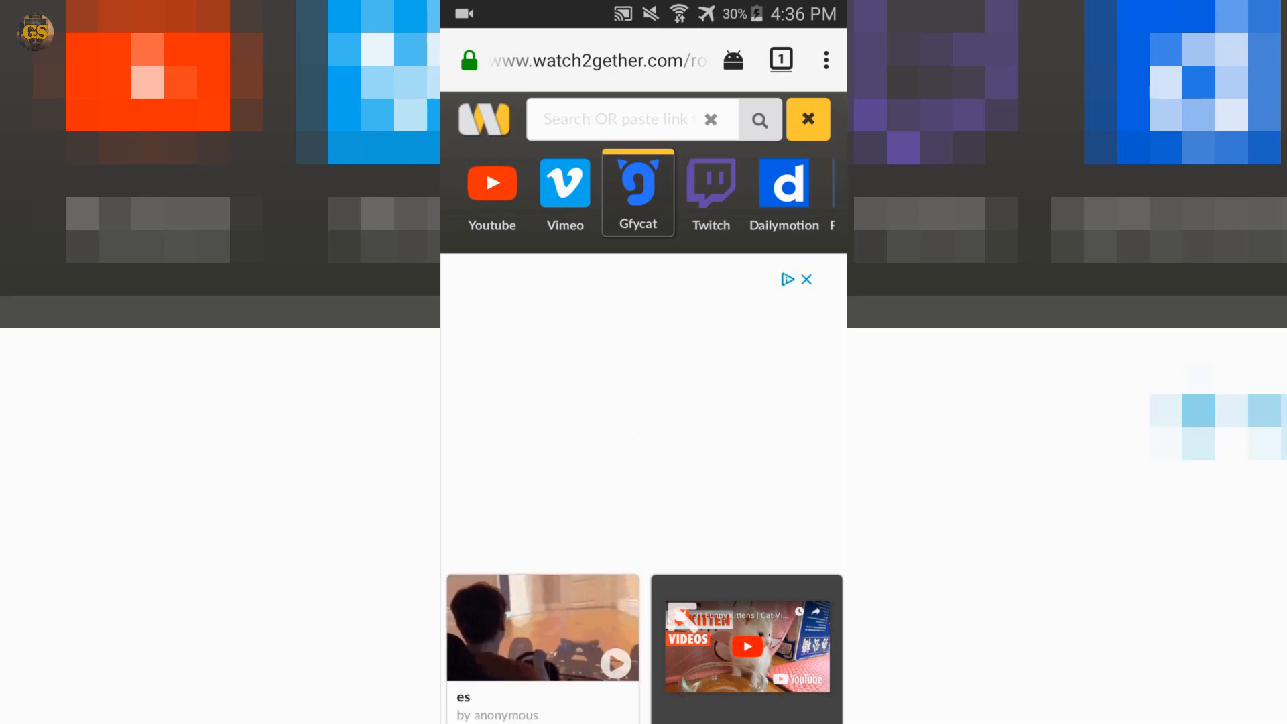
left_click(711, 192)
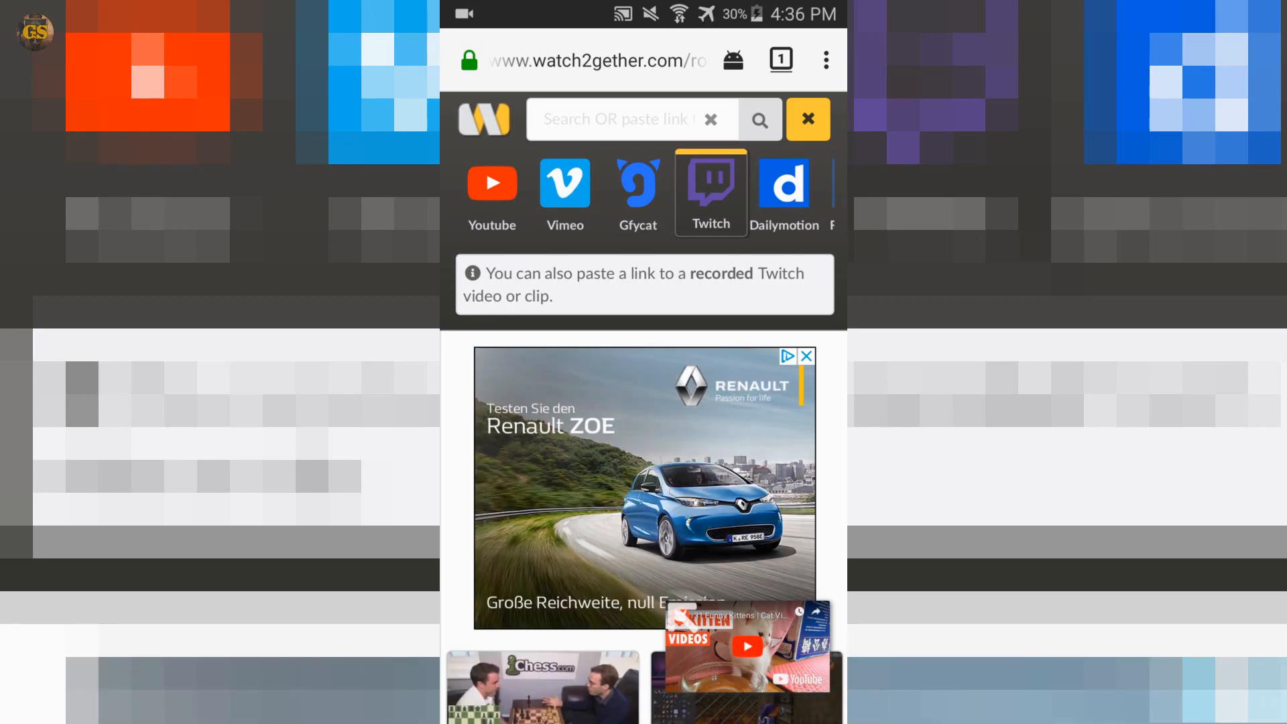
Search for Creative Commons and pick the YouTube upload tutorial to replace the kitten video
type("Creative")
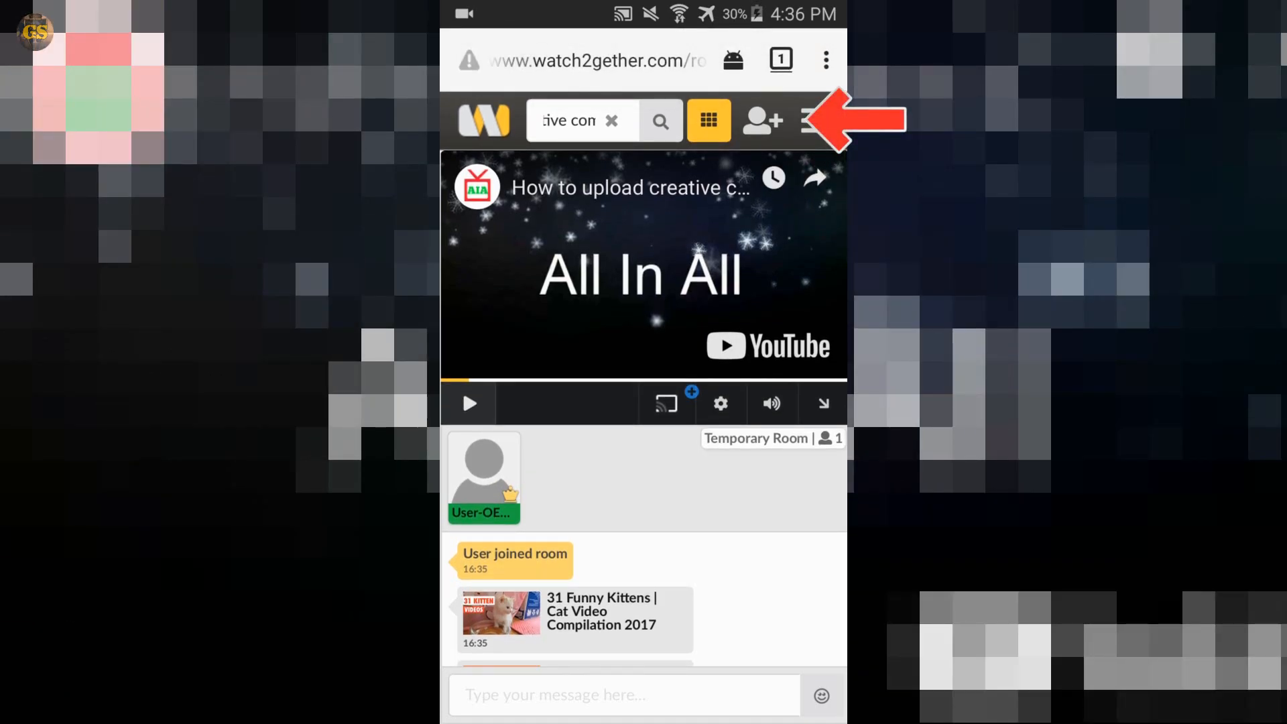
Copy the room's invite link and load it in a second phone browser to join as a second member
left_click(761, 120)
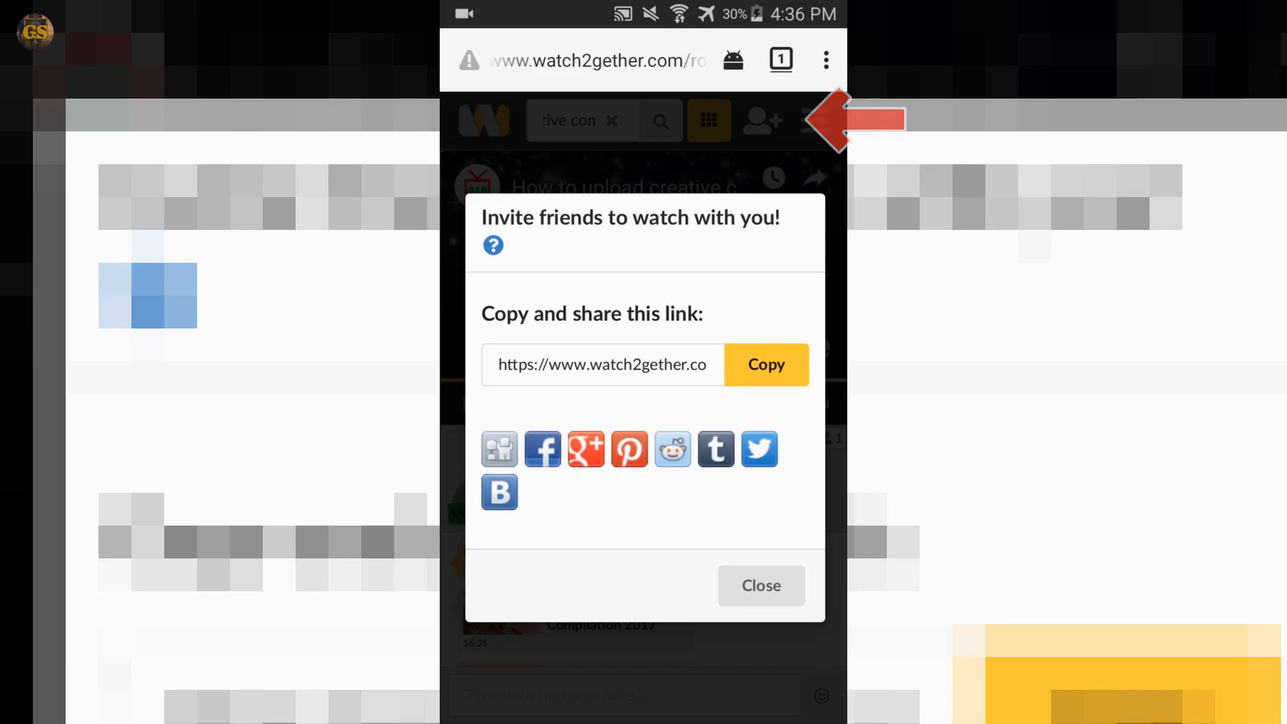
left_click(602, 364)
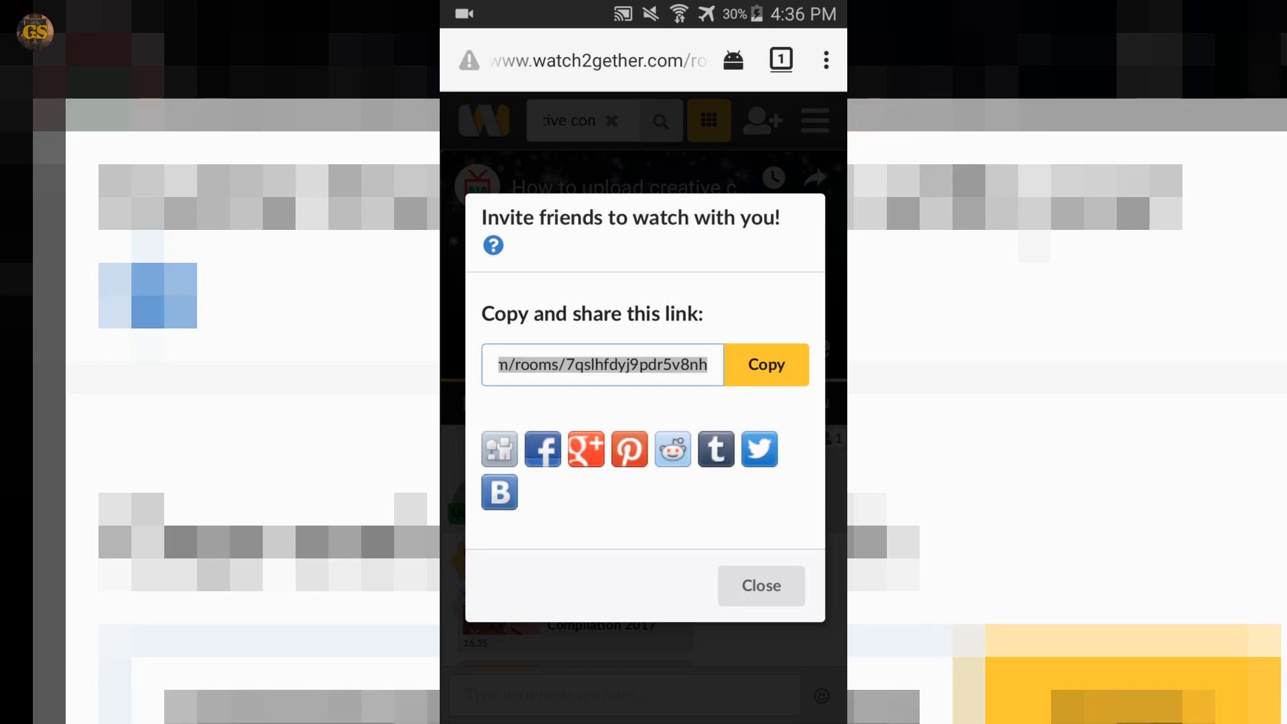
left_click(758, 586)
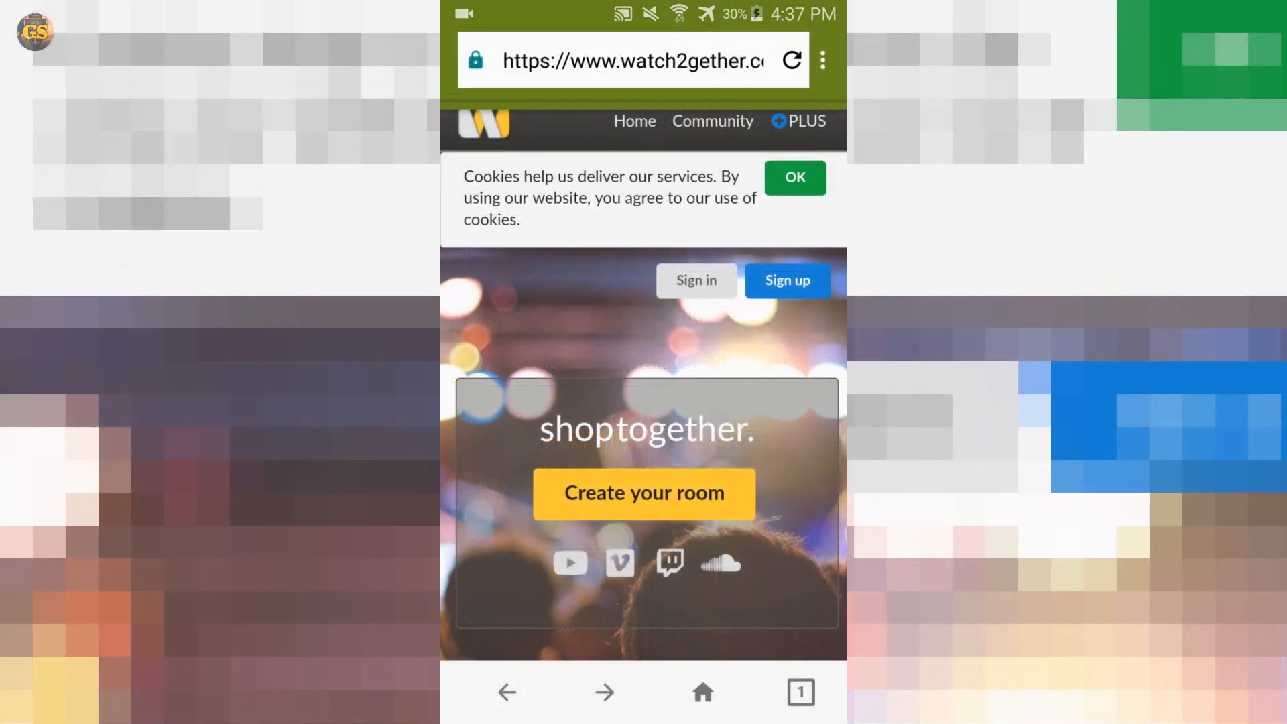
left_click(631, 60)
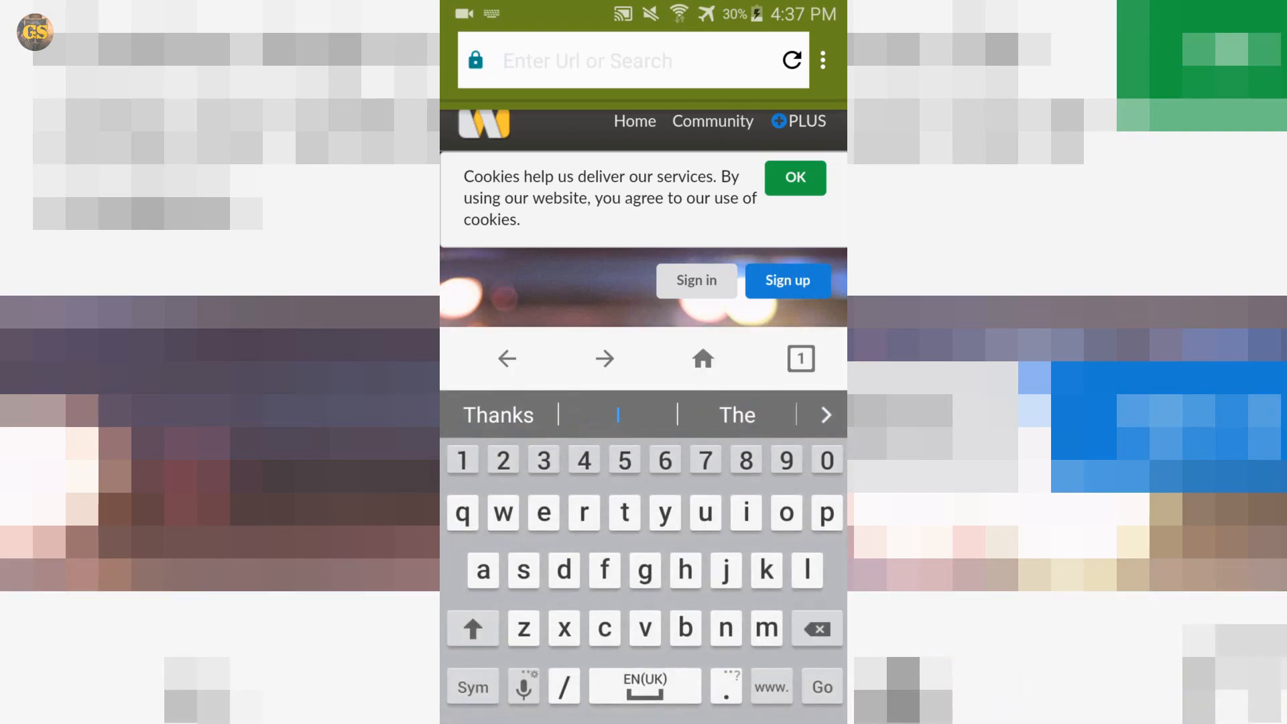
left_click(820, 686)
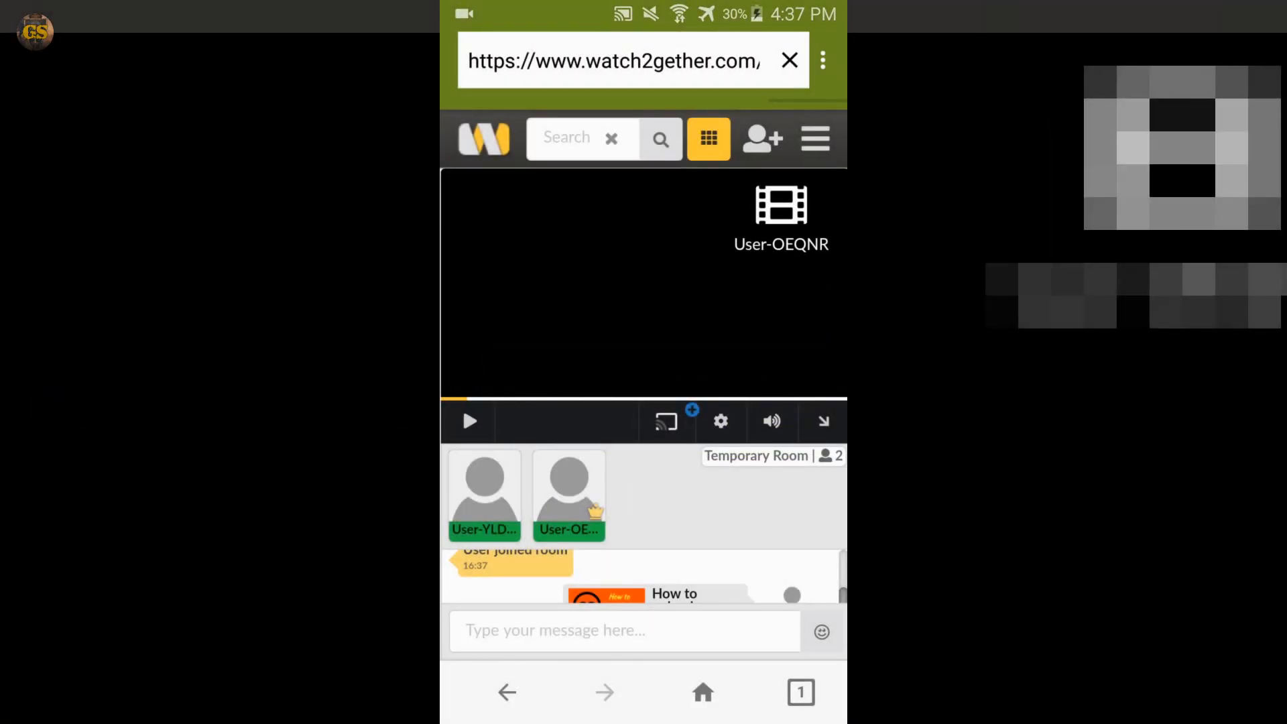
Trade chat messages 'Hello what's going up' and '12345' between the two phone browsers
type("Hello what's")
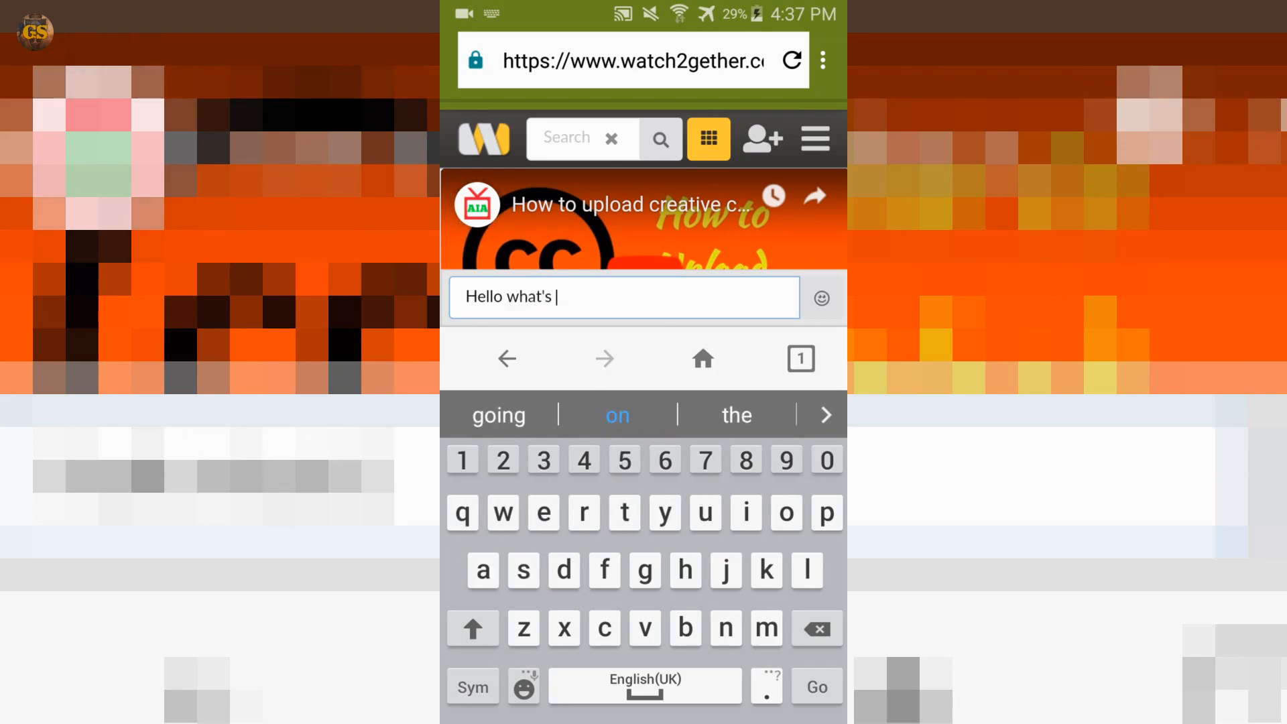
left_click(498, 414)
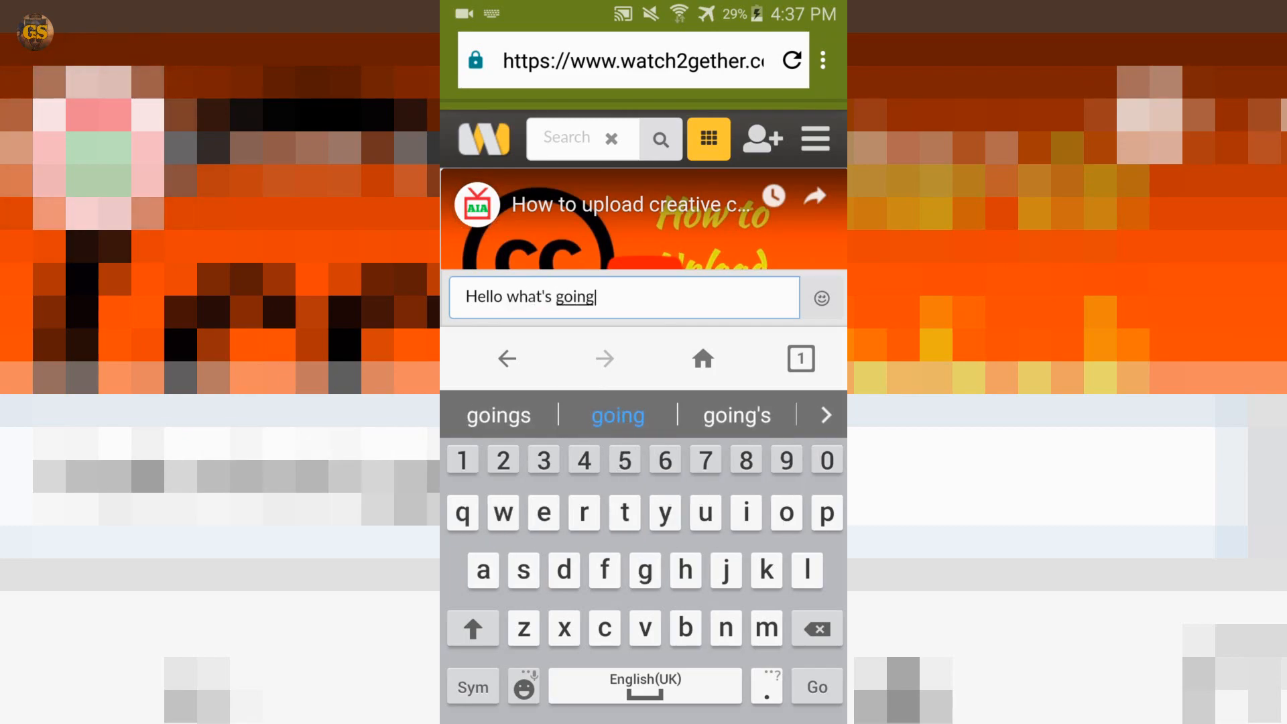
type("up")
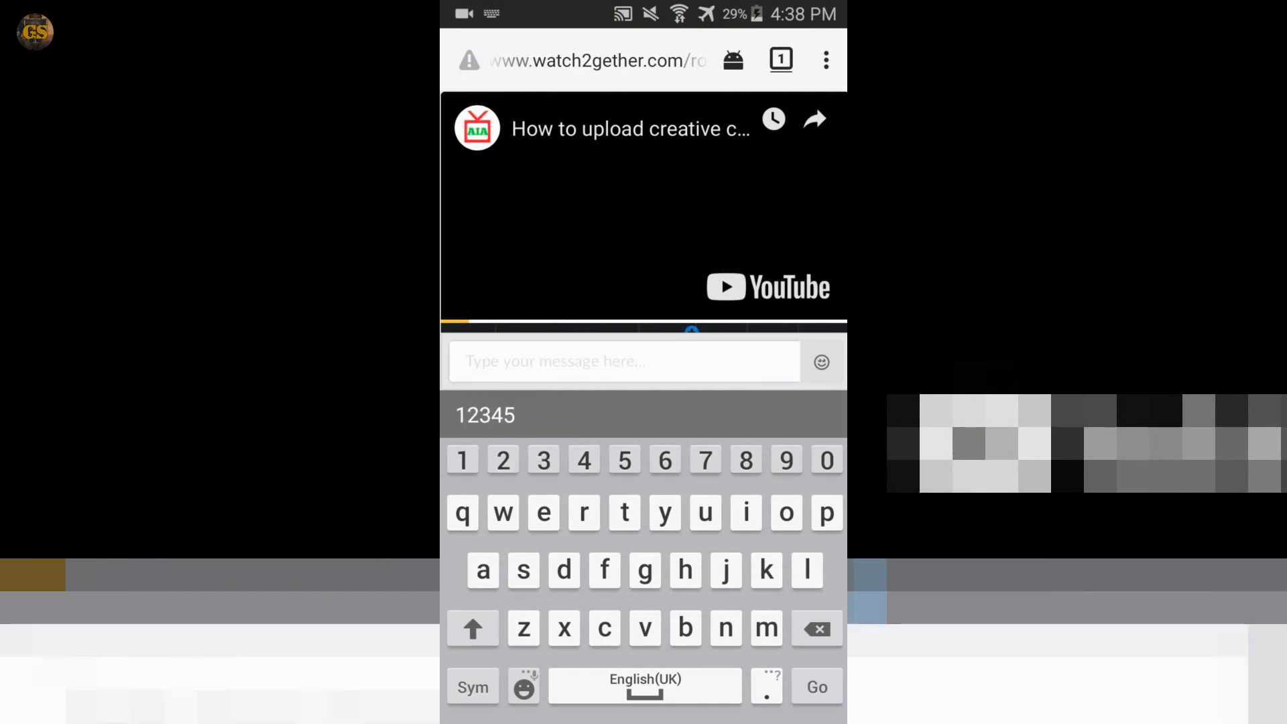
left_click(816, 686)
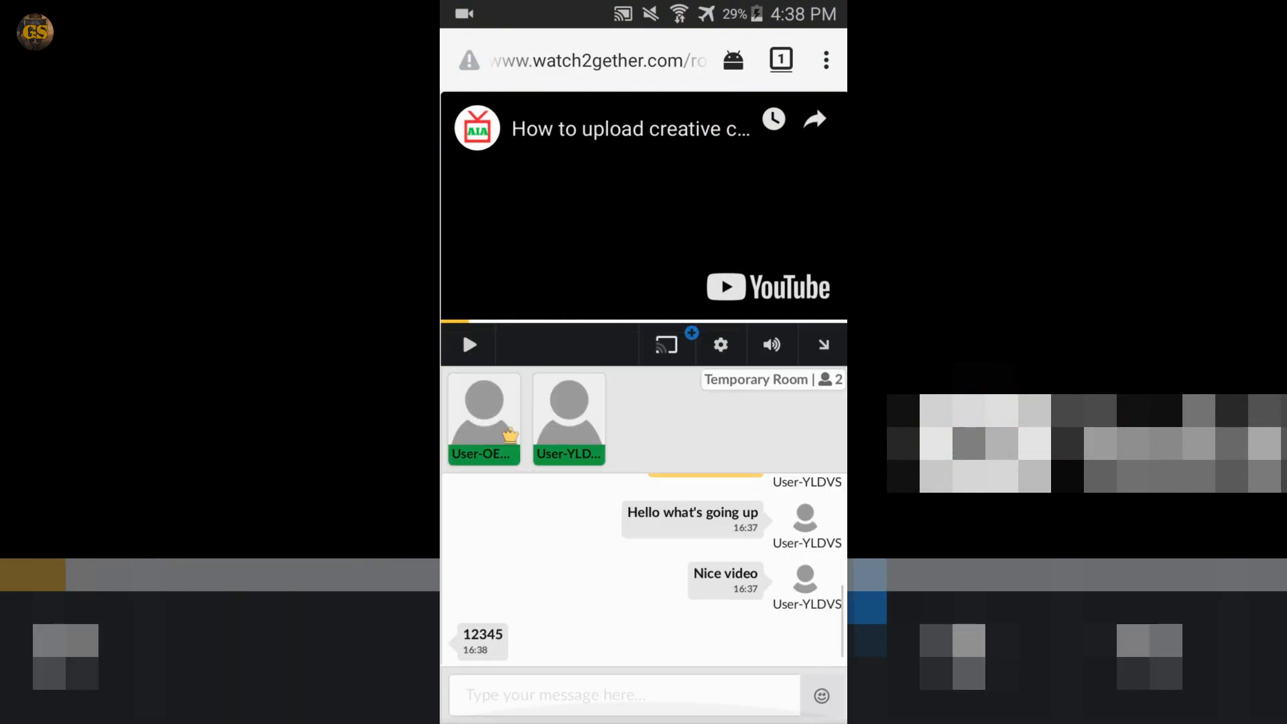
left_click(622, 694)
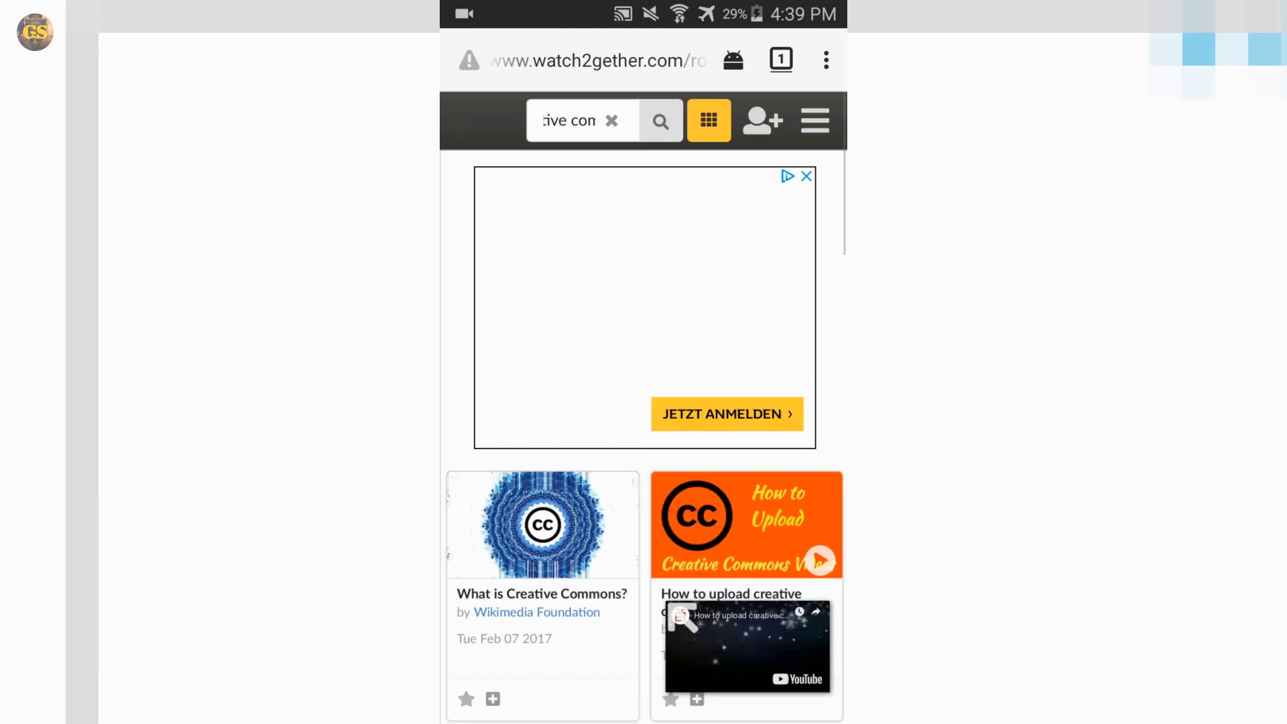
left_click(746, 644)
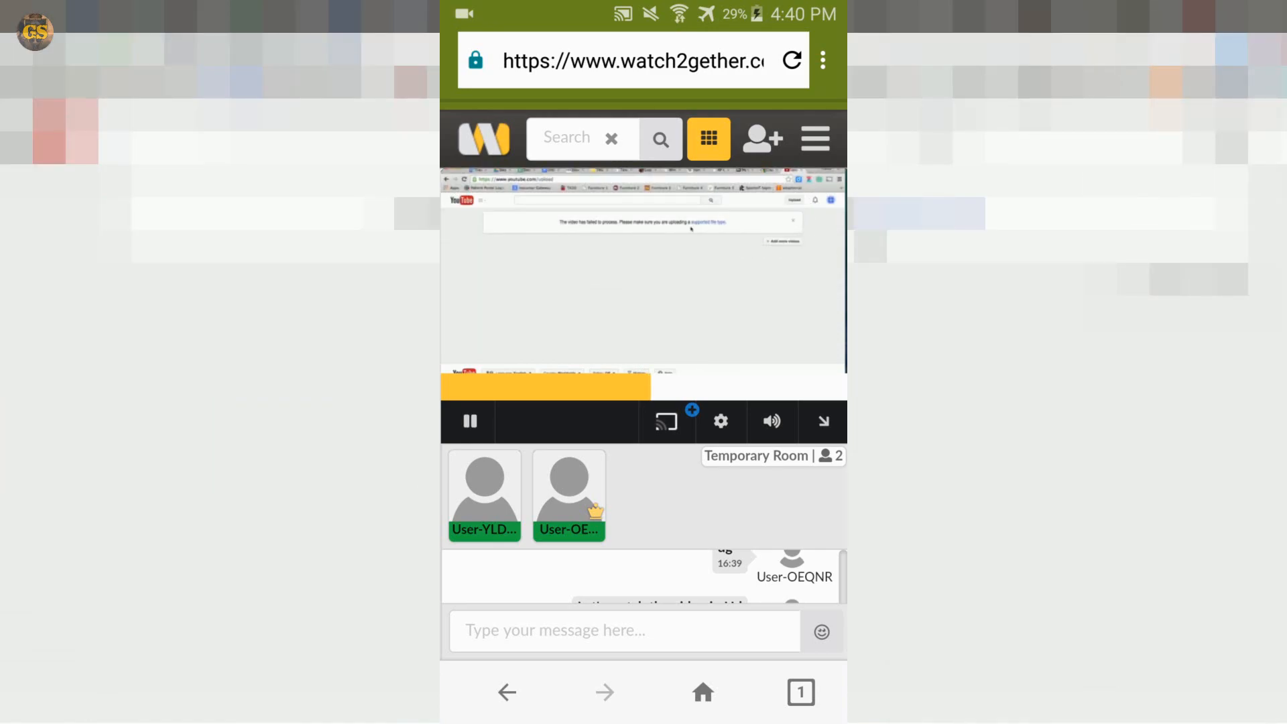
Pause and resume the shared video, then show the user's background colour setting (white)
left_click(469, 420)
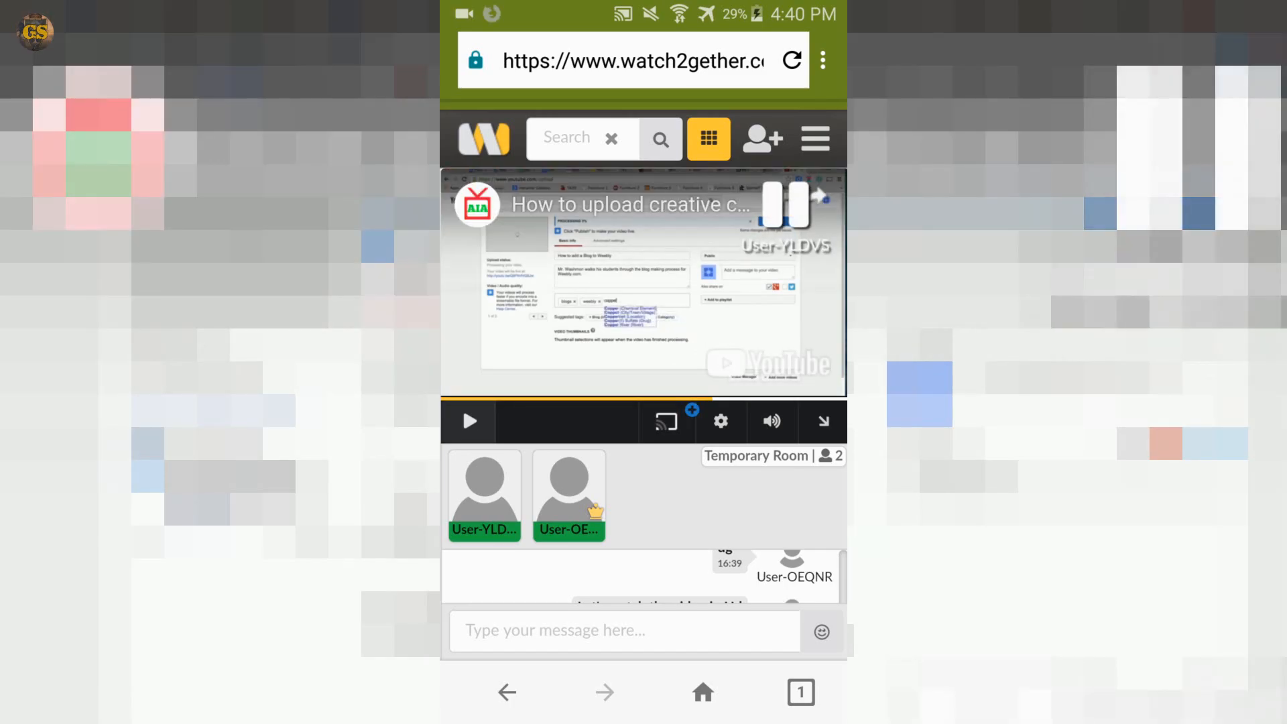
left_click(469, 421)
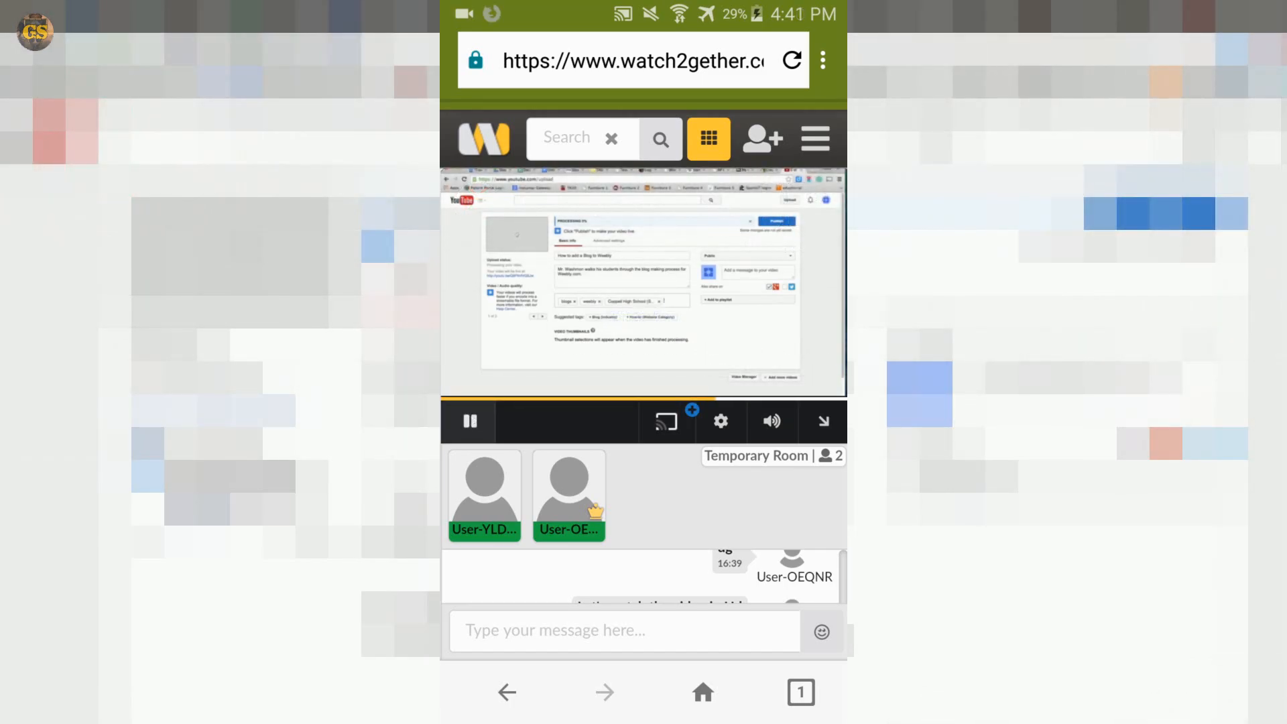
left_click(469, 420)
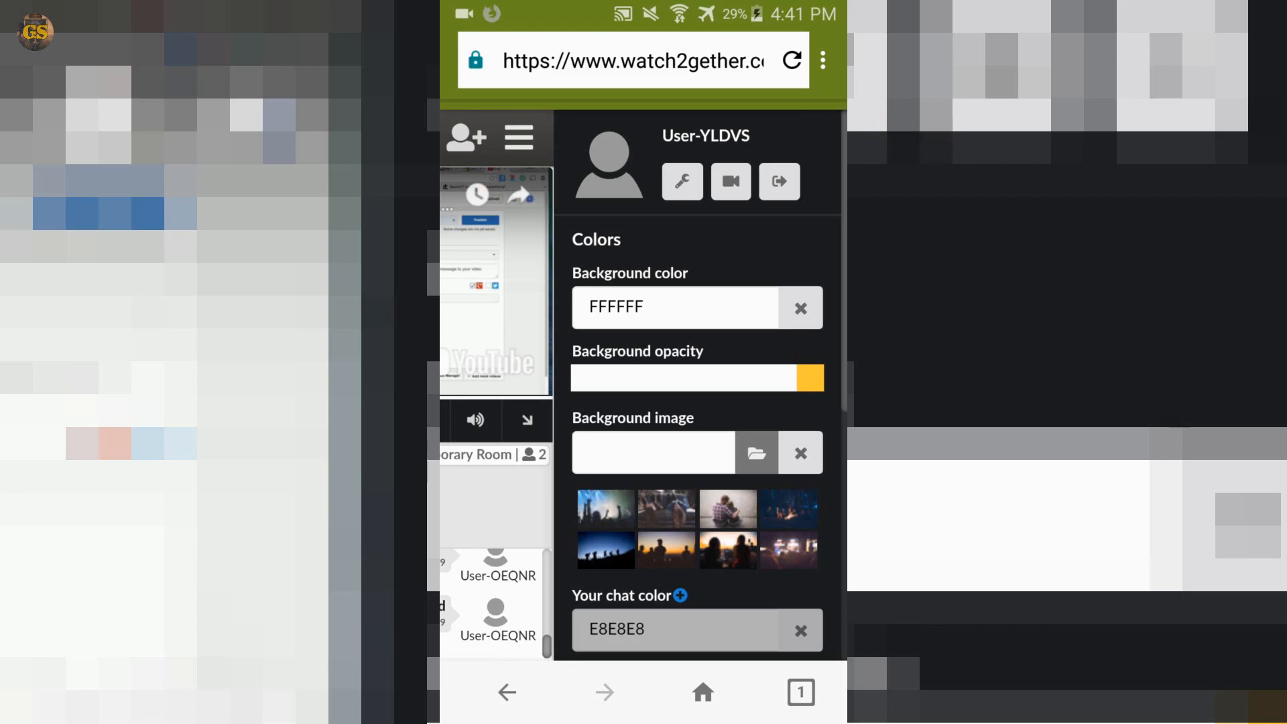
left_click(673, 305)
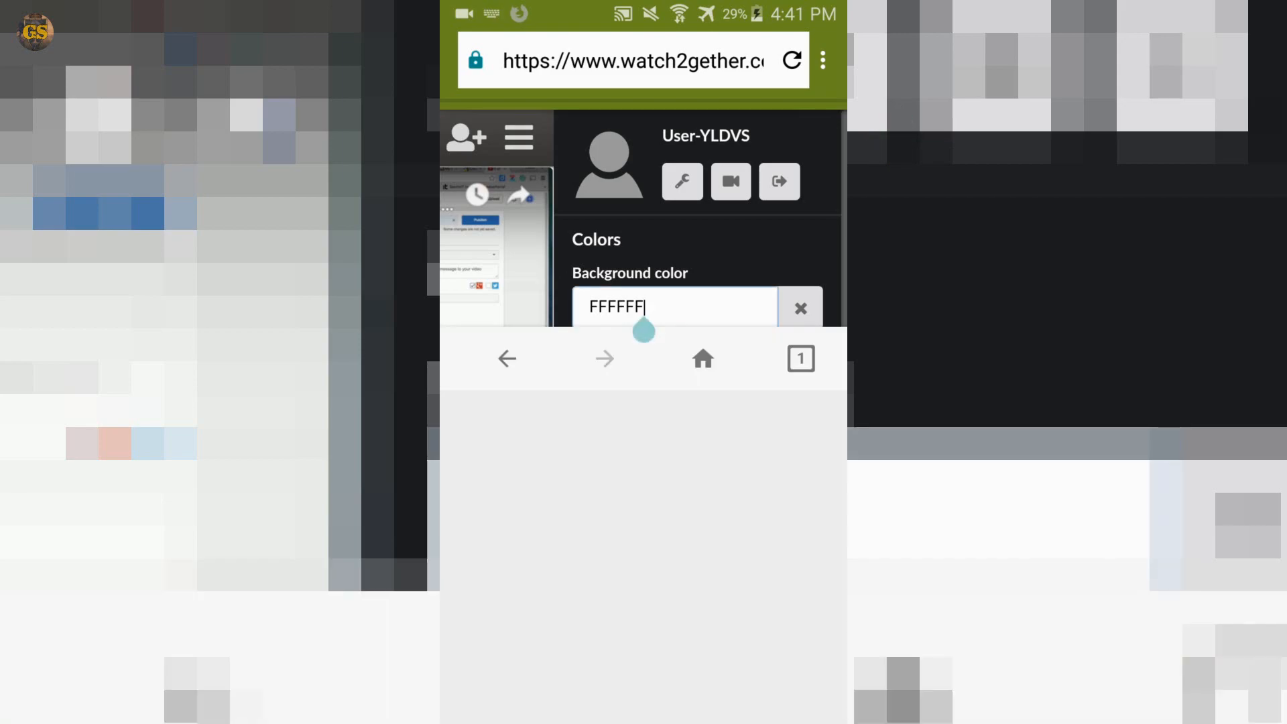
left_click(672, 306)
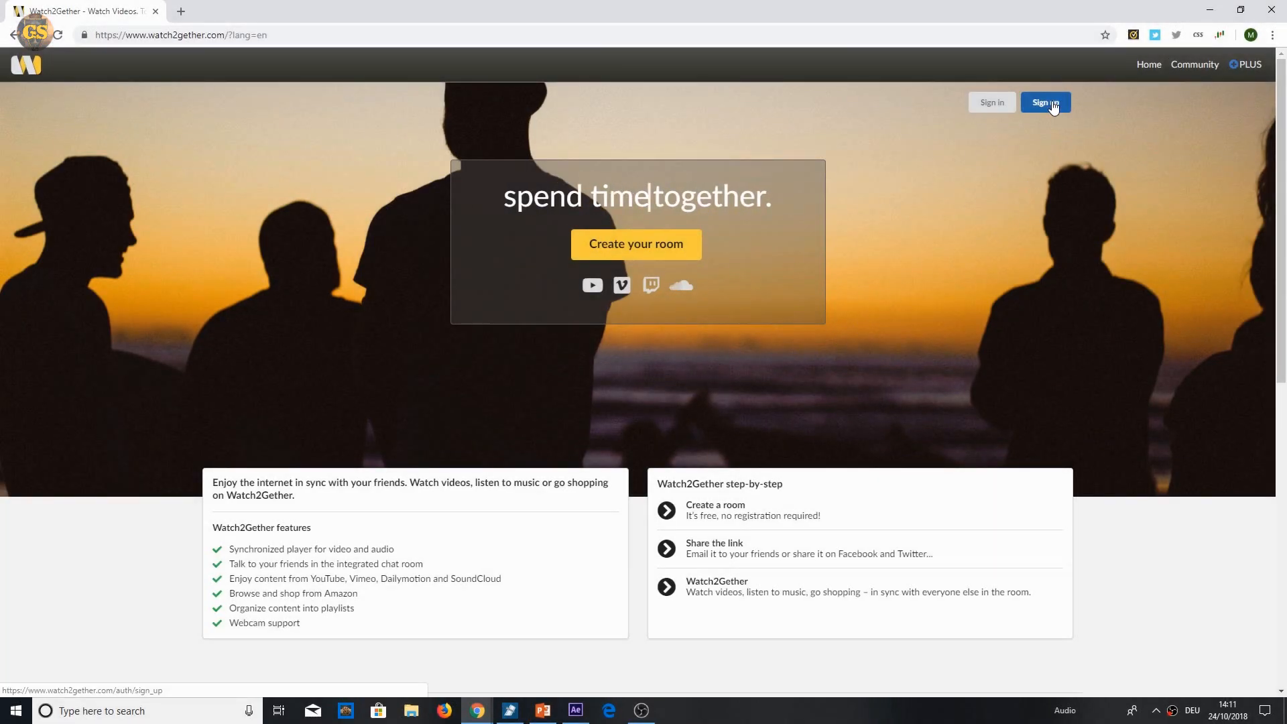
Start signing up with the username 'Gameskiller' on the PC
left_click(1044, 102)
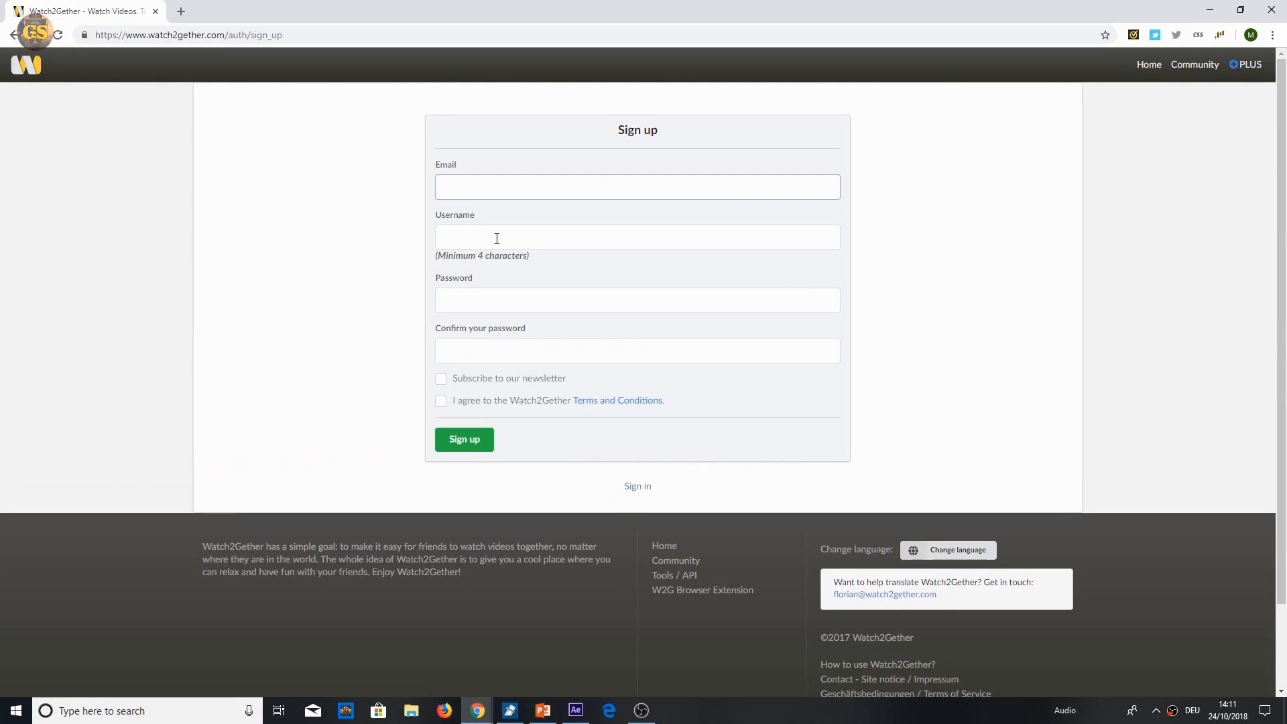
type("Gamesk")
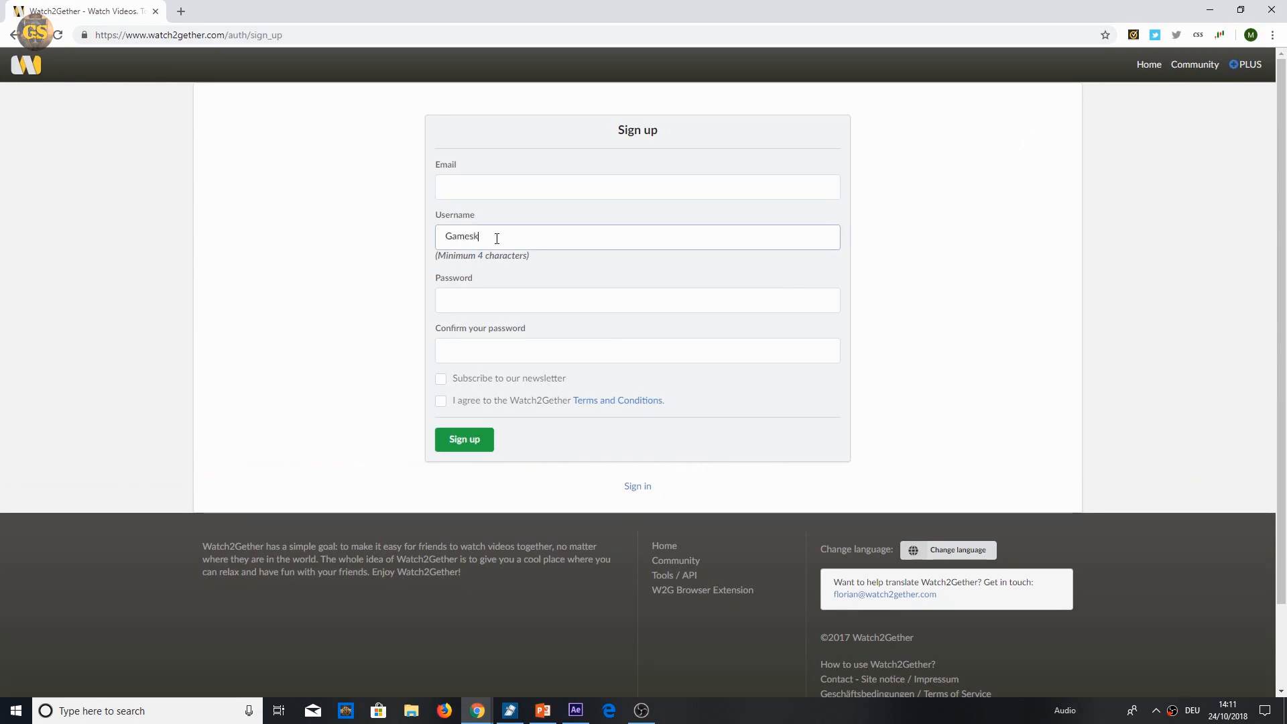
type("iller")
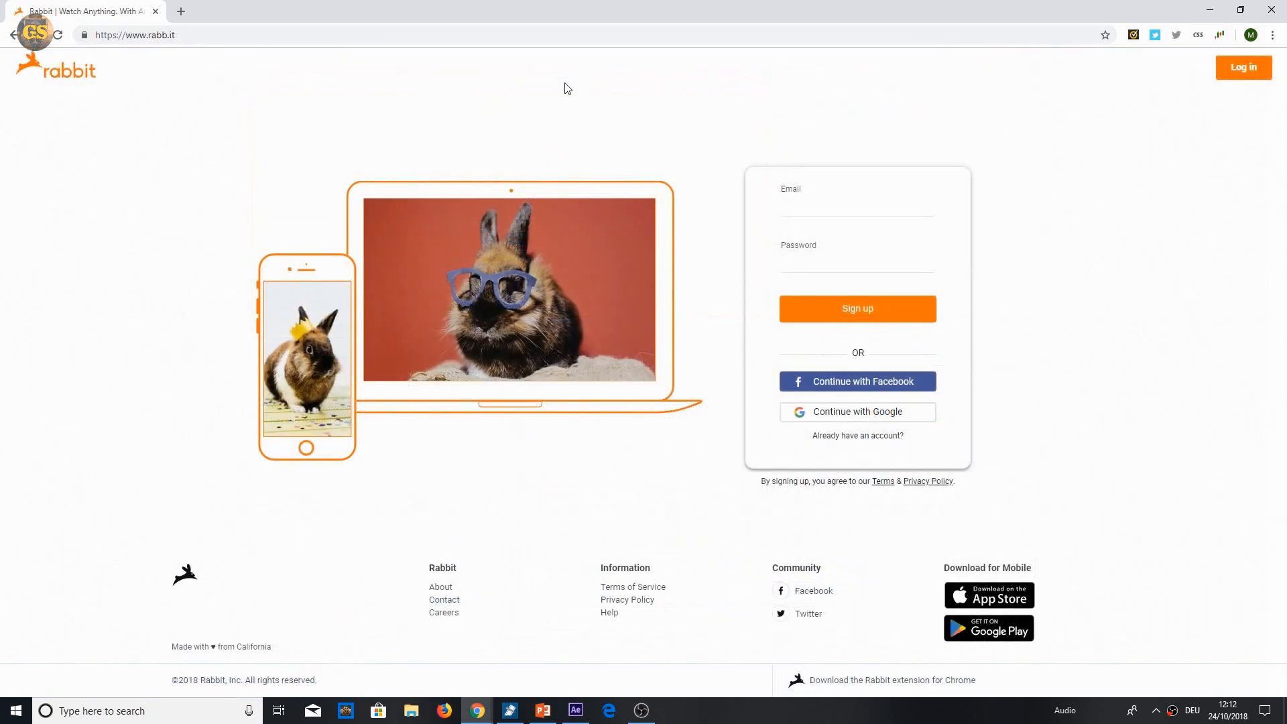
mouse_move(417, 301)
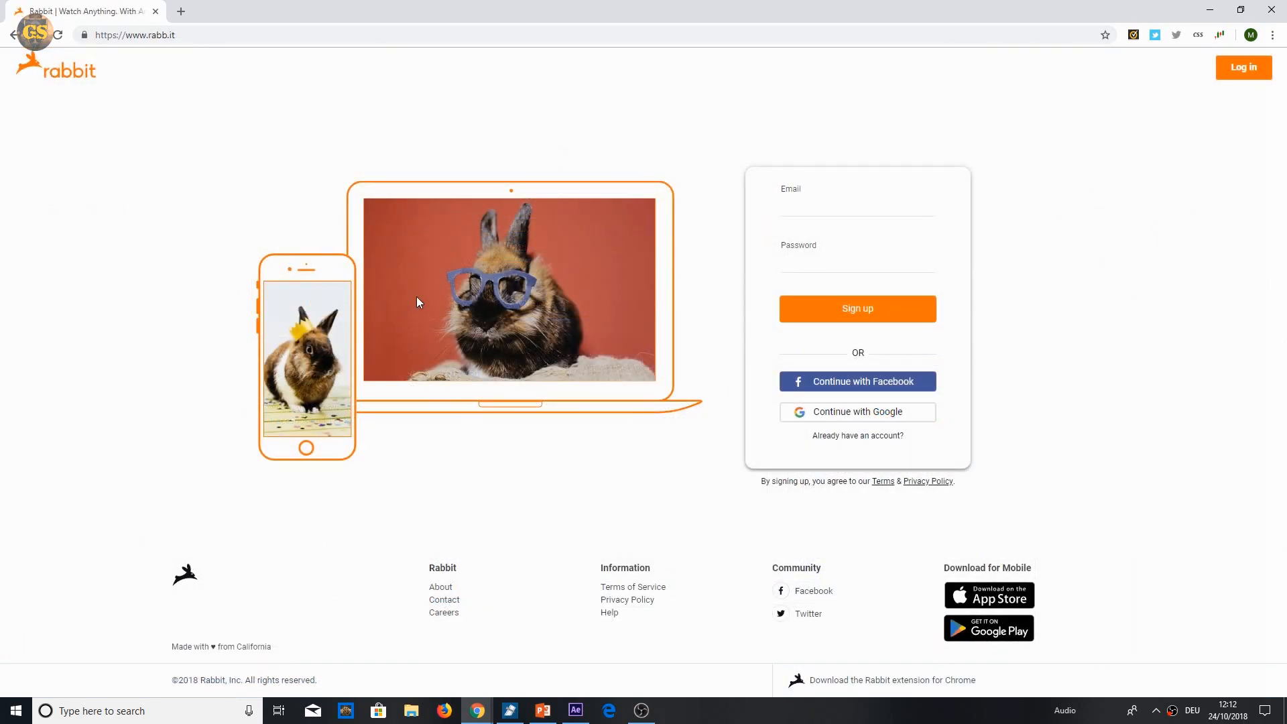
mouse_move(632, 525)
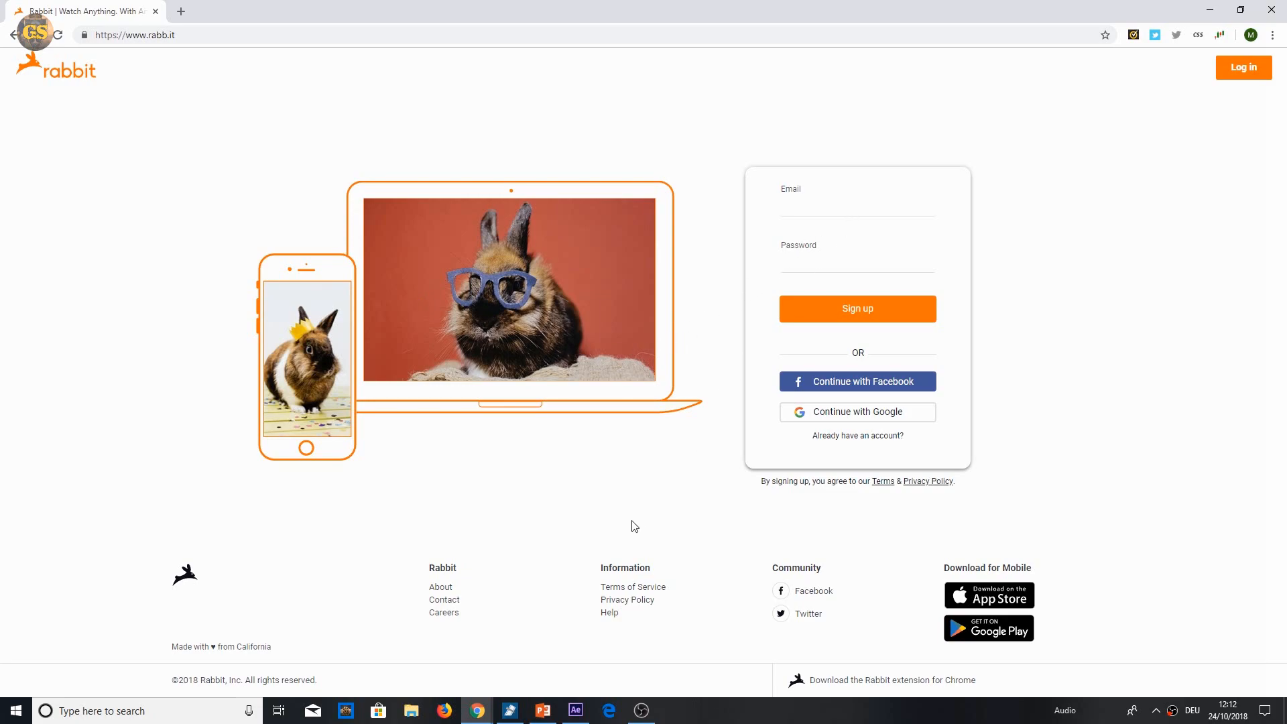